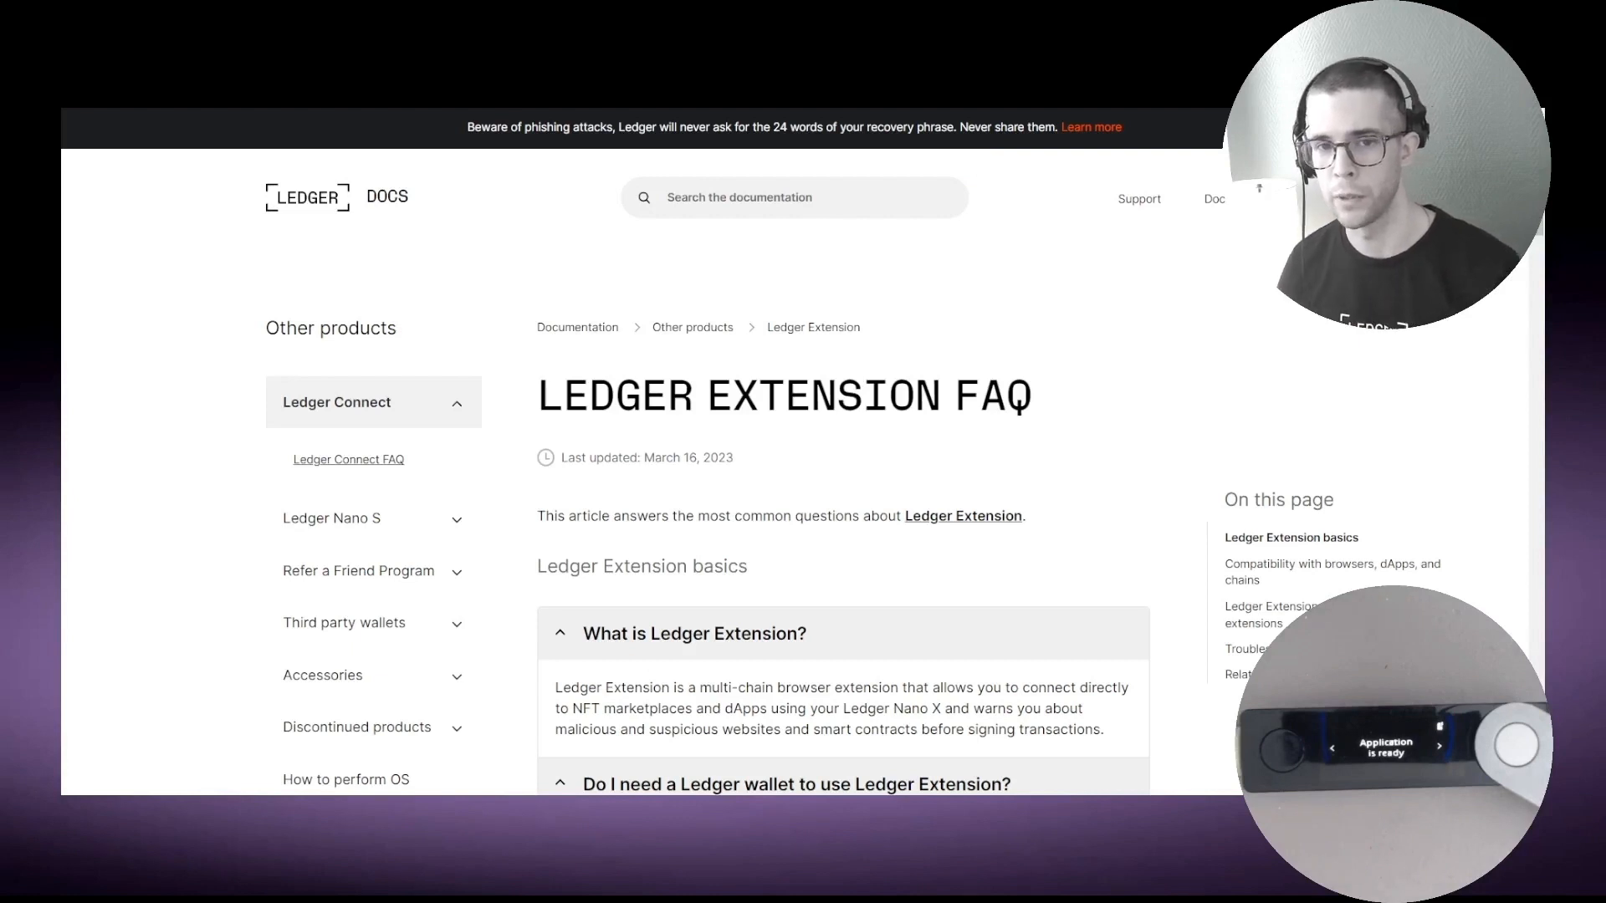
Review the setup FAQ, highlighting that Safari and the Ledger Nano X are compatible with Ledger Extension
scroll(down, 3)
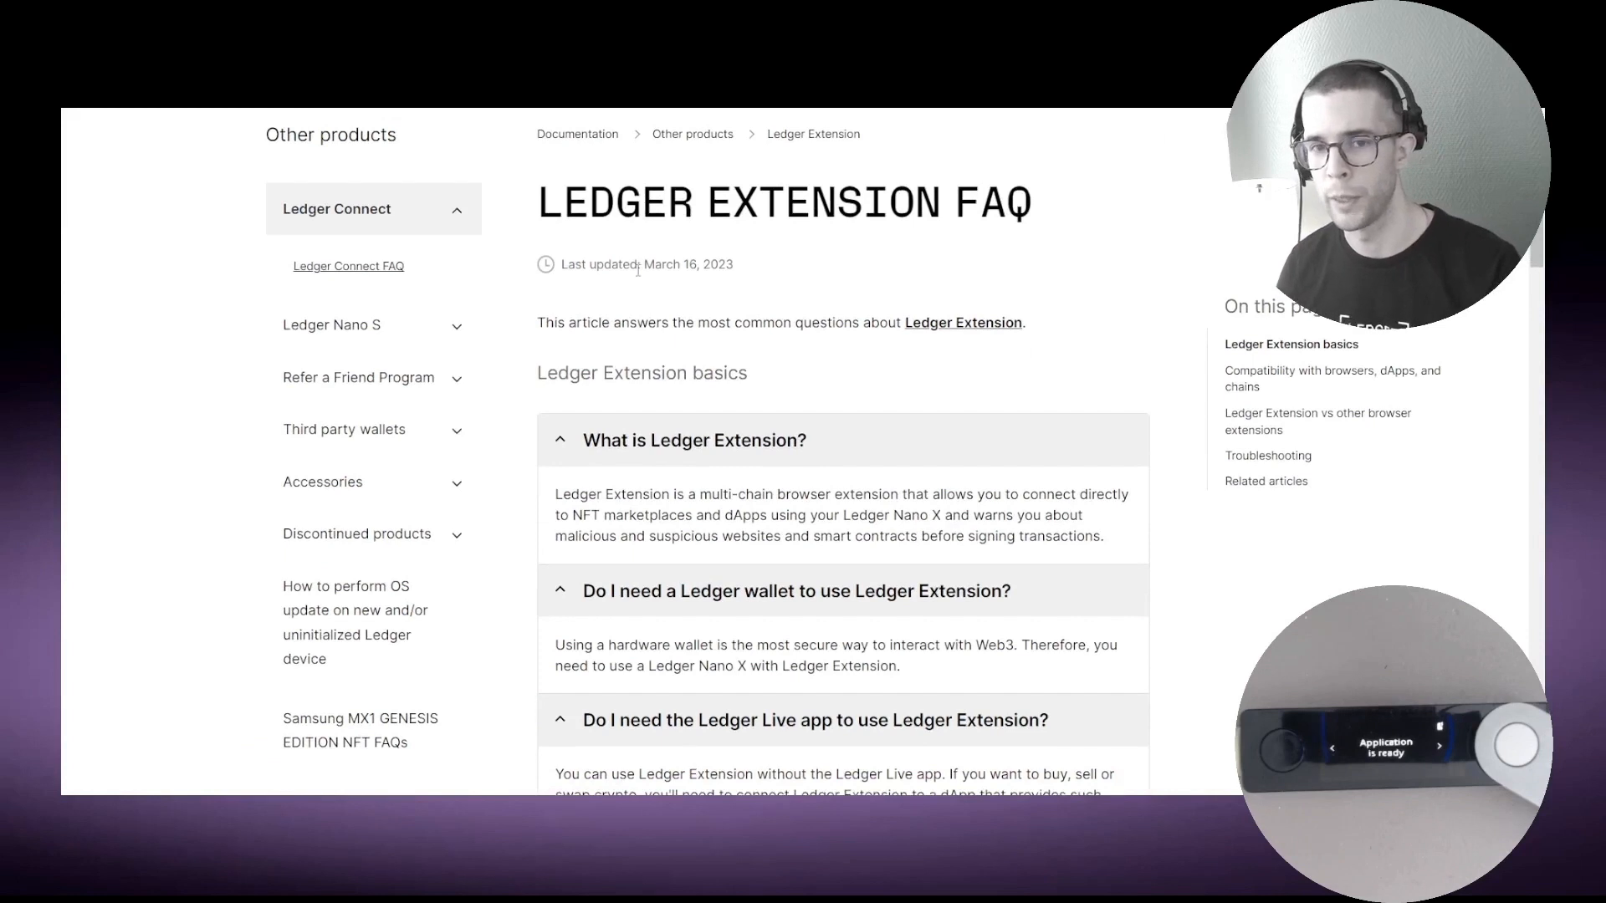
mouse_move(594, 482)
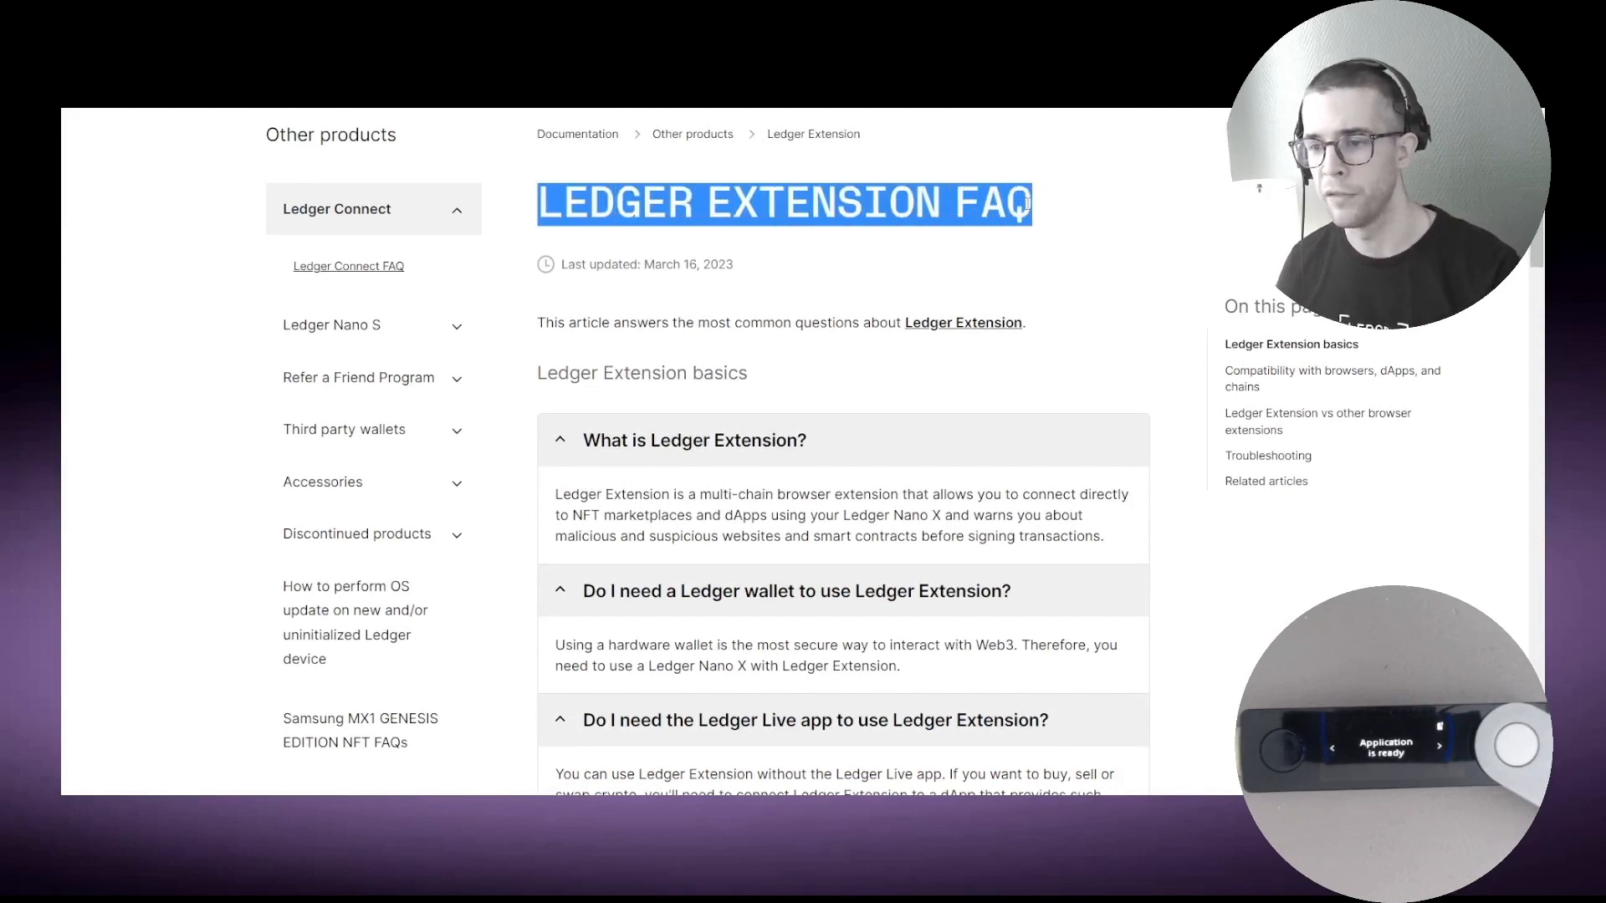
scroll(down, 3)
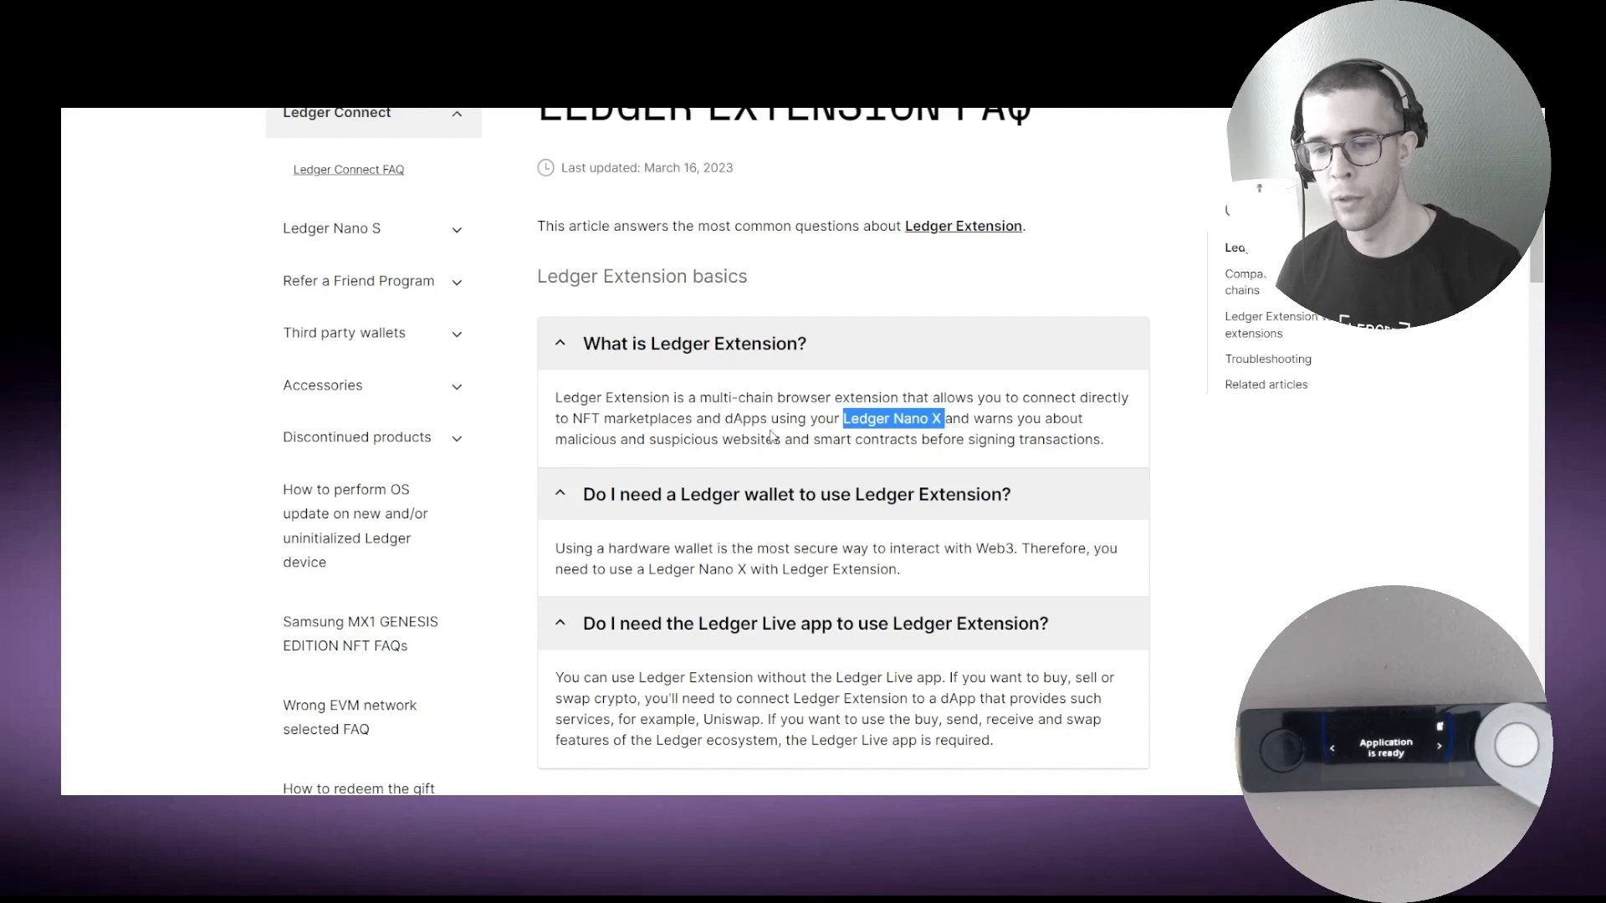
mouse_move(783, 435)
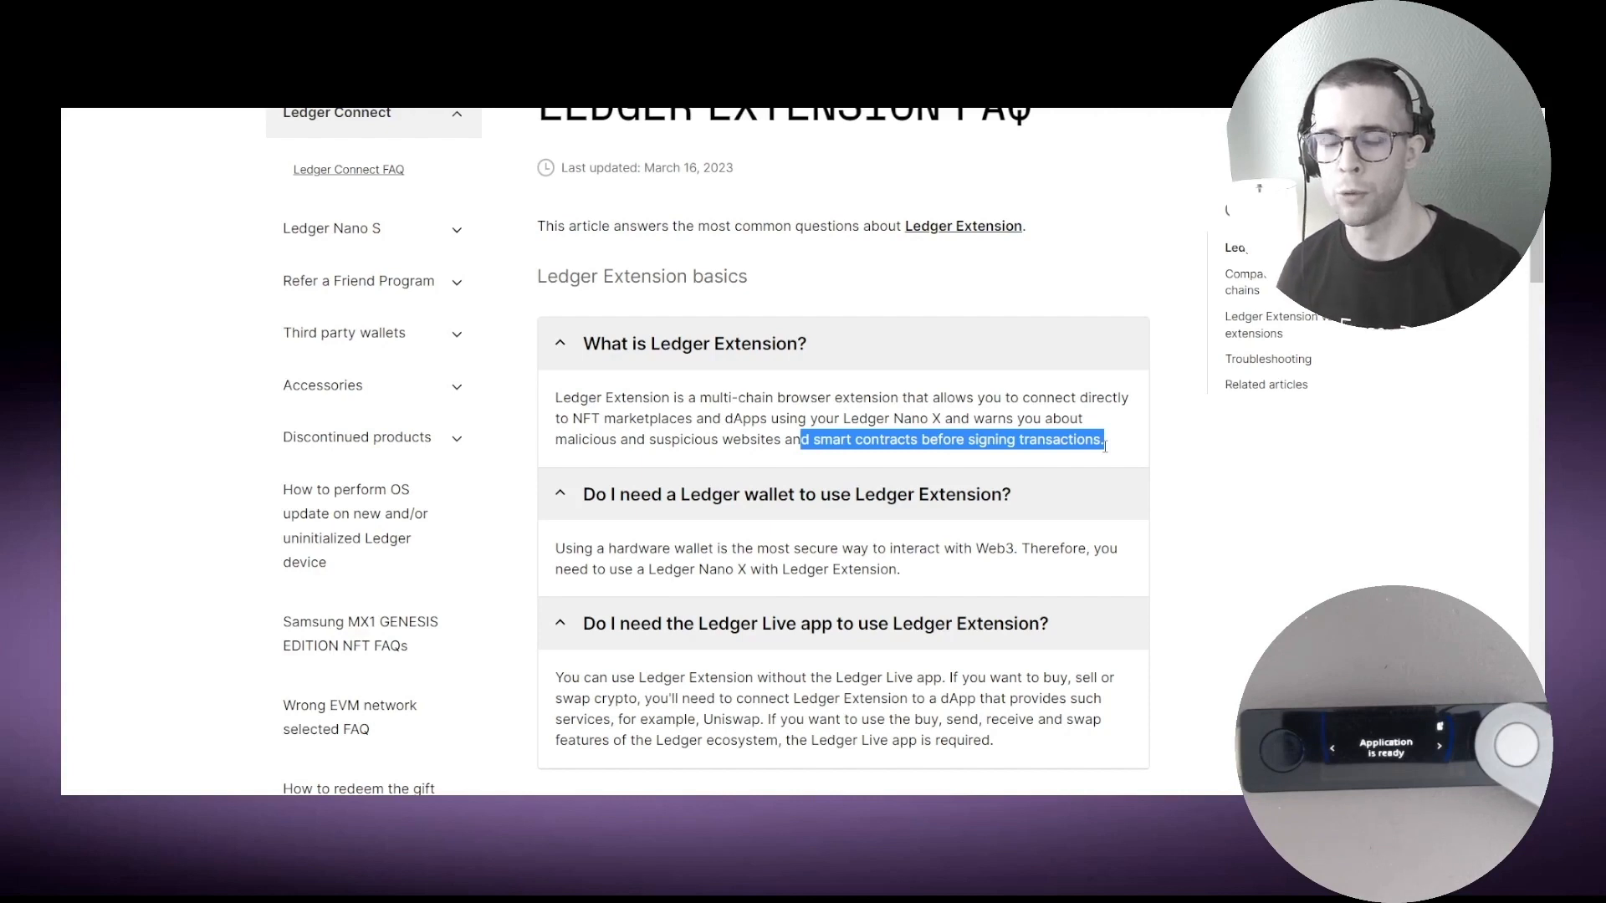
scroll(down, 3)
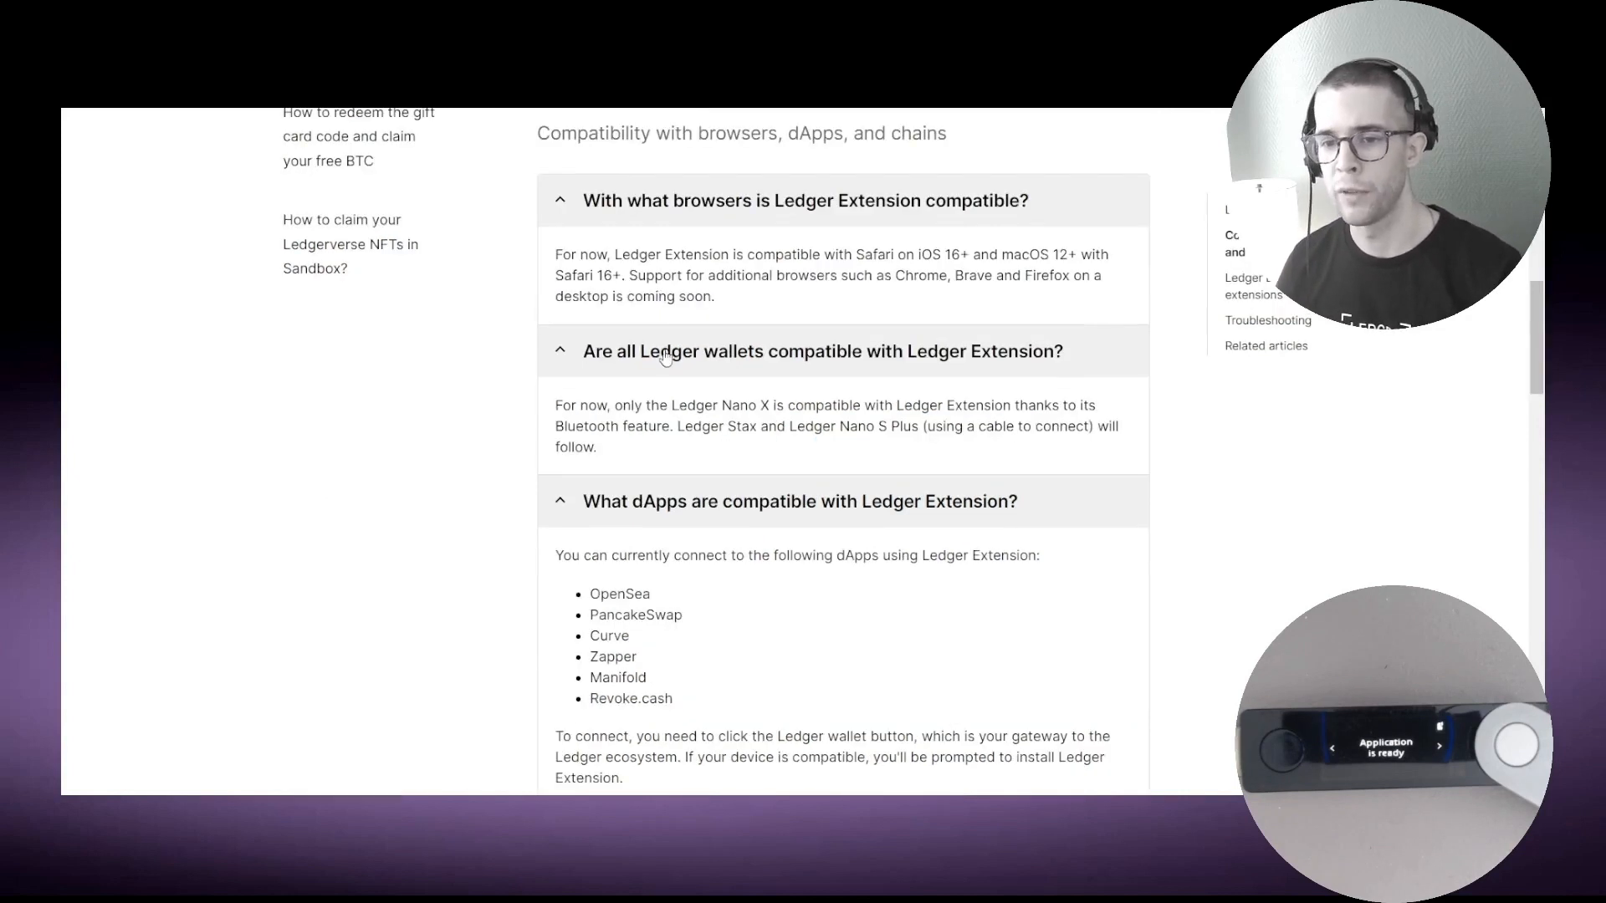
drag(614, 255, 793, 255)
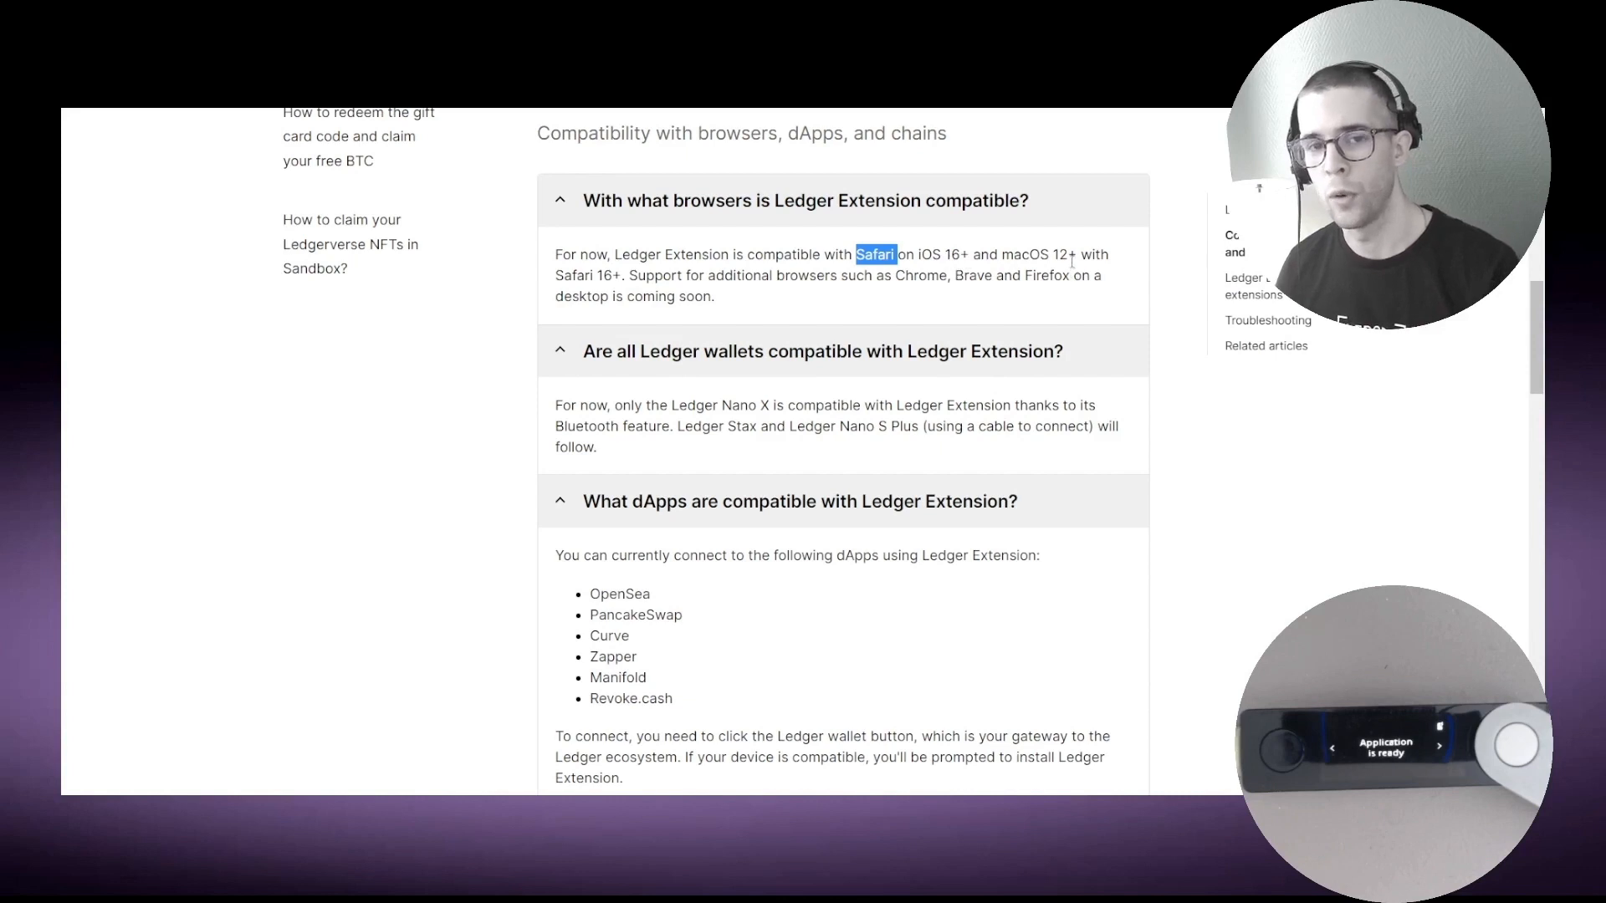
mouse_move(618, 291)
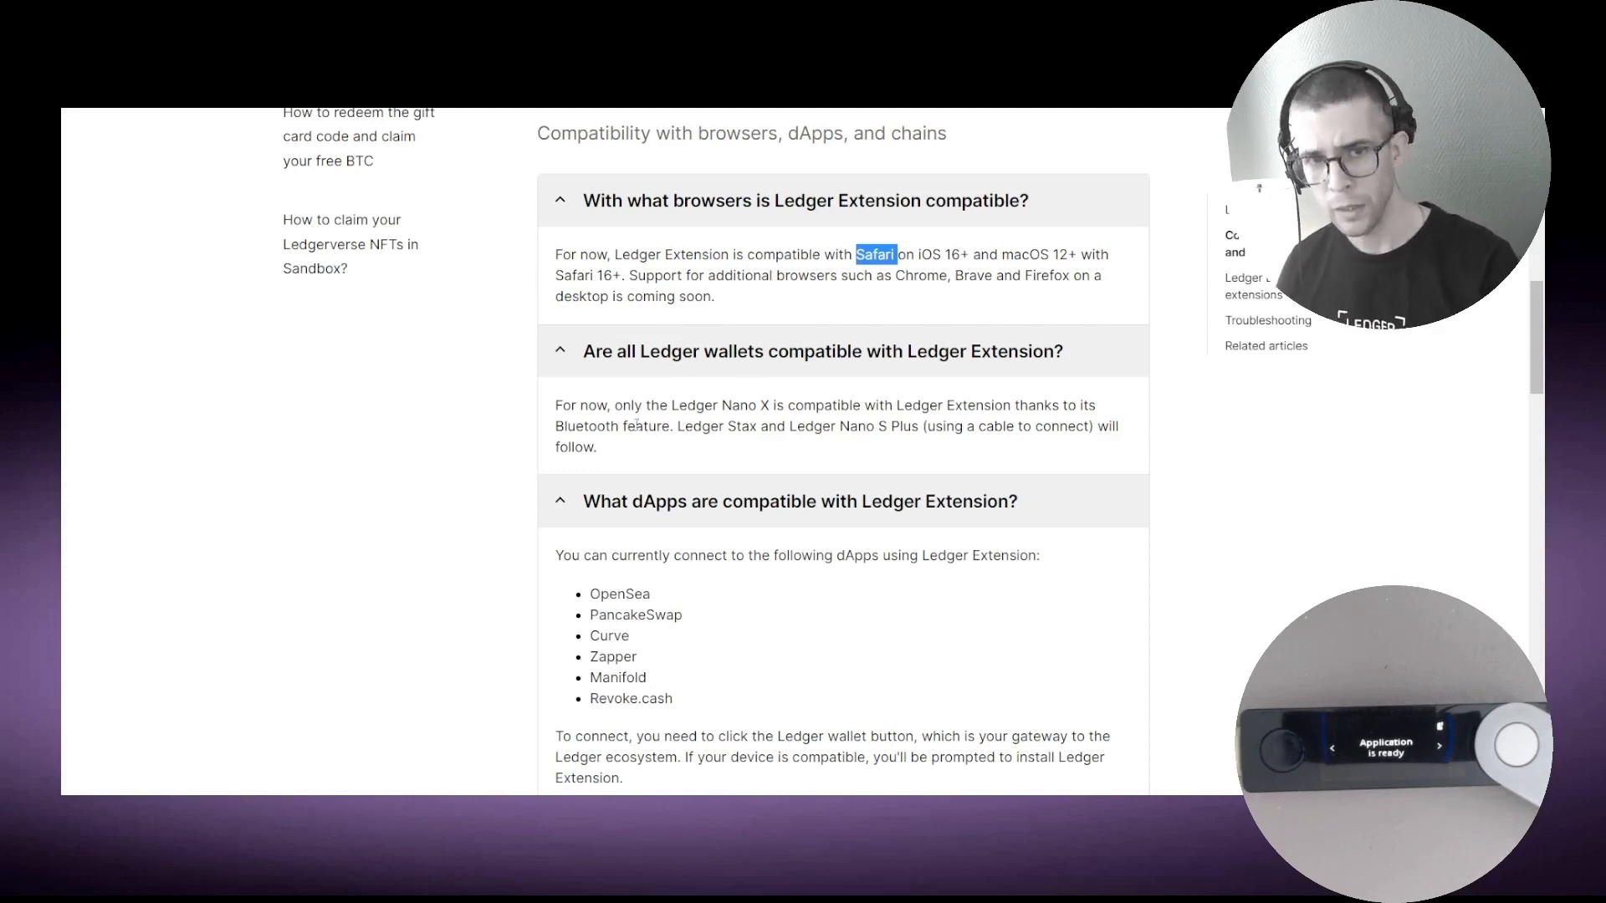
scroll(down, 3)
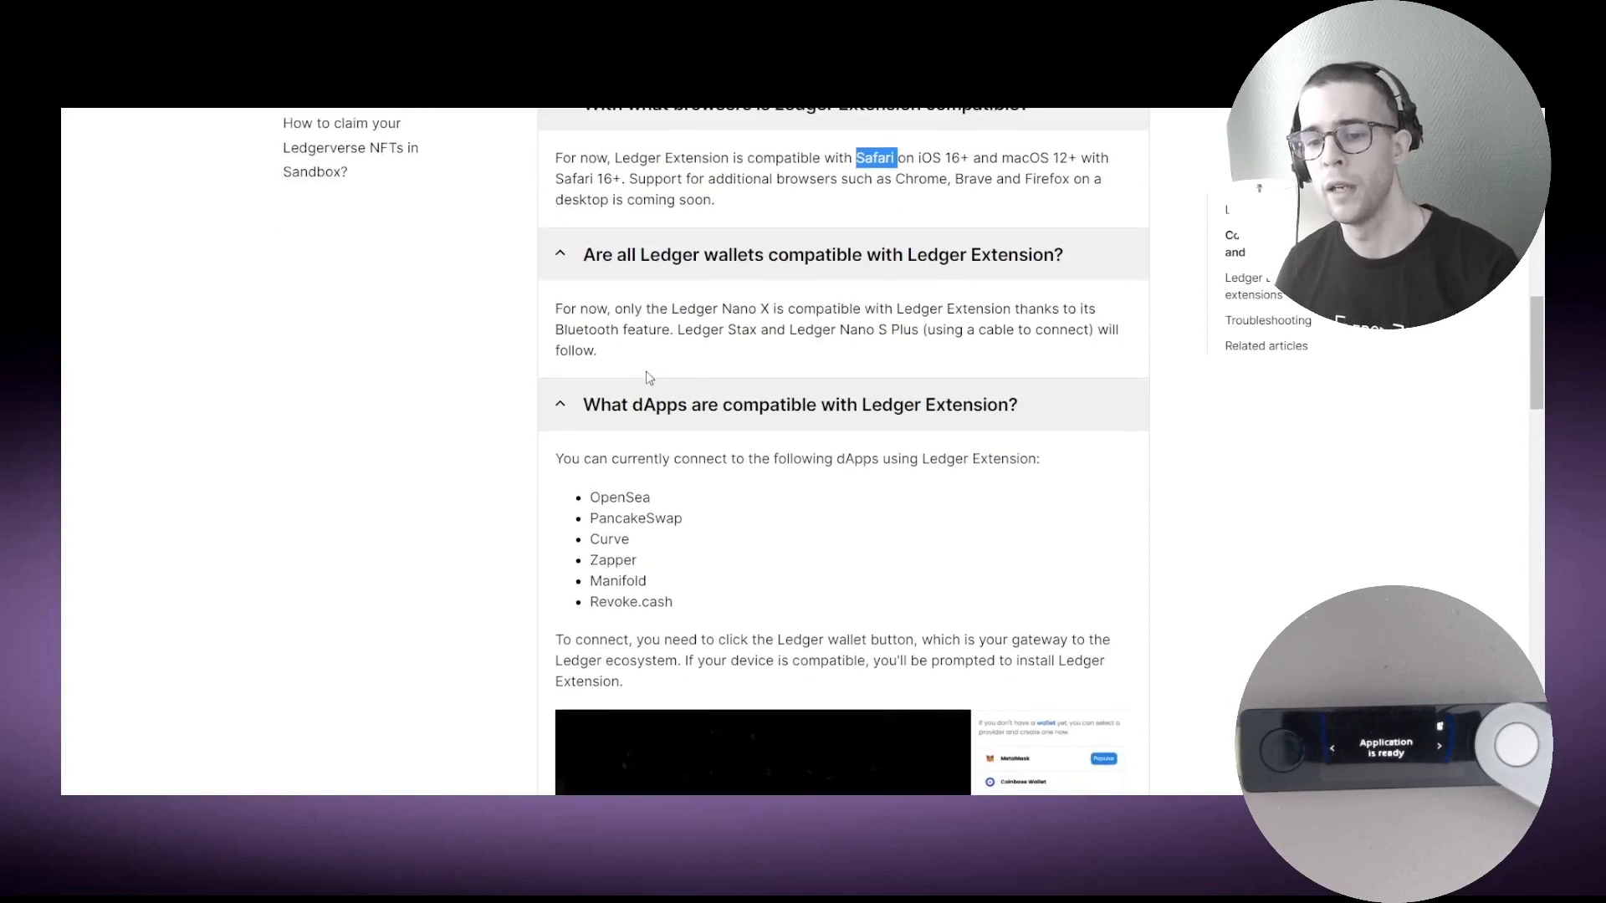
drag(619, 308, 776, 308)
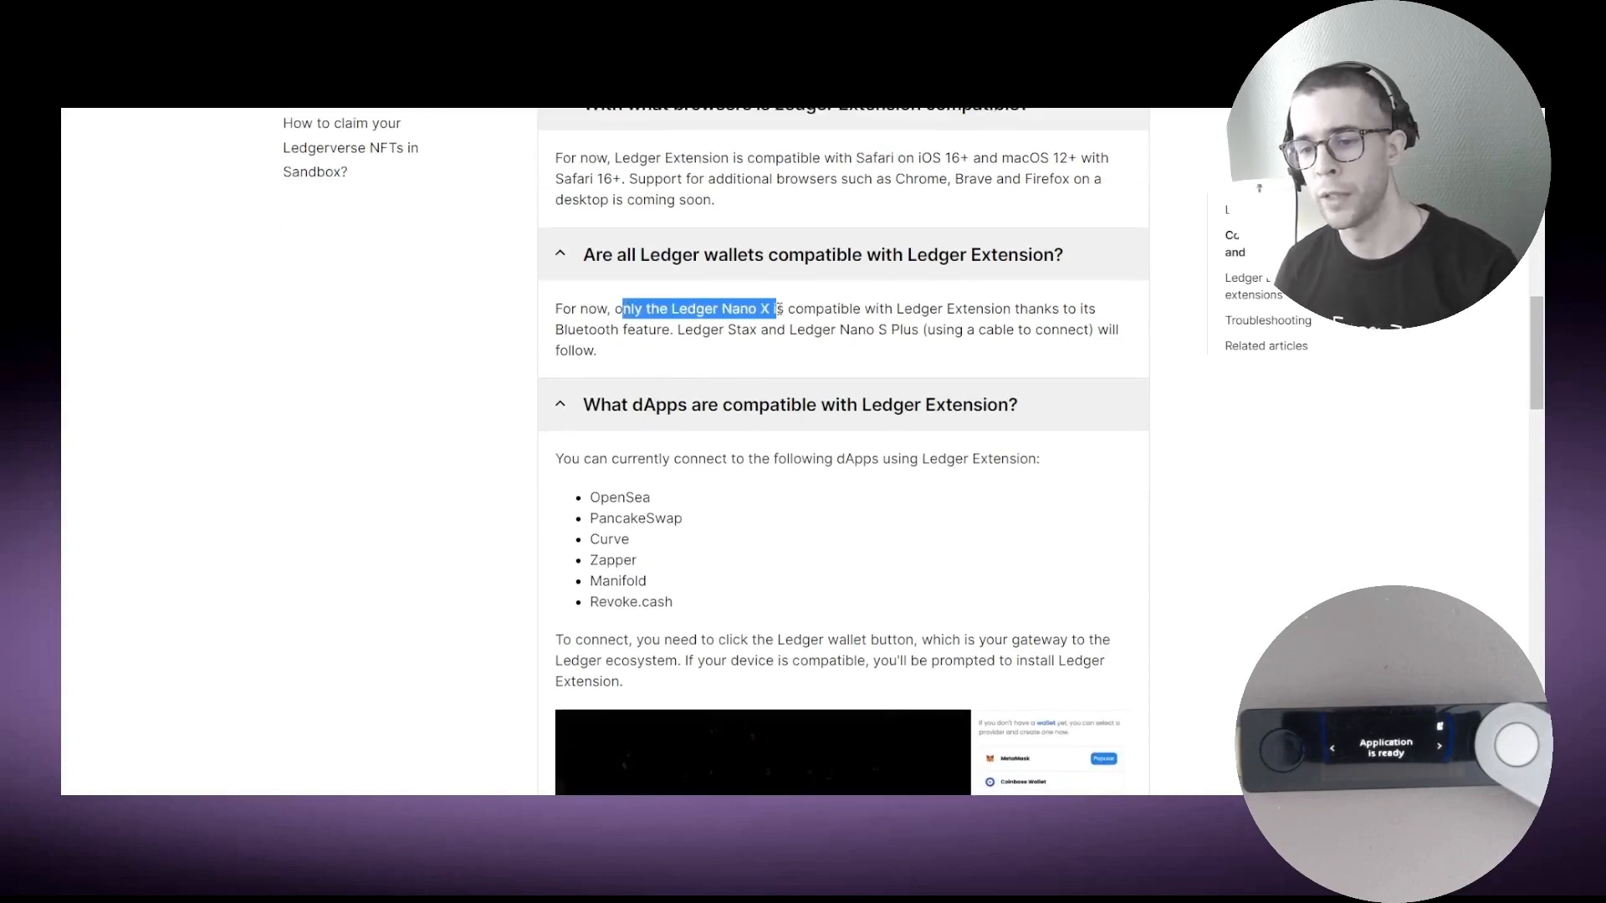
drag(773, 308, 1009, 308)
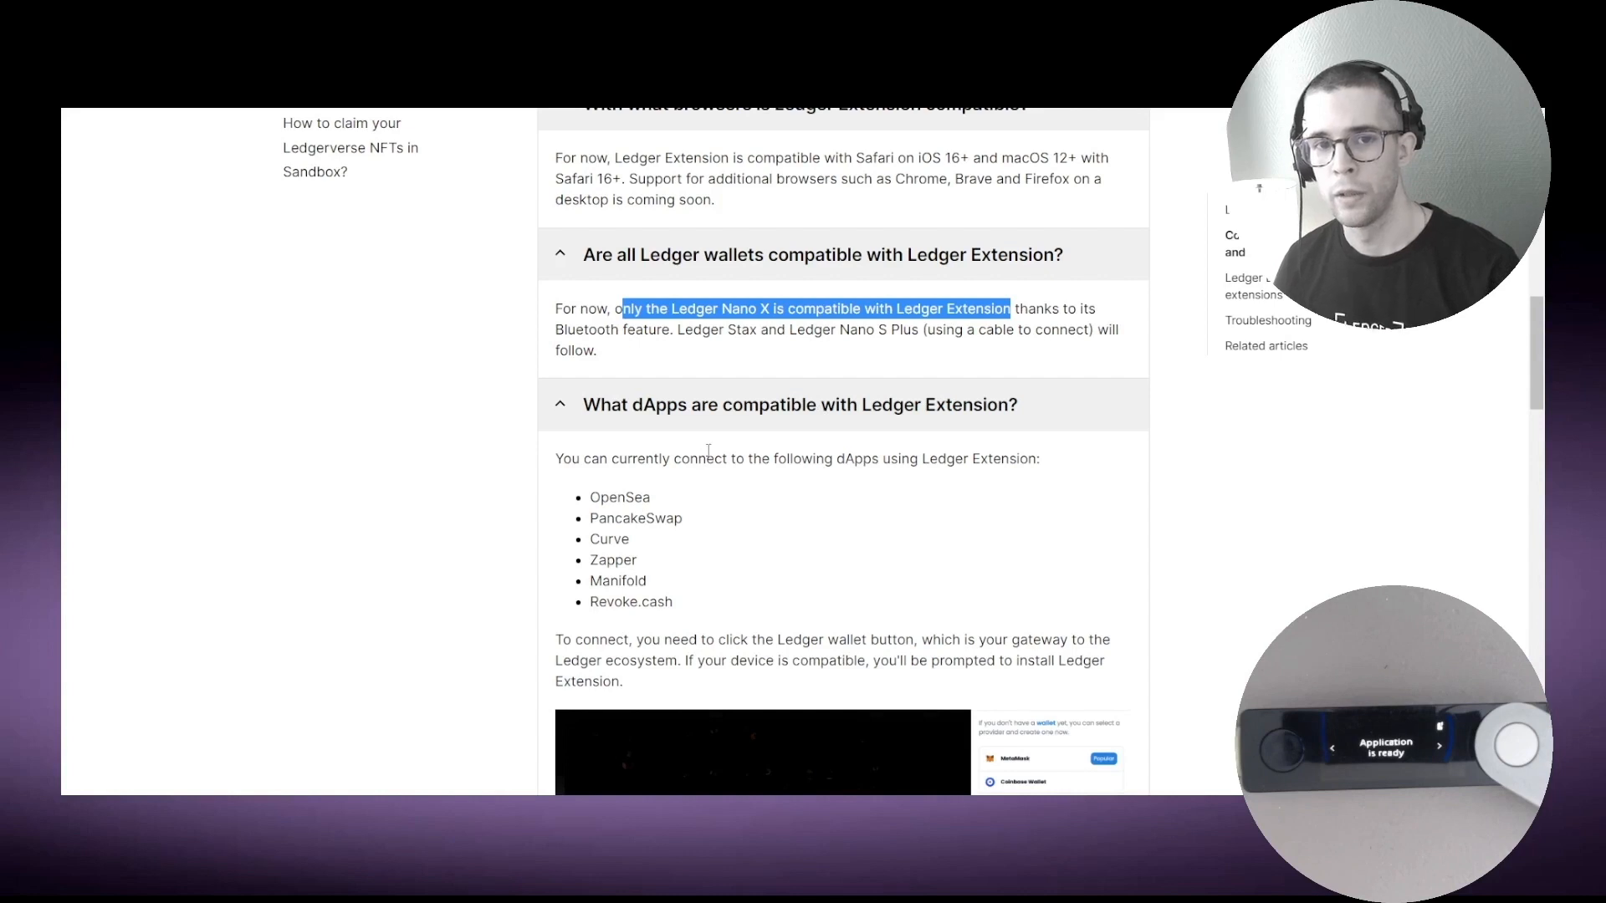
Download the Ledger Extension app from its App Store search result
scroll(down, 3)
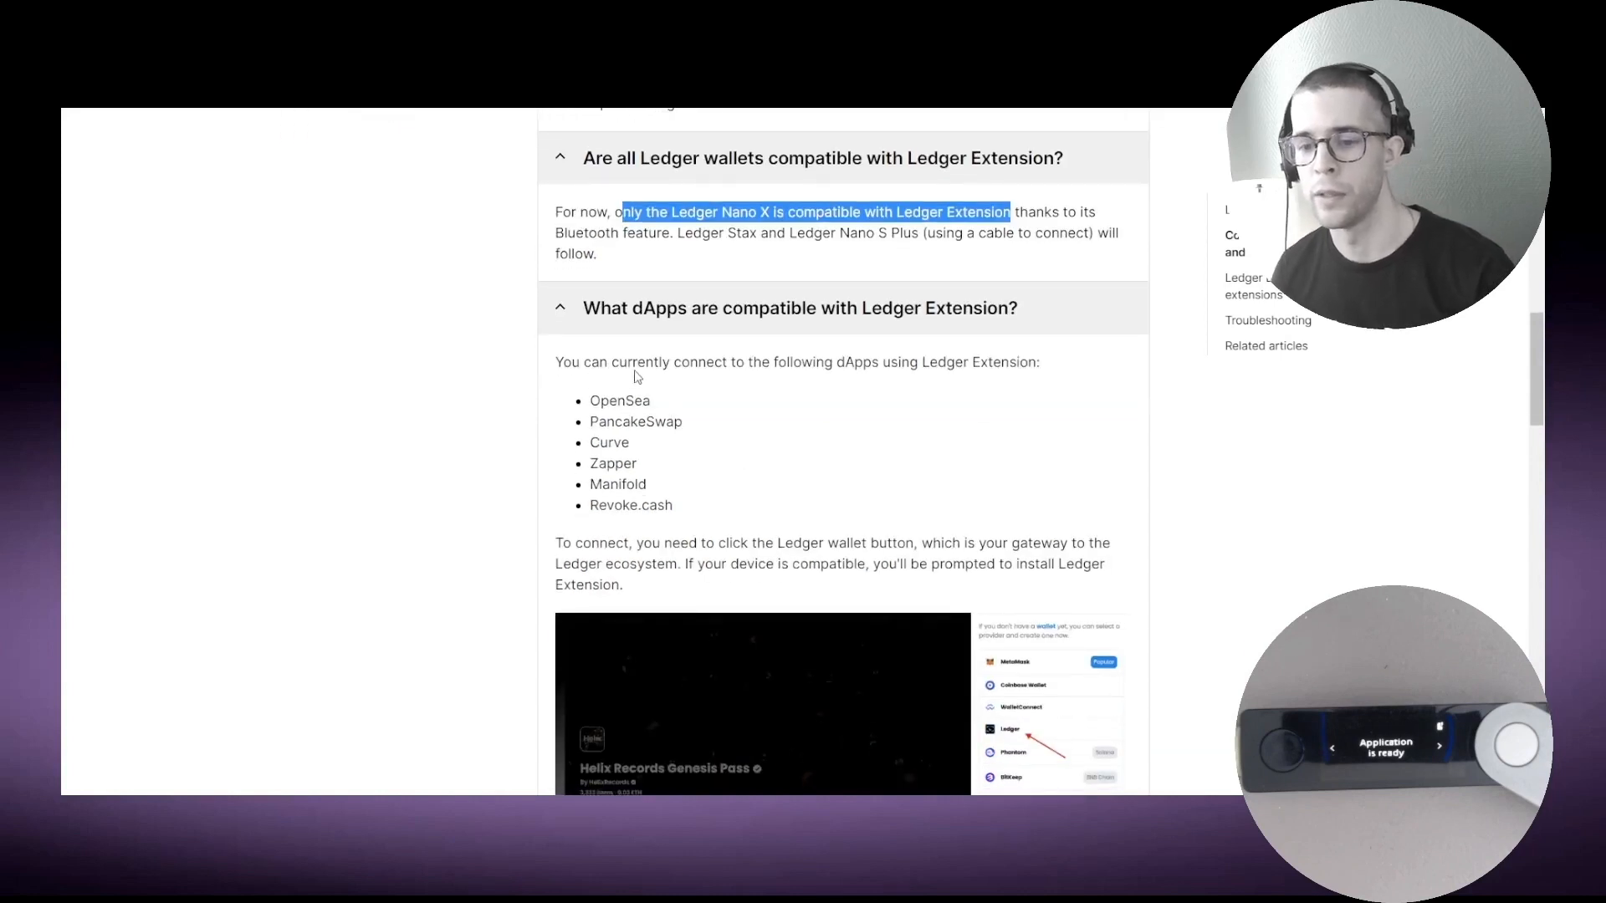
mouse_move(604, 382)
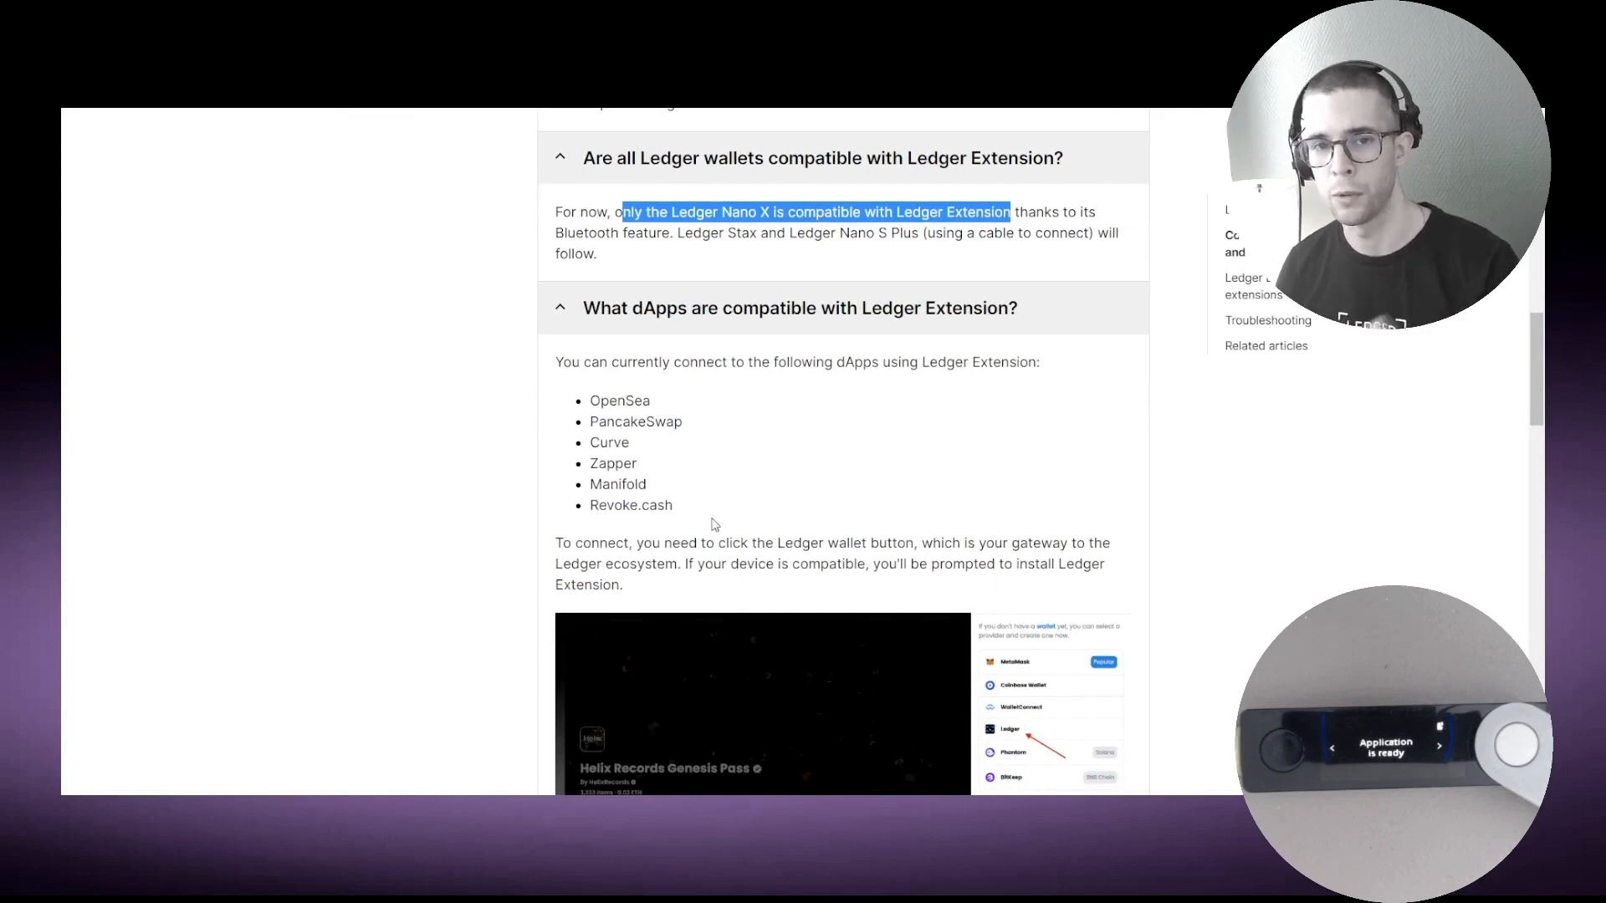
double_click(619, 400)
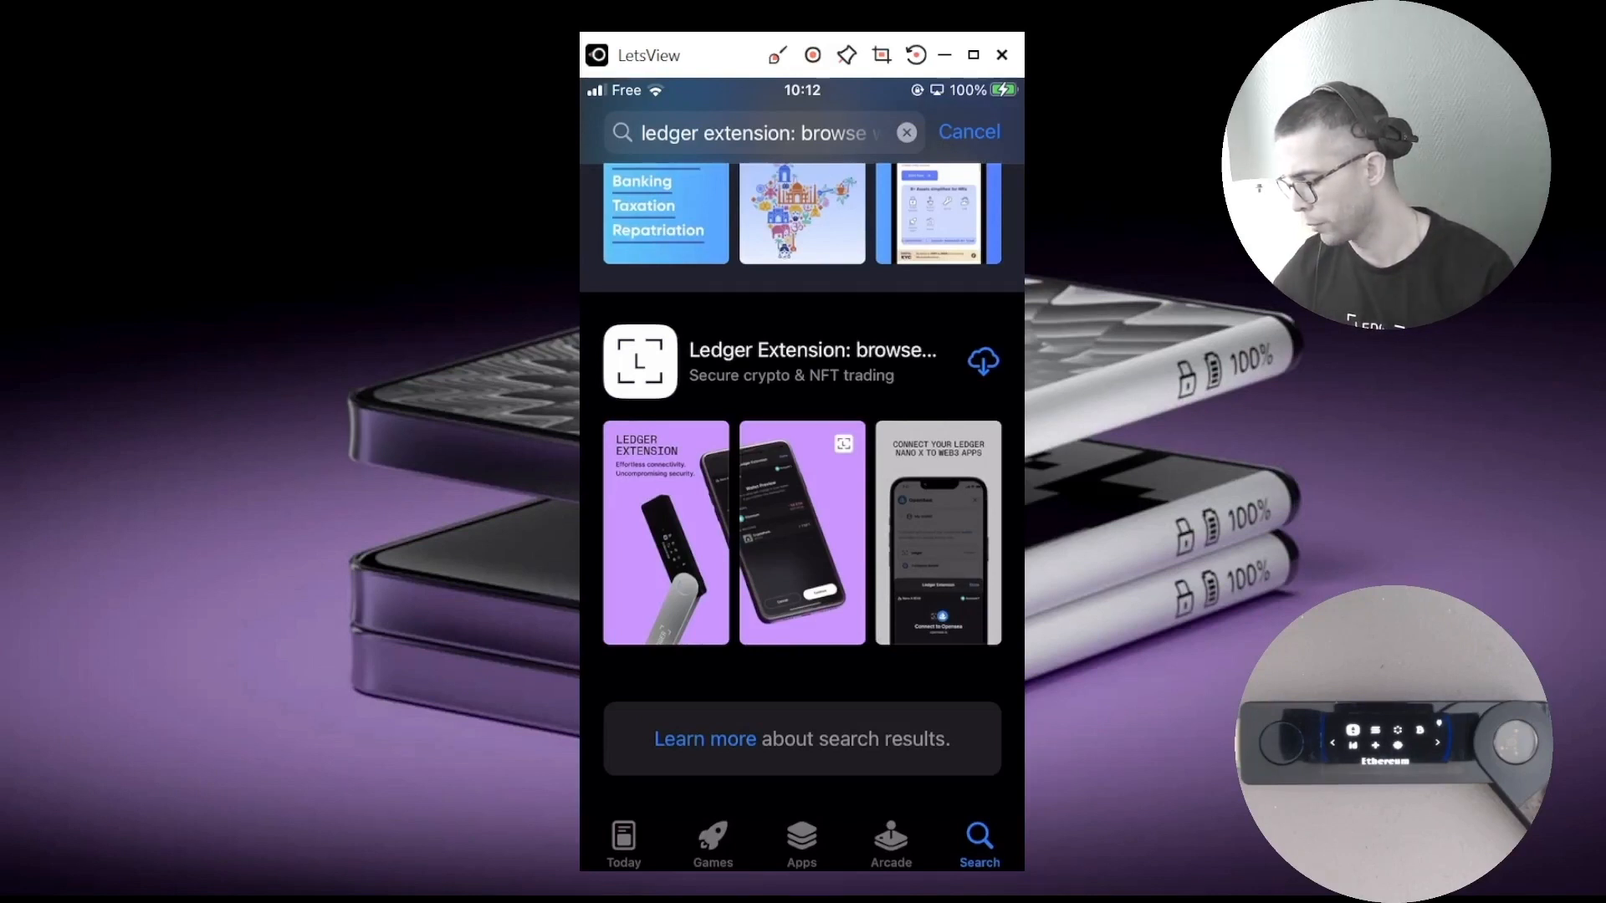
click(982, 359)
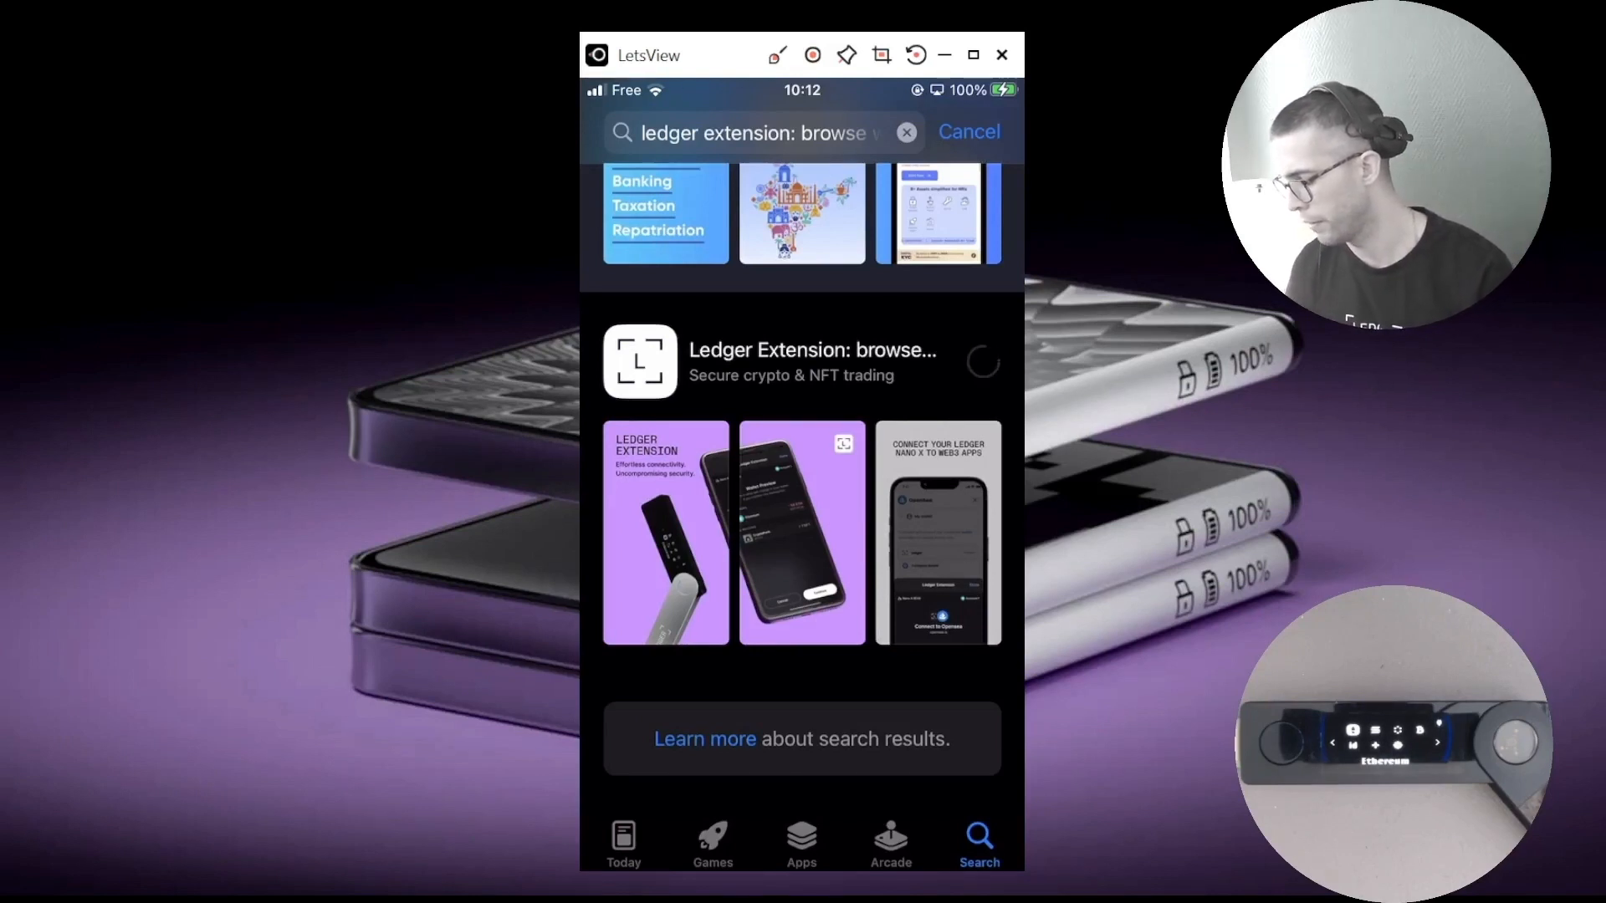
click(814, 362)
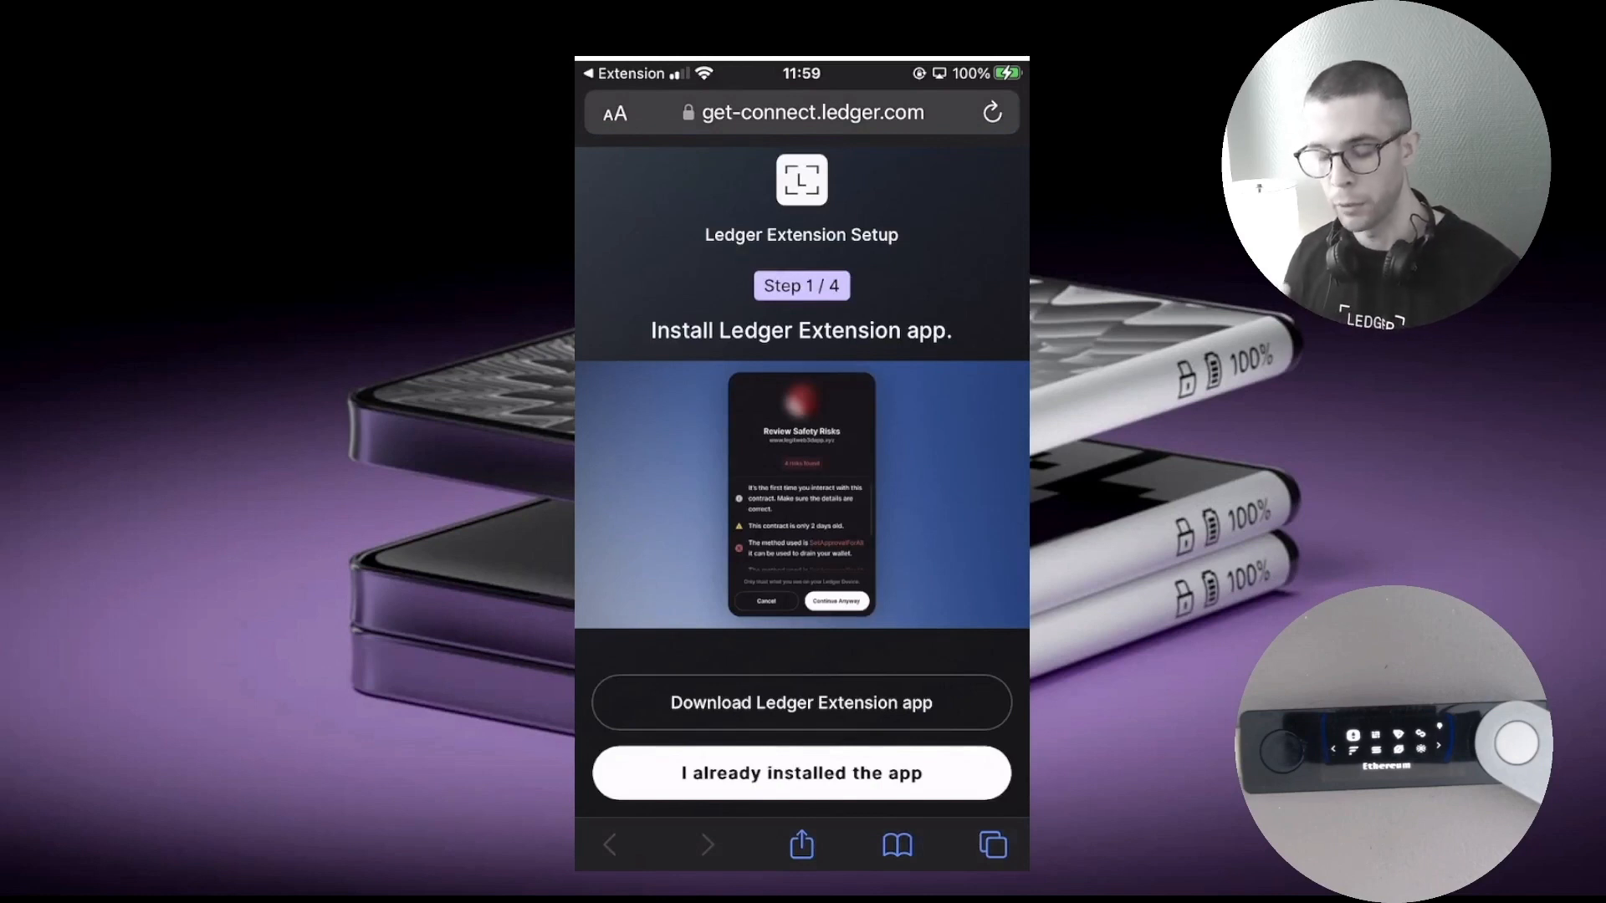
Confirm the app is installed and switch Ledger Extension on under Safari's Manage Extensions
click(801, 773)
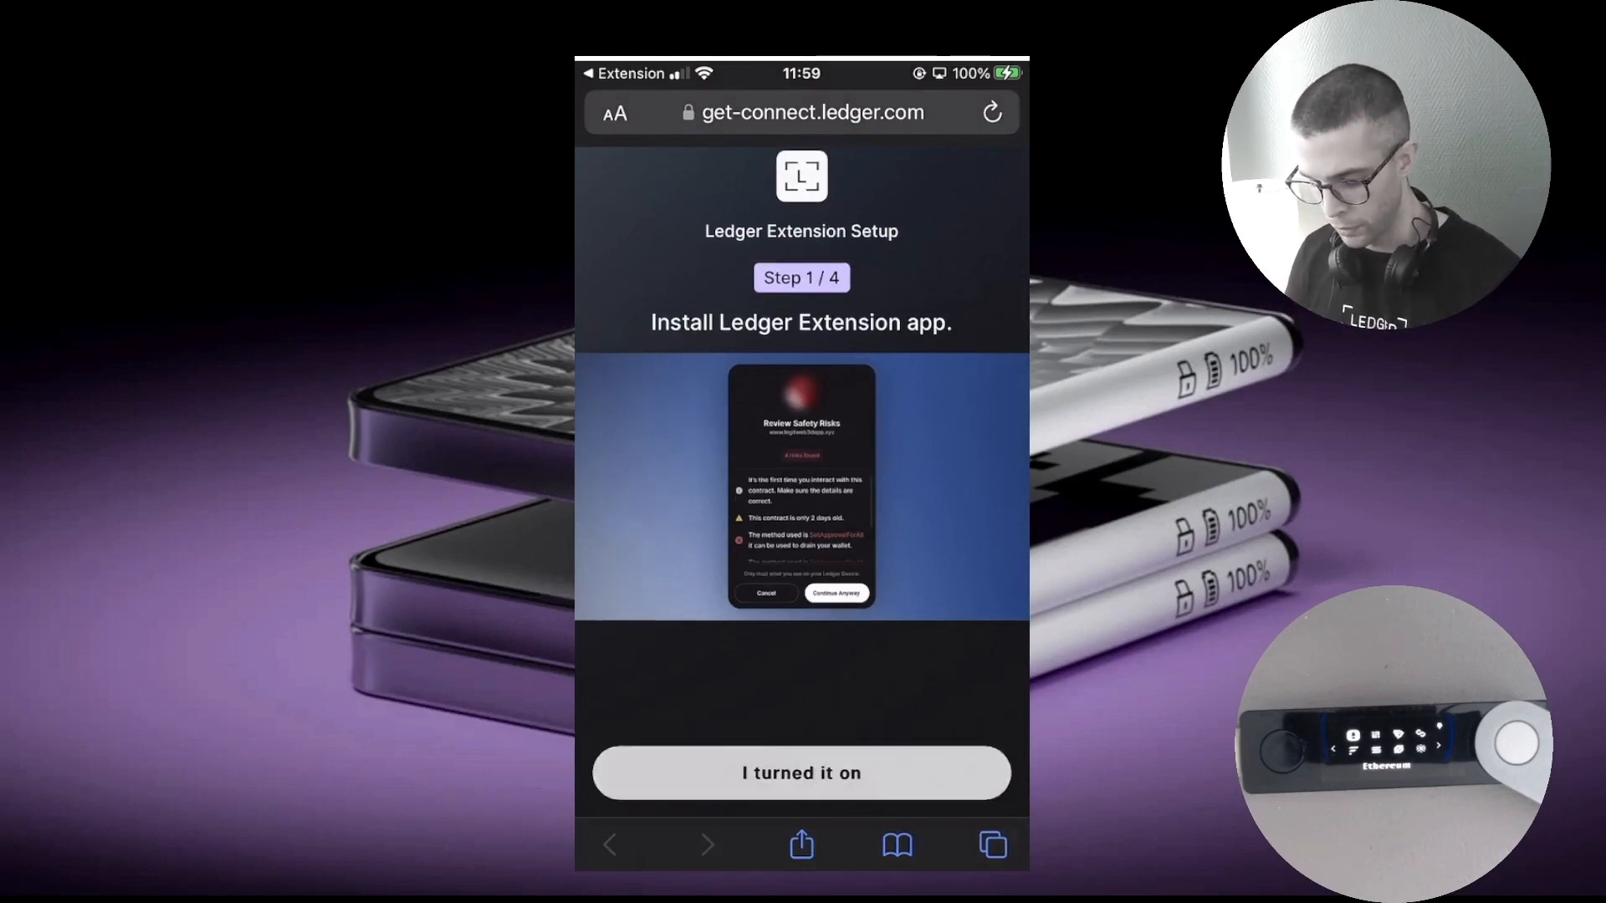
click(802, 772)
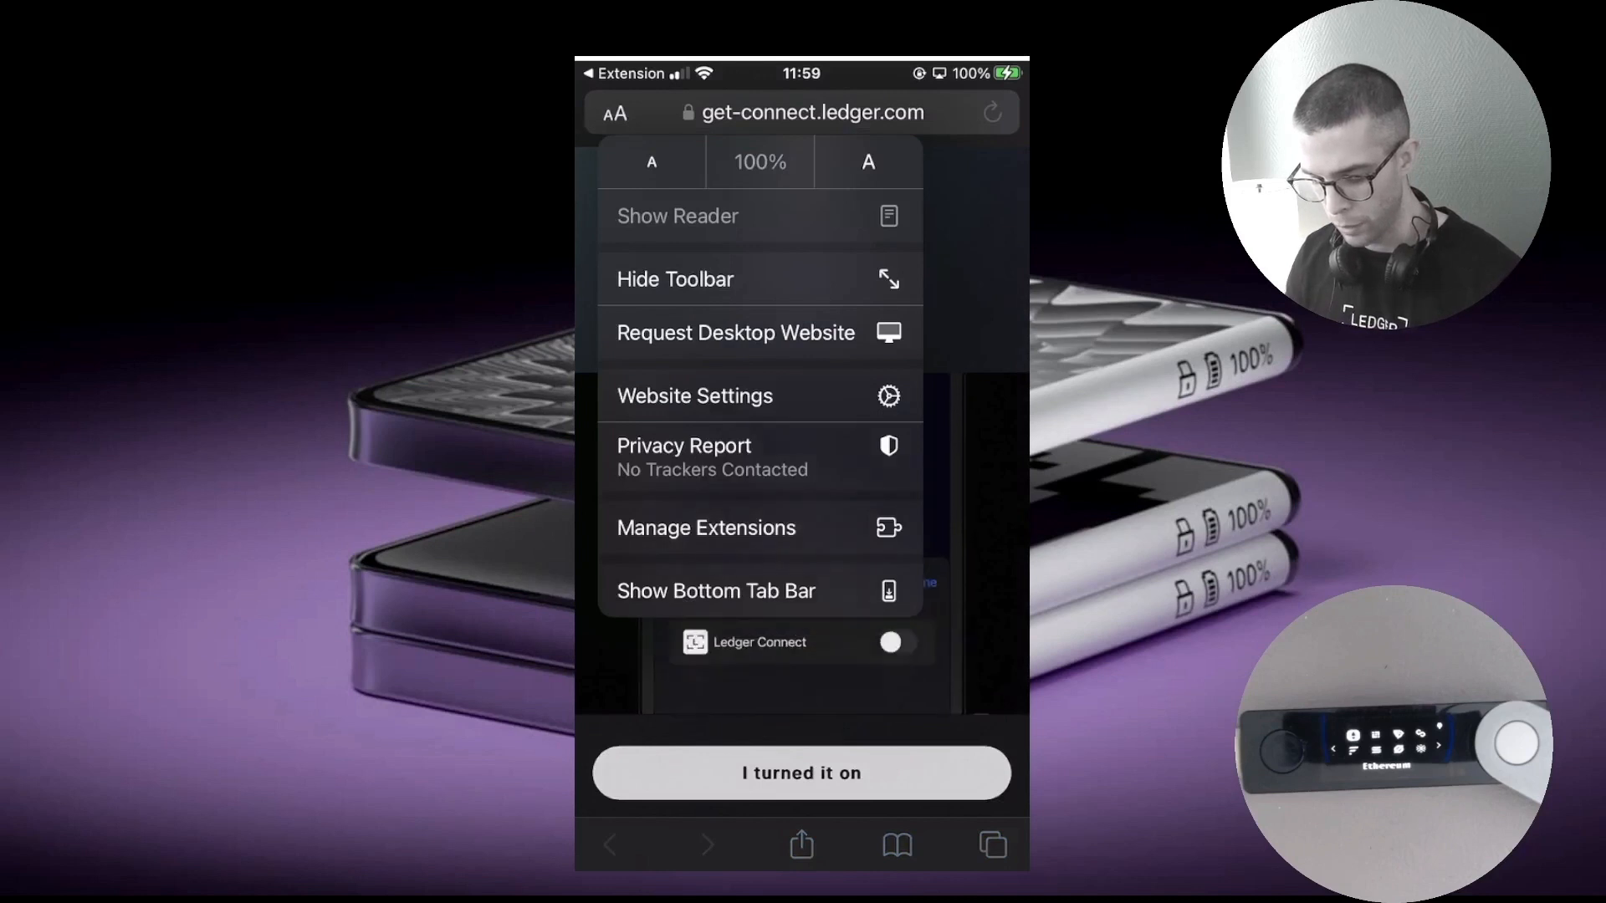
click(706, 527)
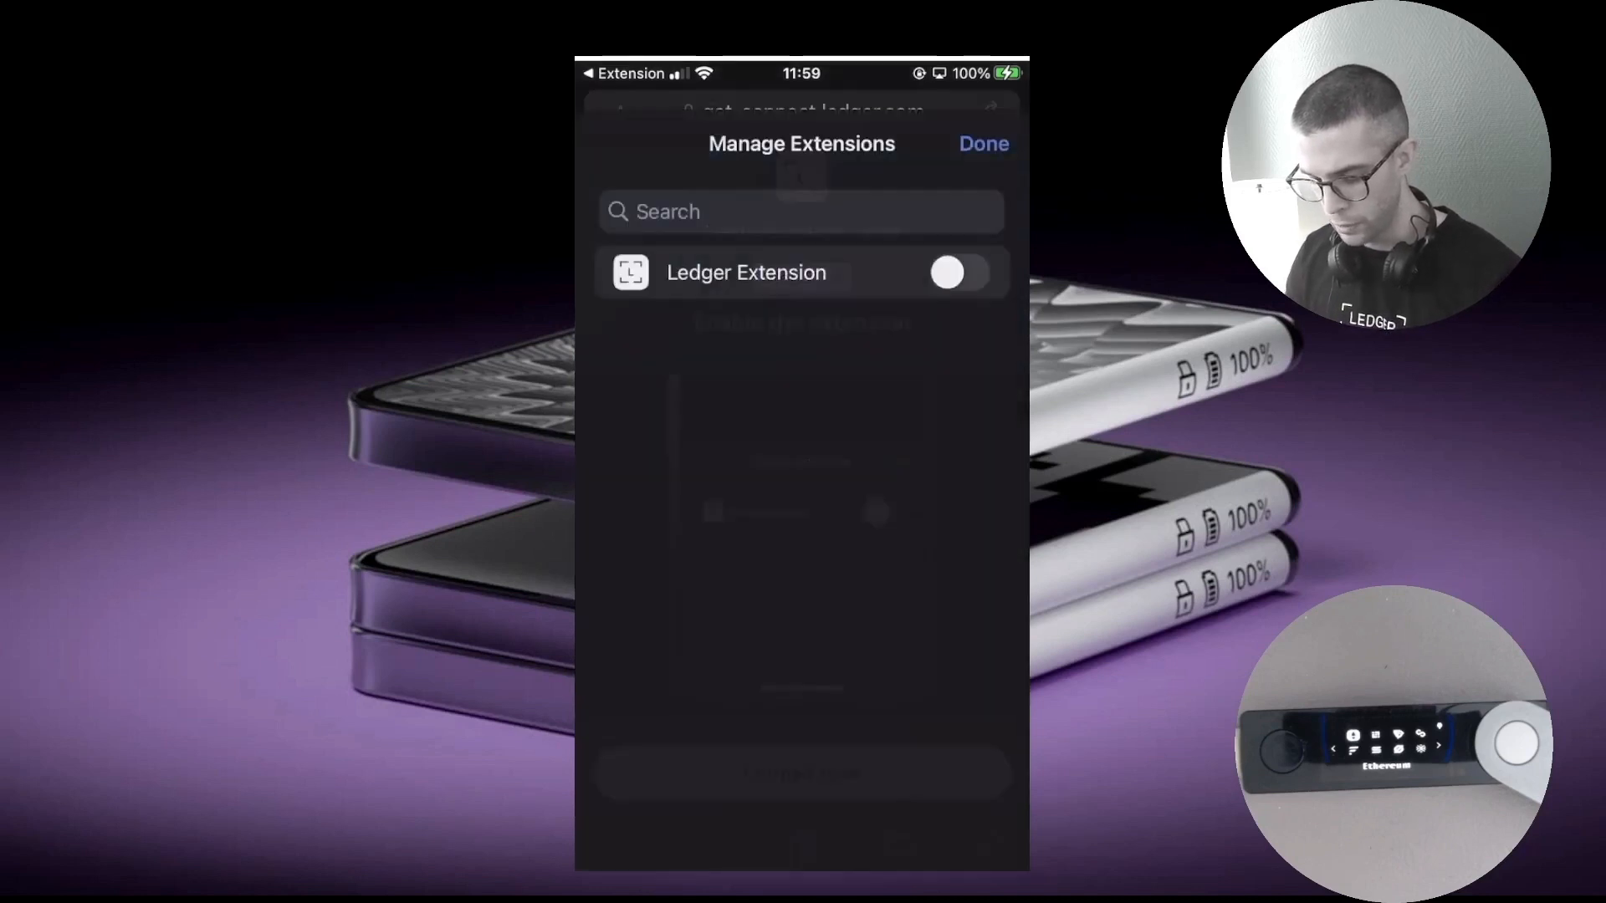
click(959, 273)
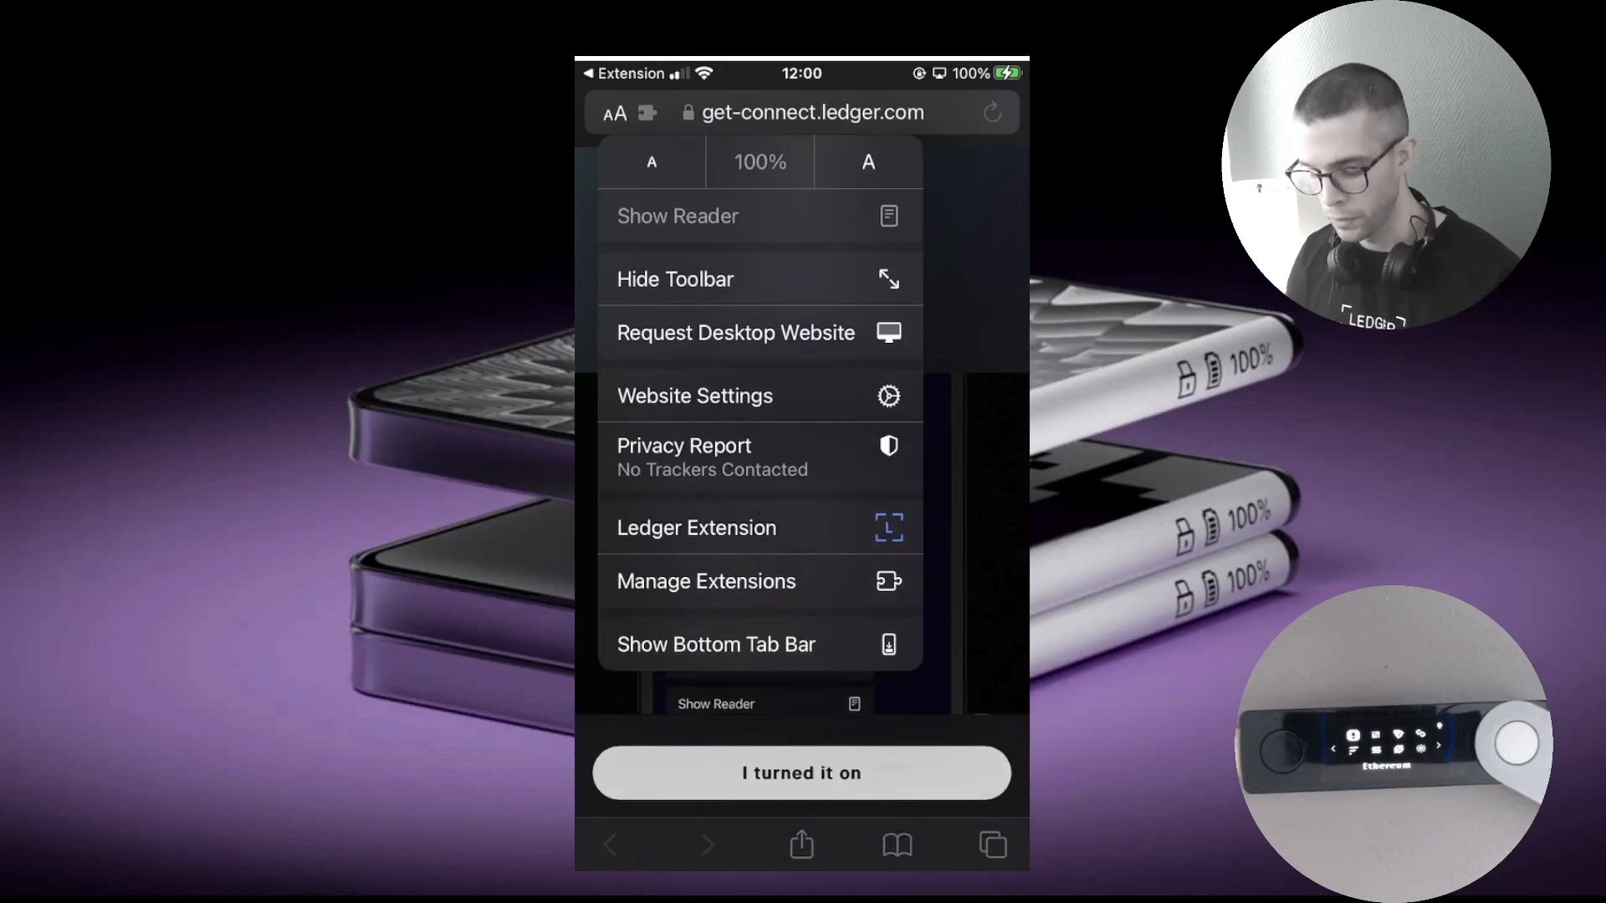
Grant Ledger Extension its permission from the page options and confirm it was allowed
click(696, 527)
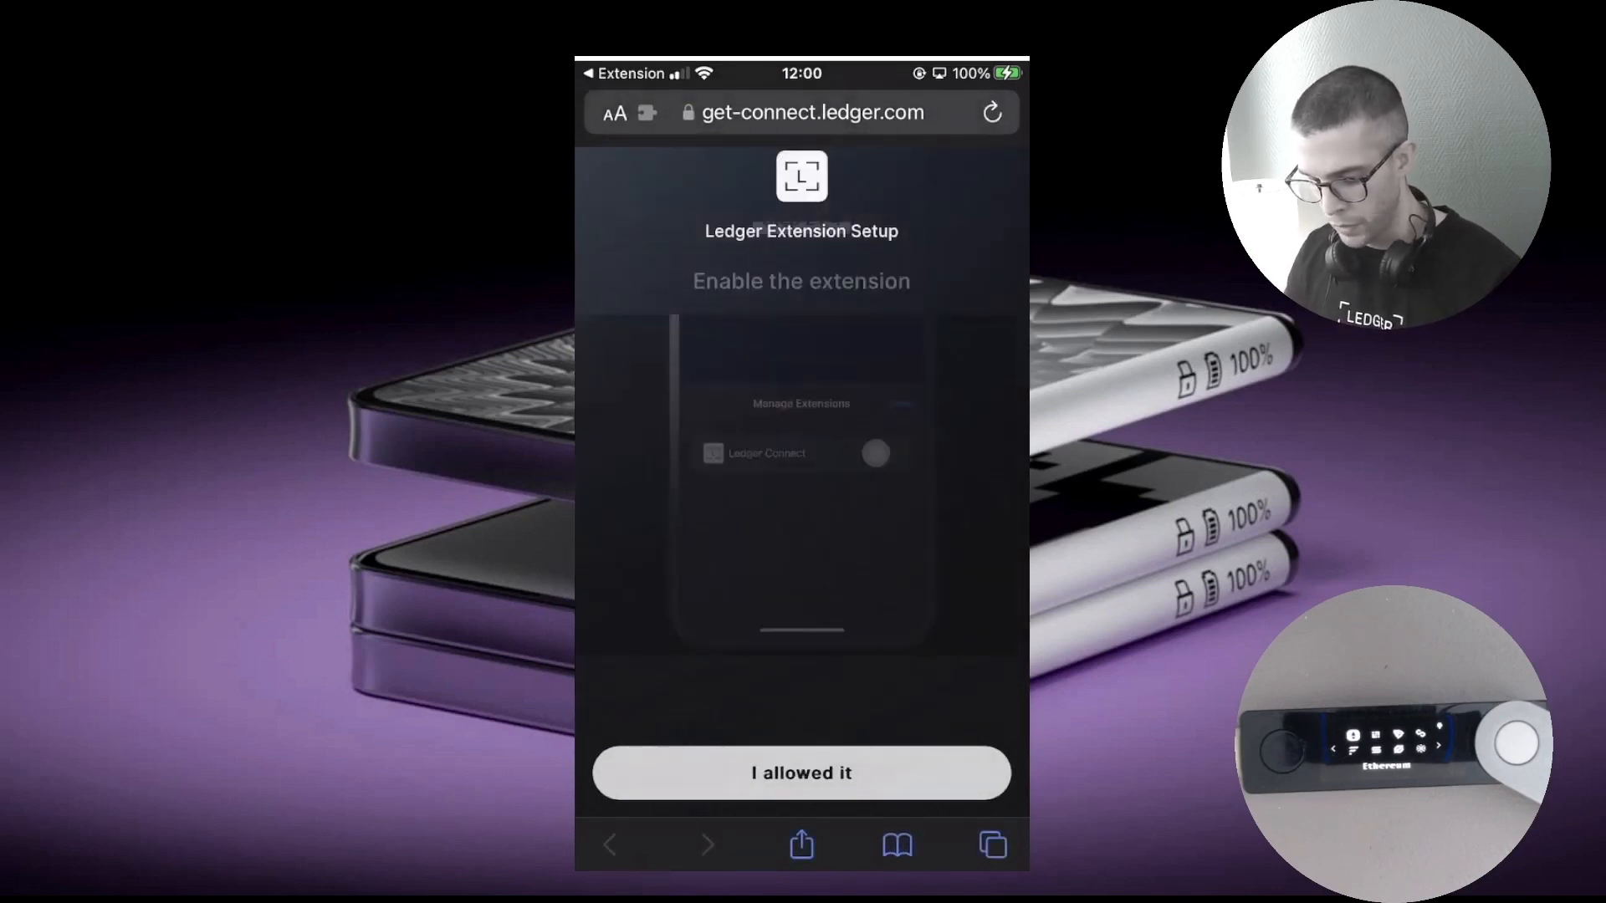
click(801, 773)
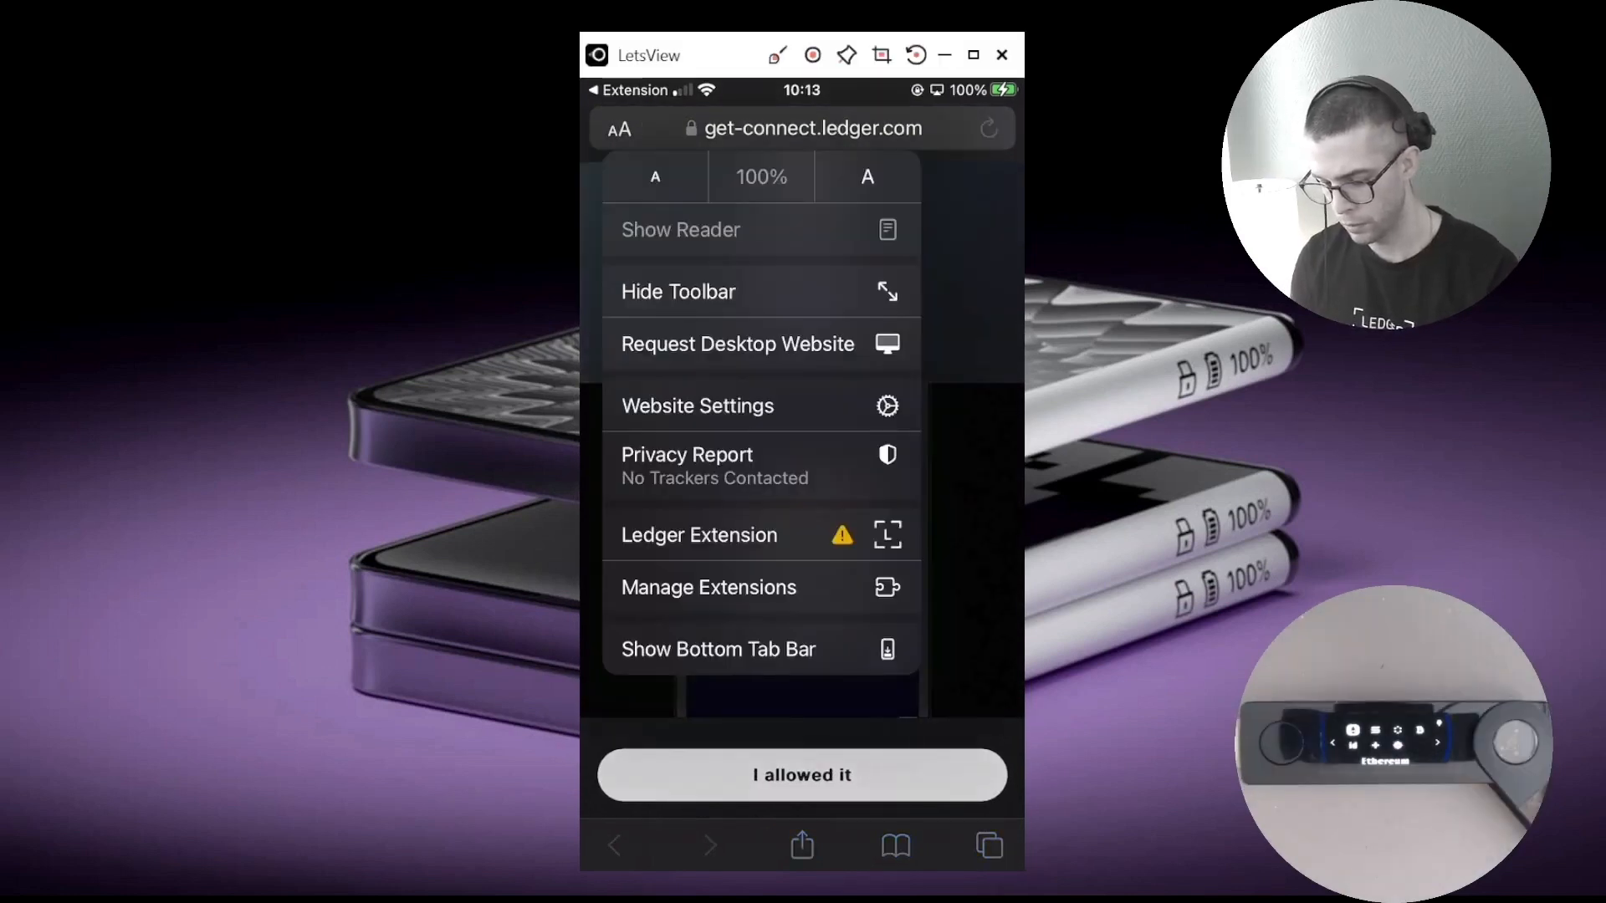
click(699, 535)
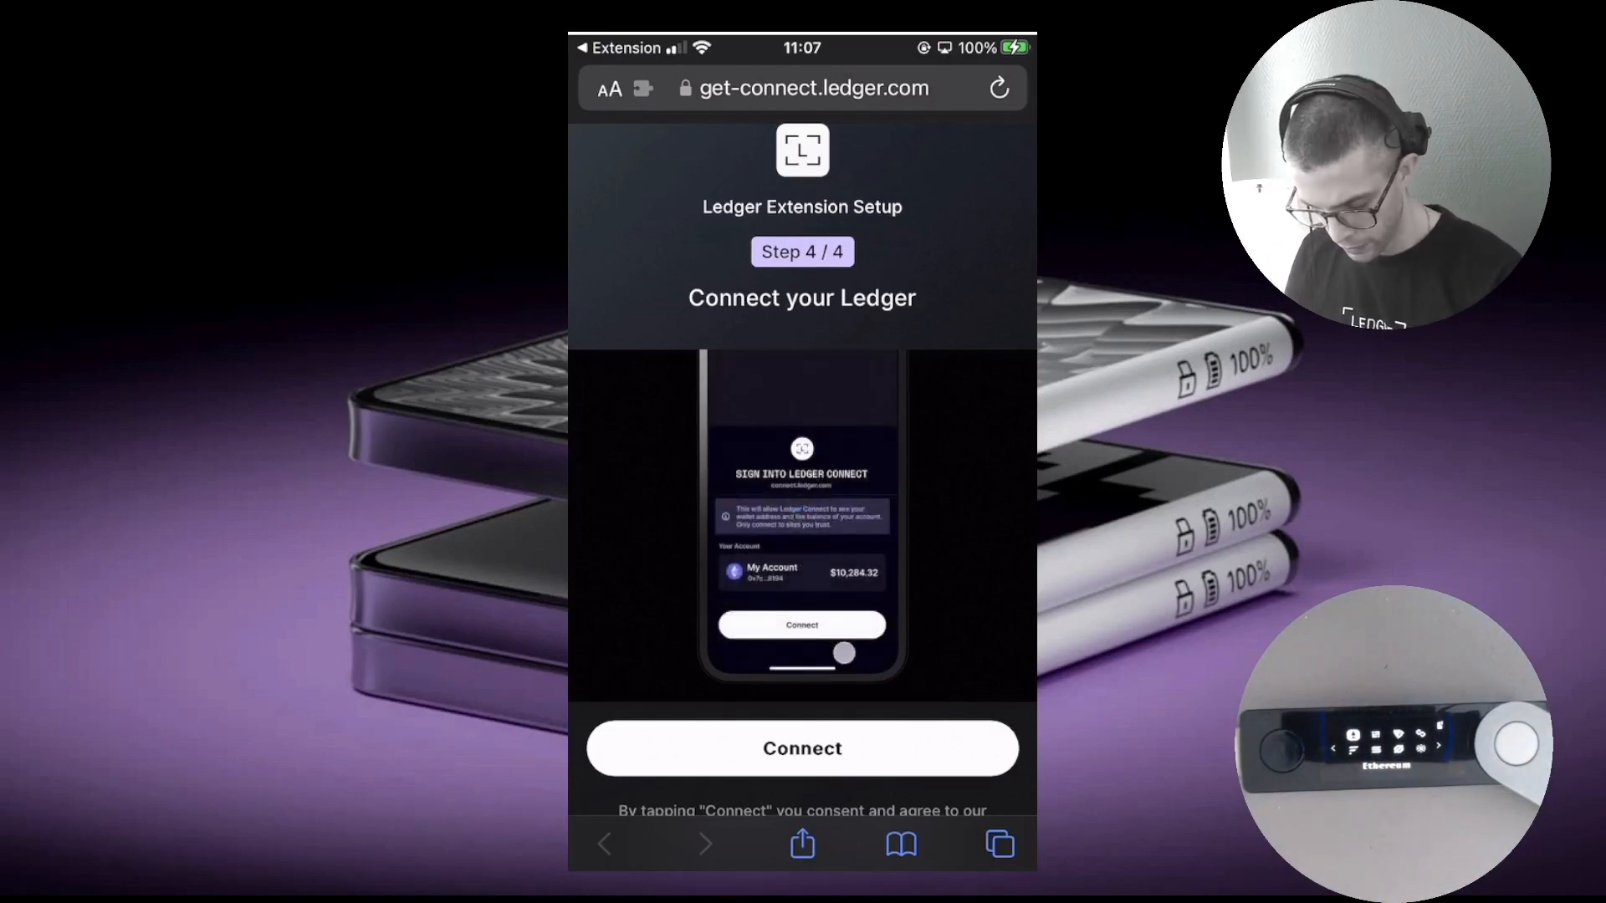
Pair the Nano X 9E6B over Bluetooth and connect Account 1 (0.0127572 ETH) to the setup site
click(802, 747)
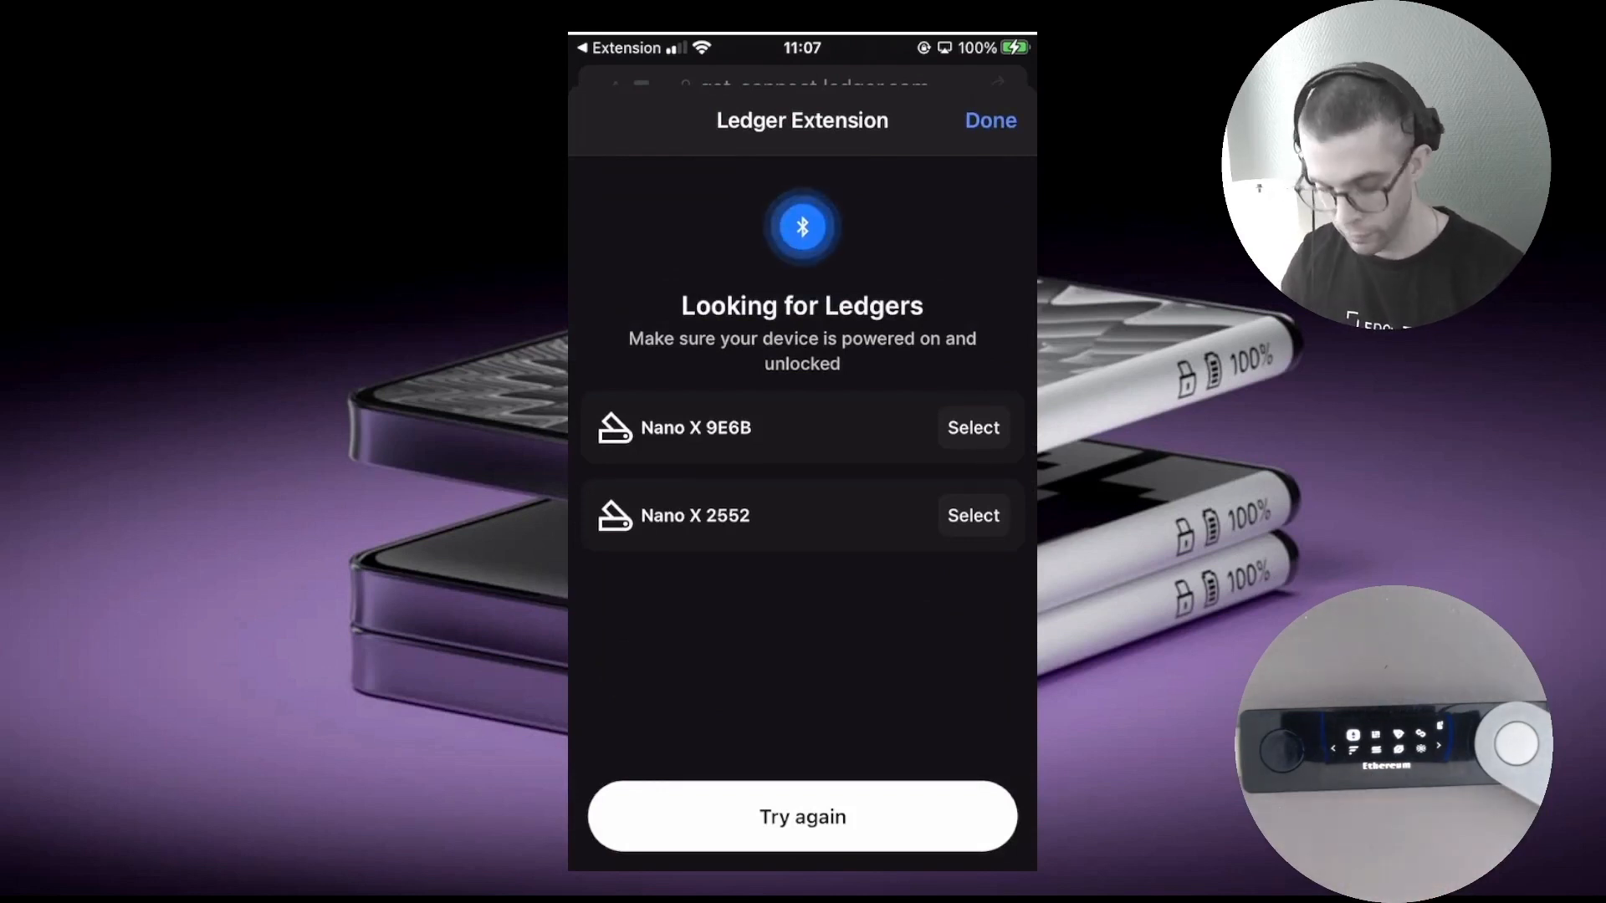
click(971, 427)
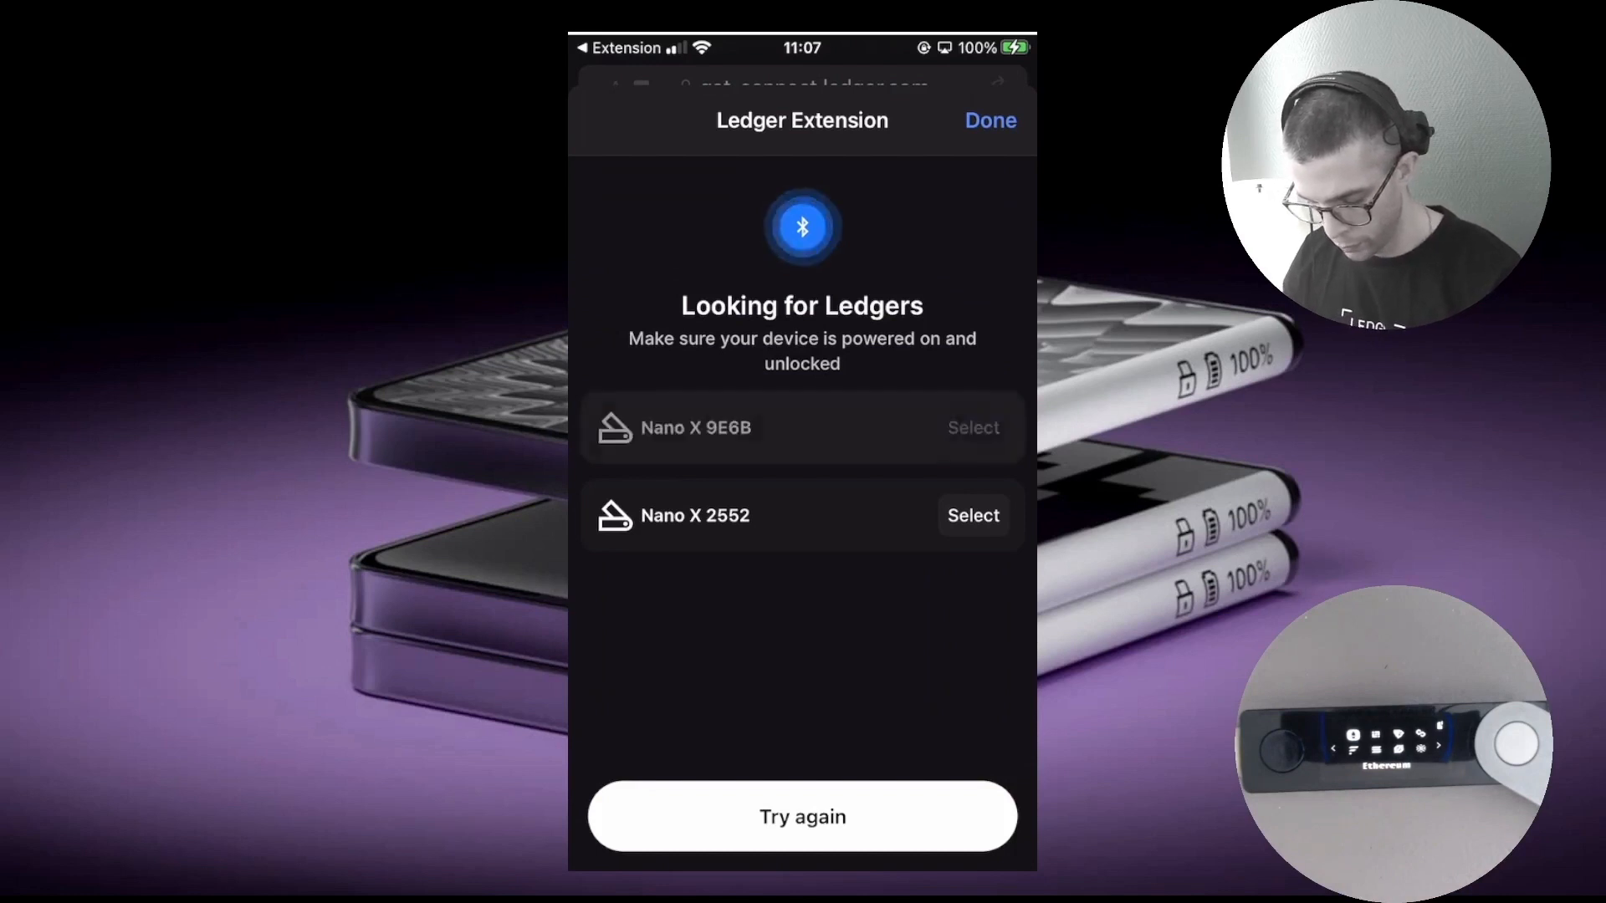
click(970, 515)
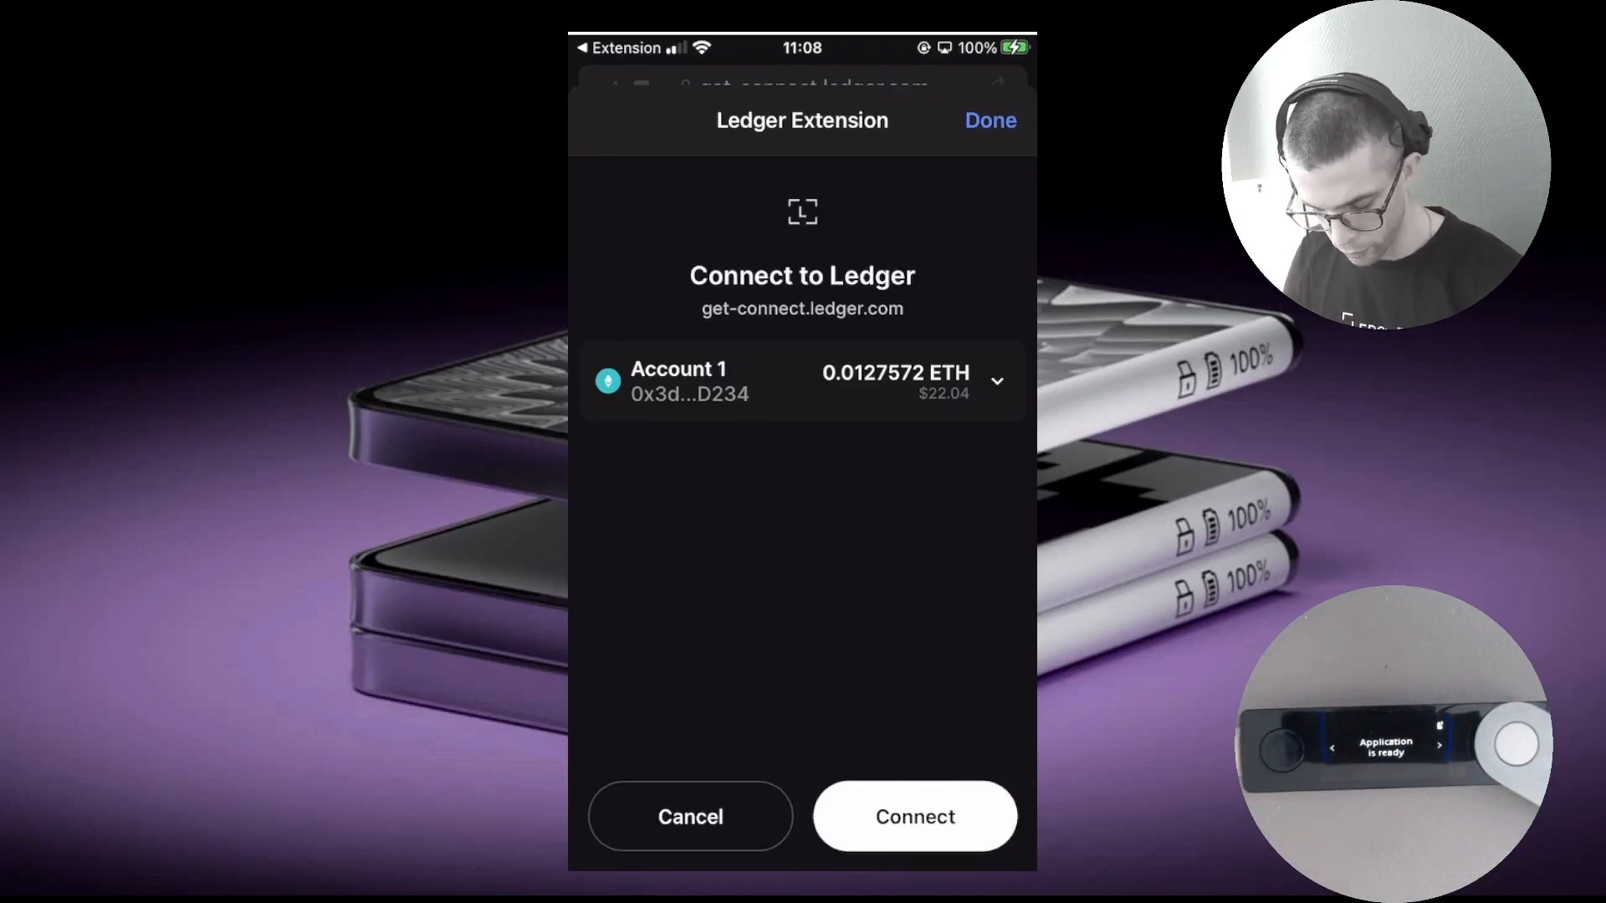
click(914, 816)
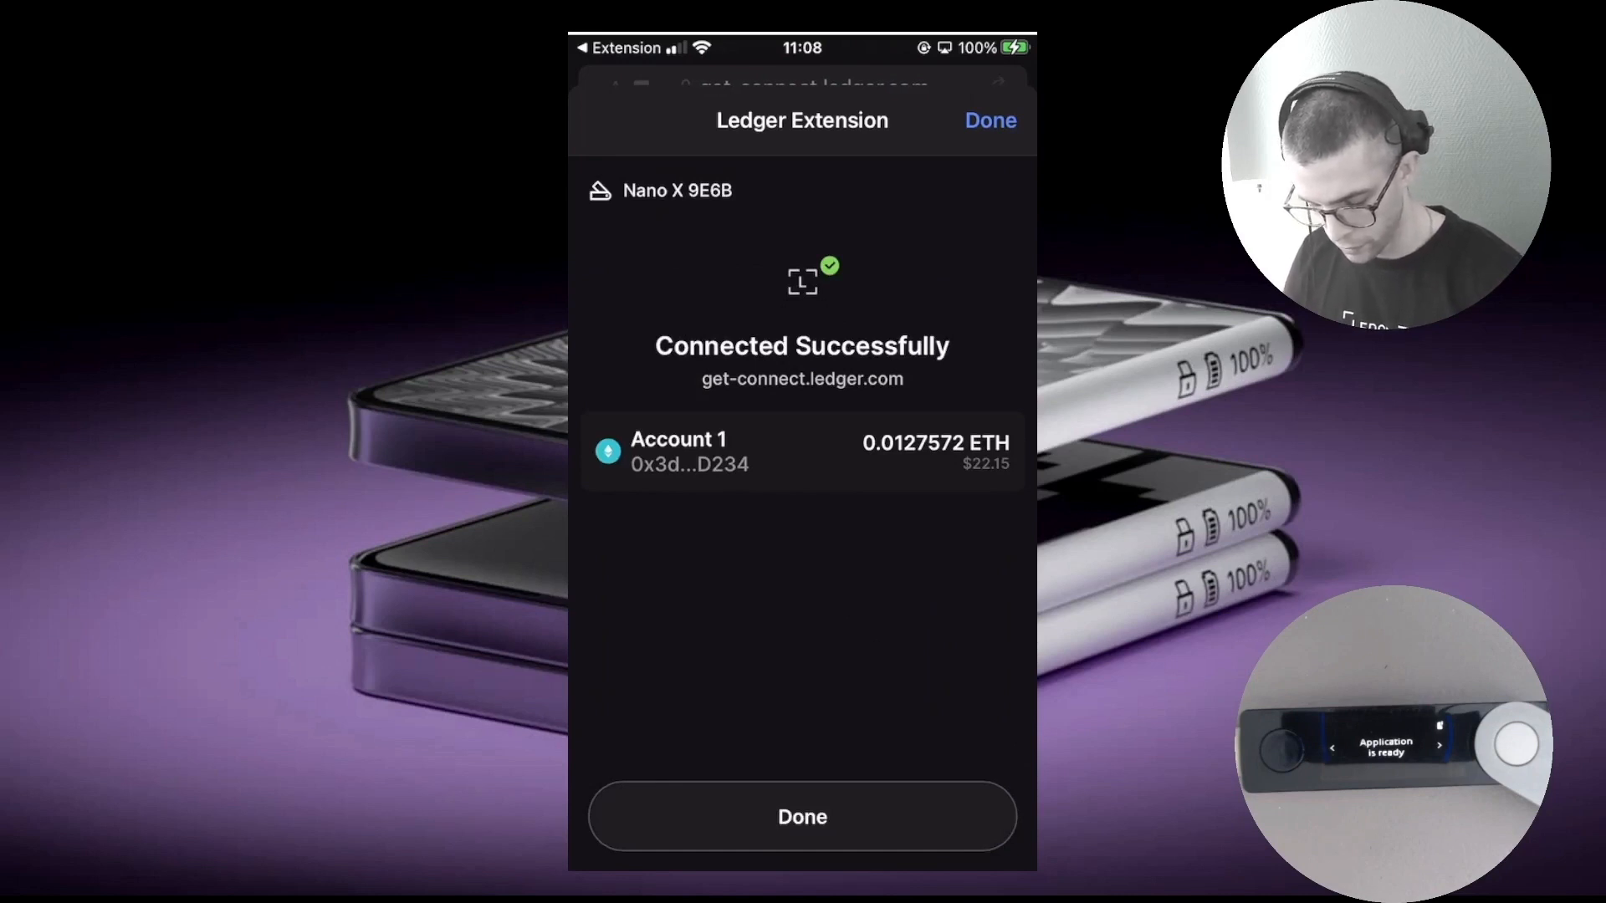
click(802, 817)
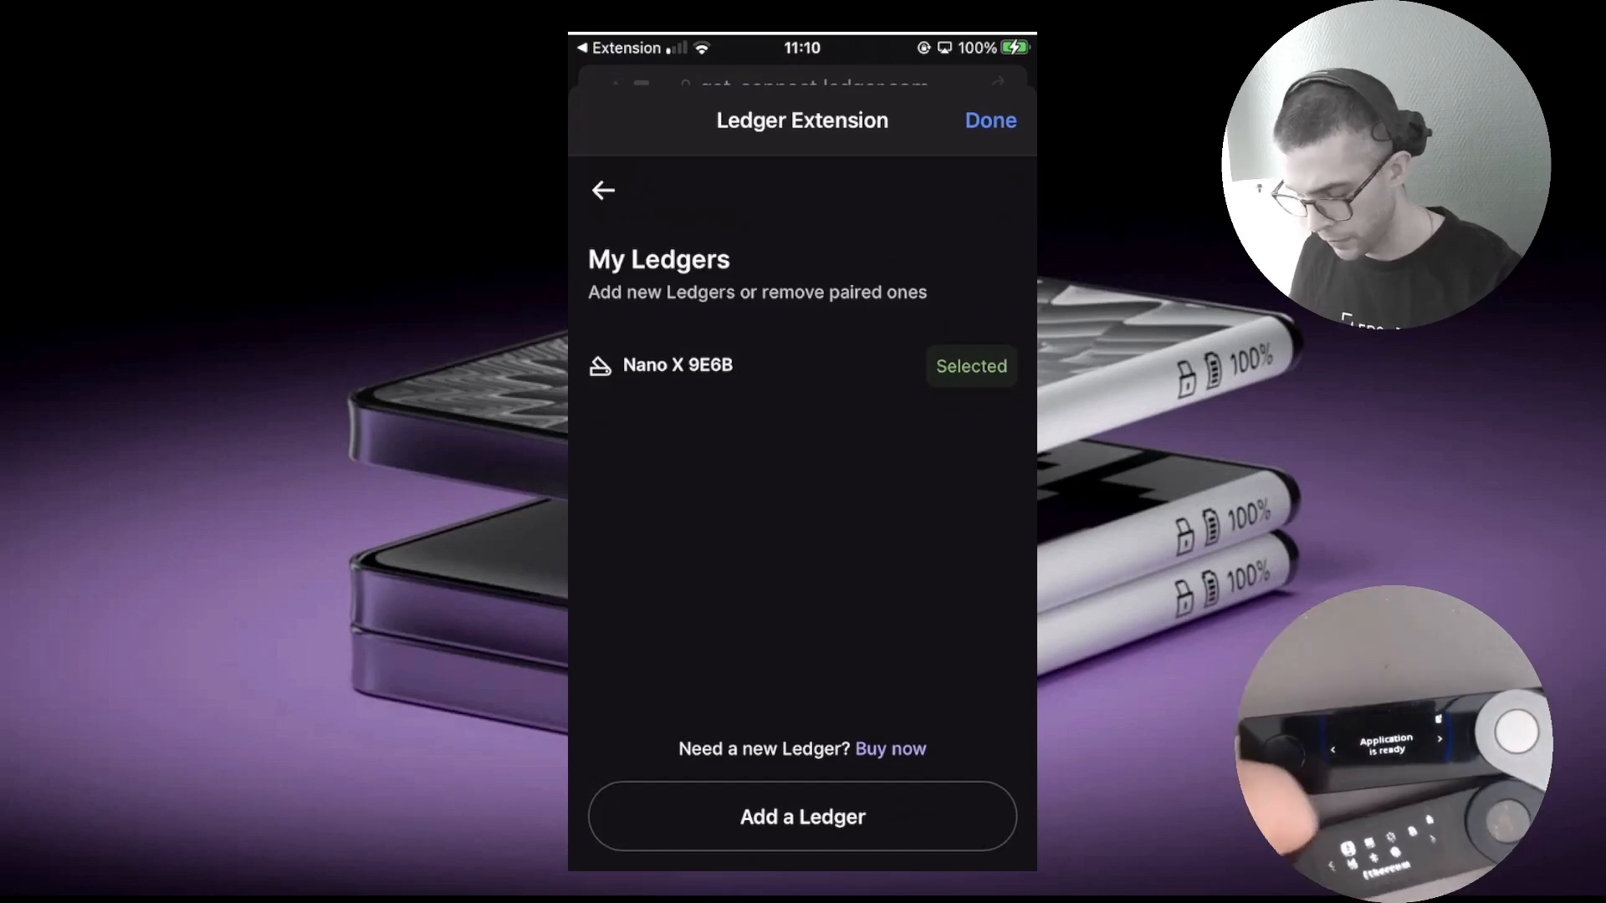
Add a second Nano X, connect its Account 1 to get-connect.ledger.com and finish to the 'You're all set!' page
click(801, 816)
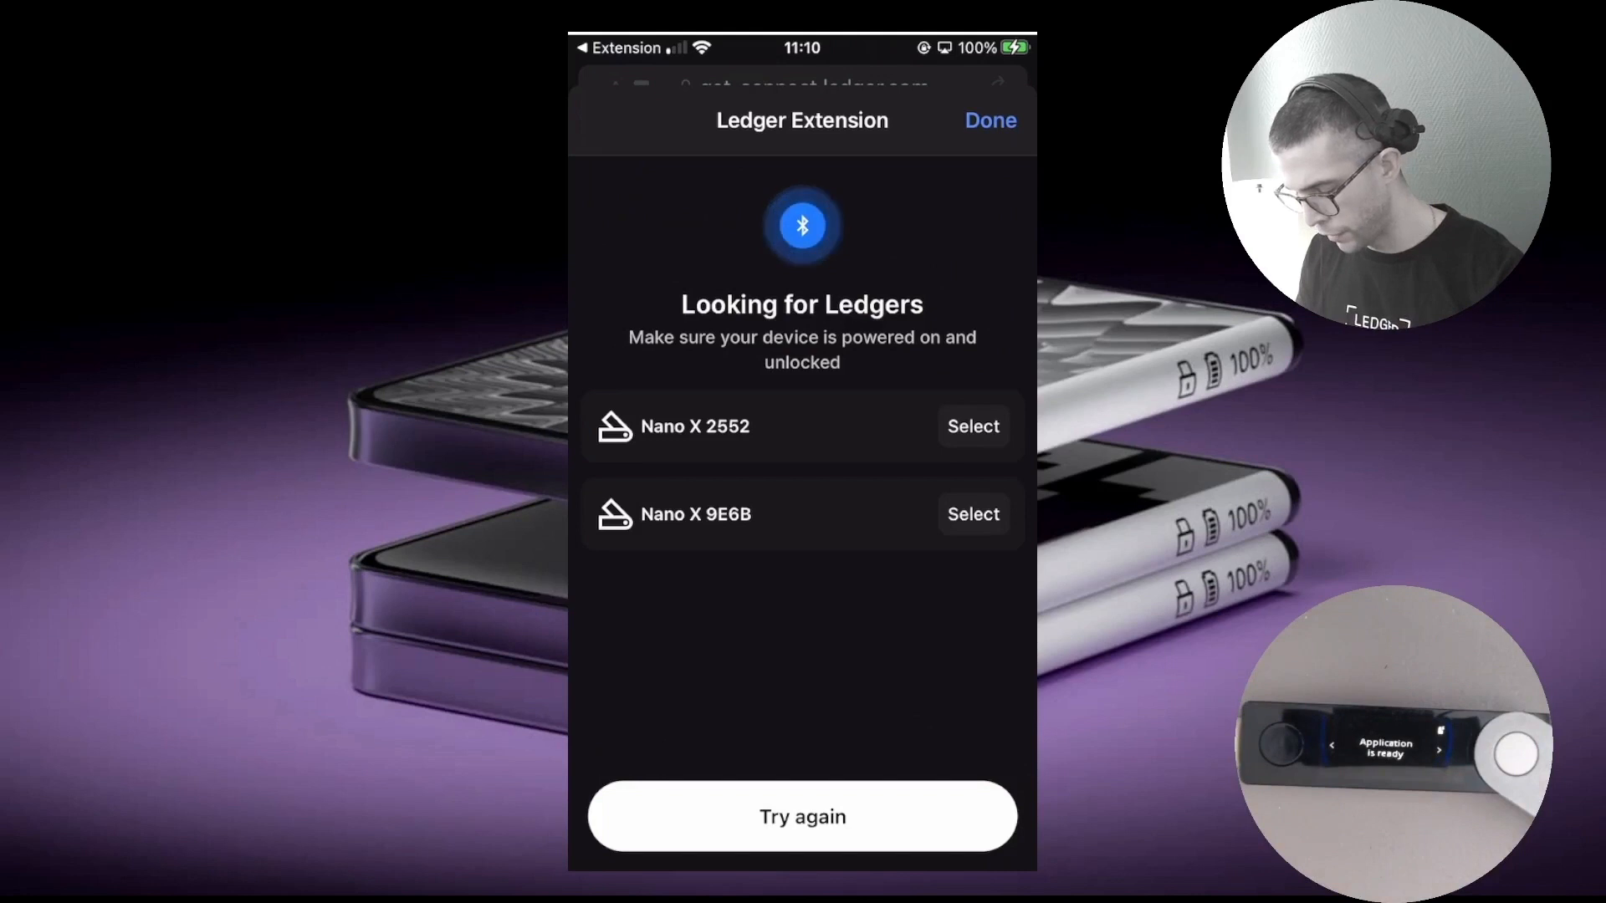
click(972, 514)
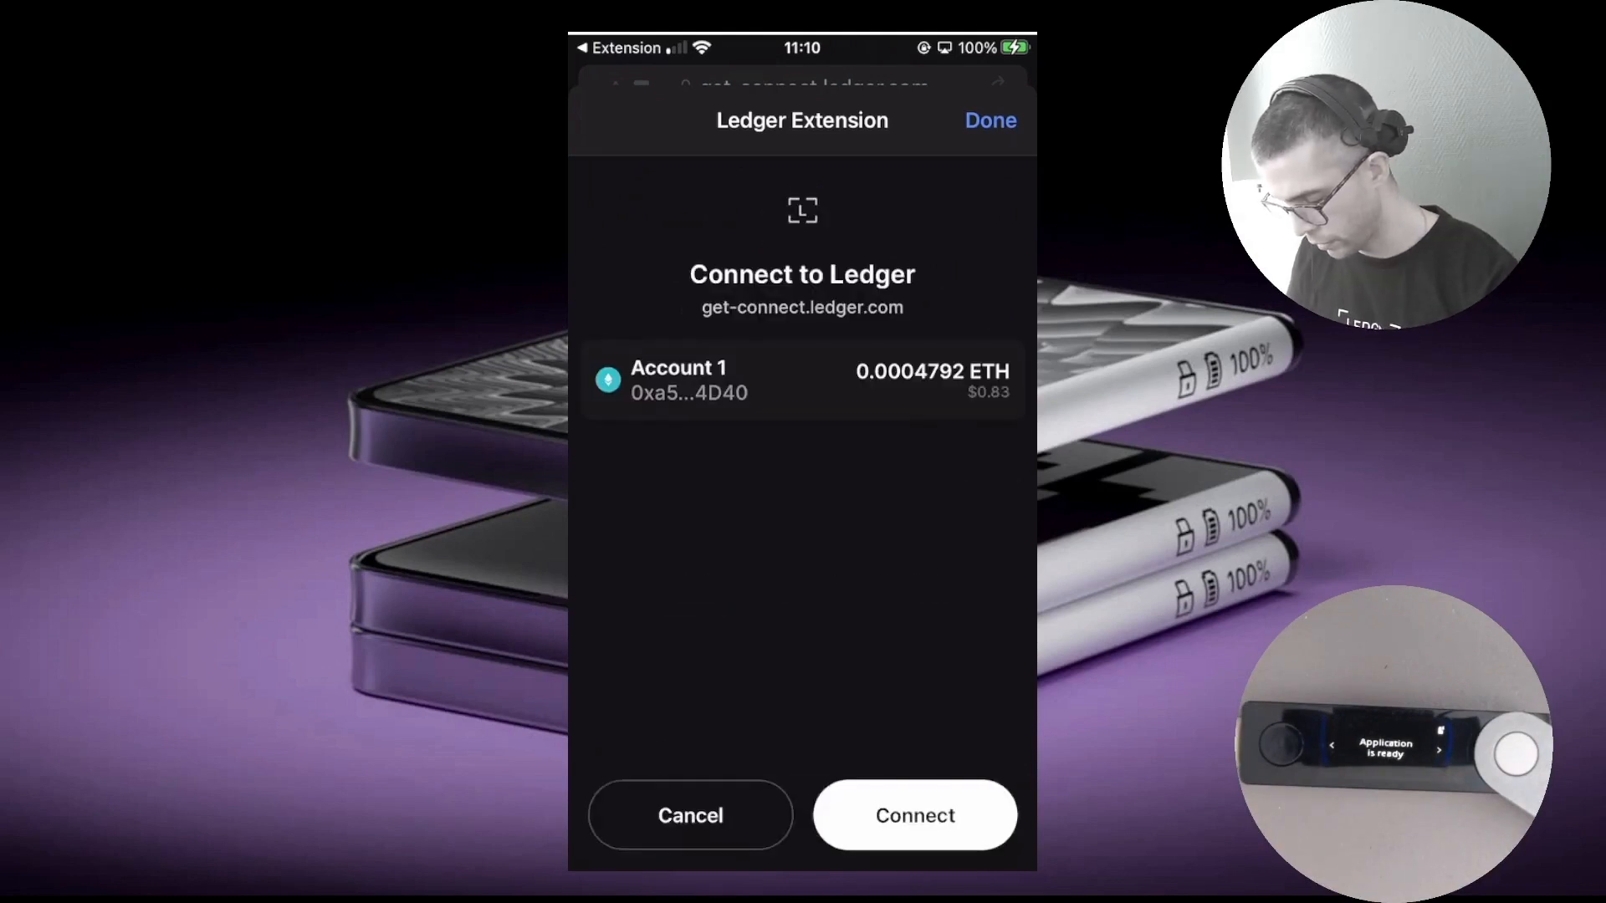
click(914, 814)
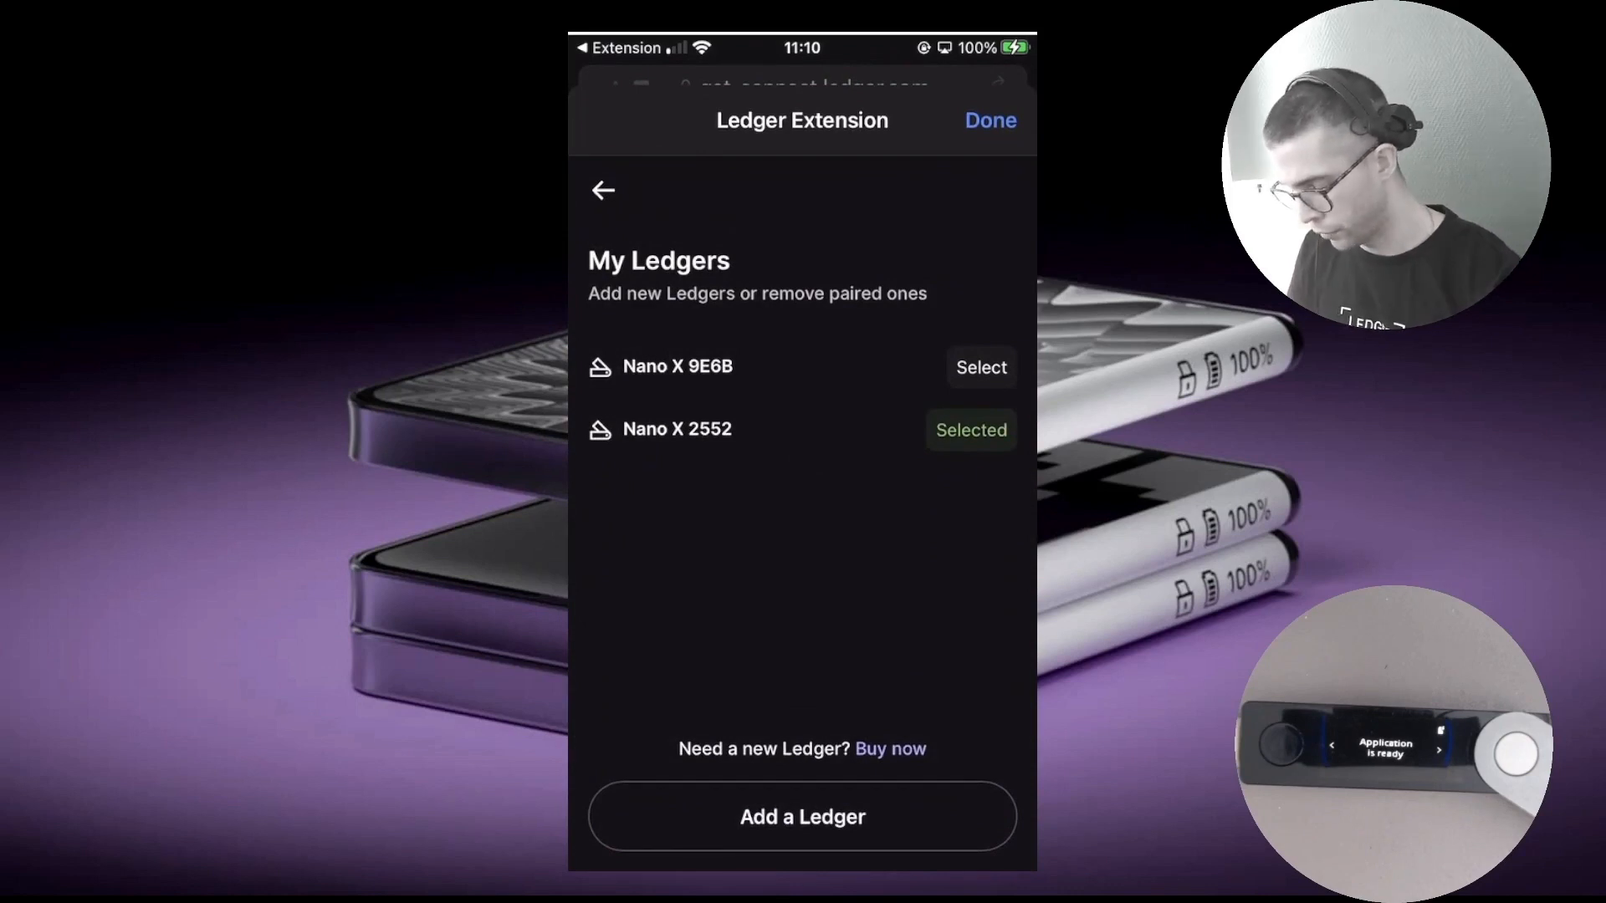
click(978, 367)
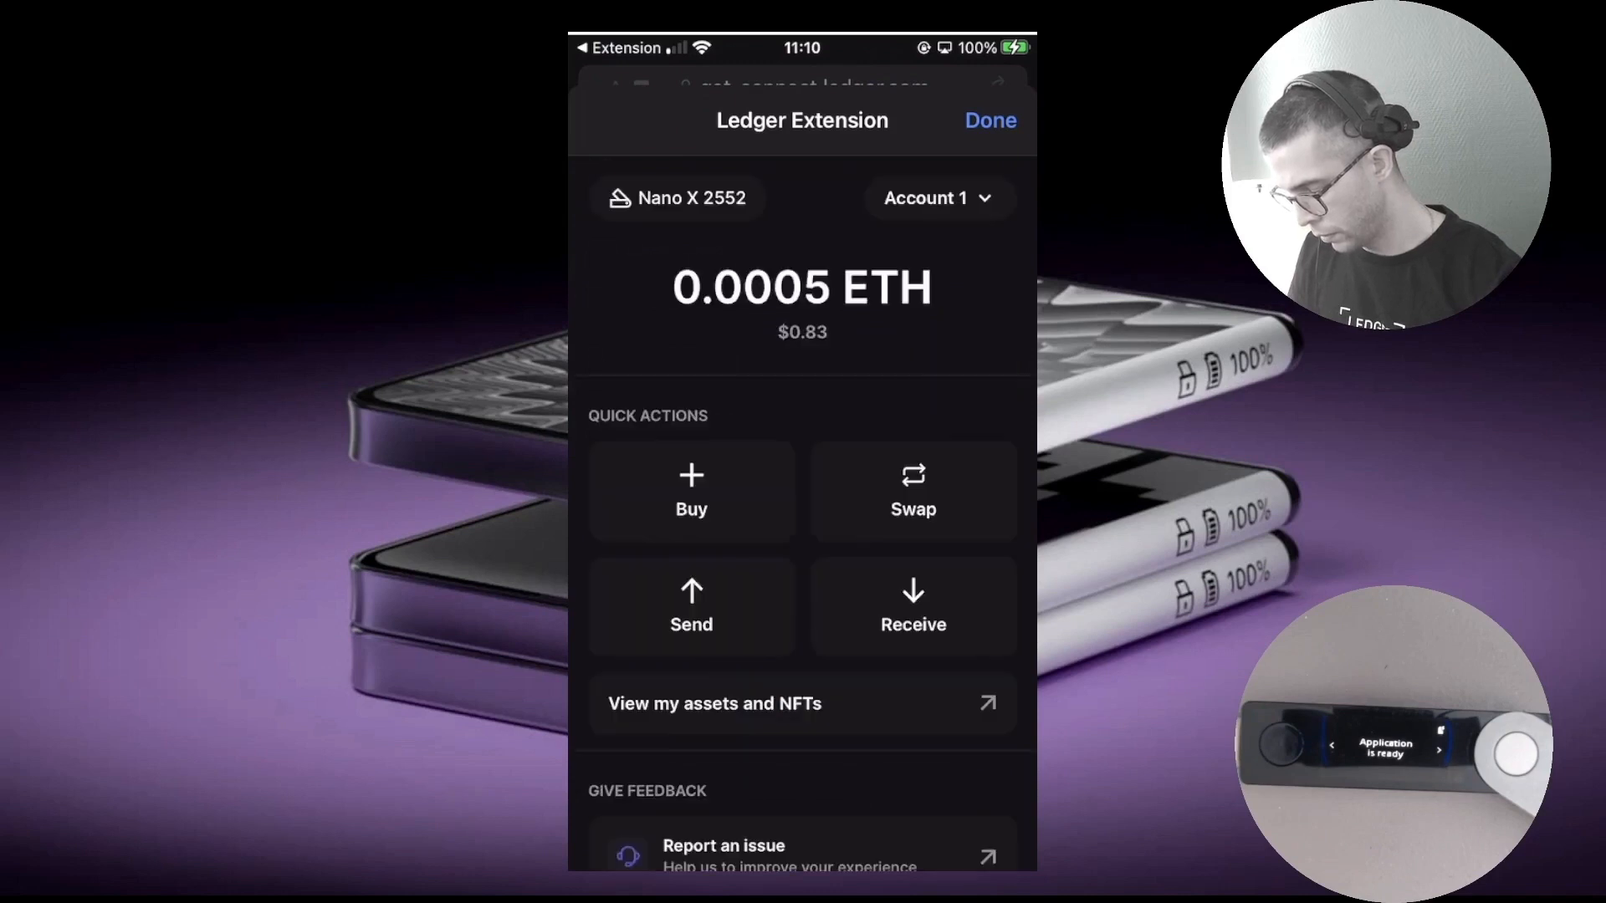
click(678, 197)
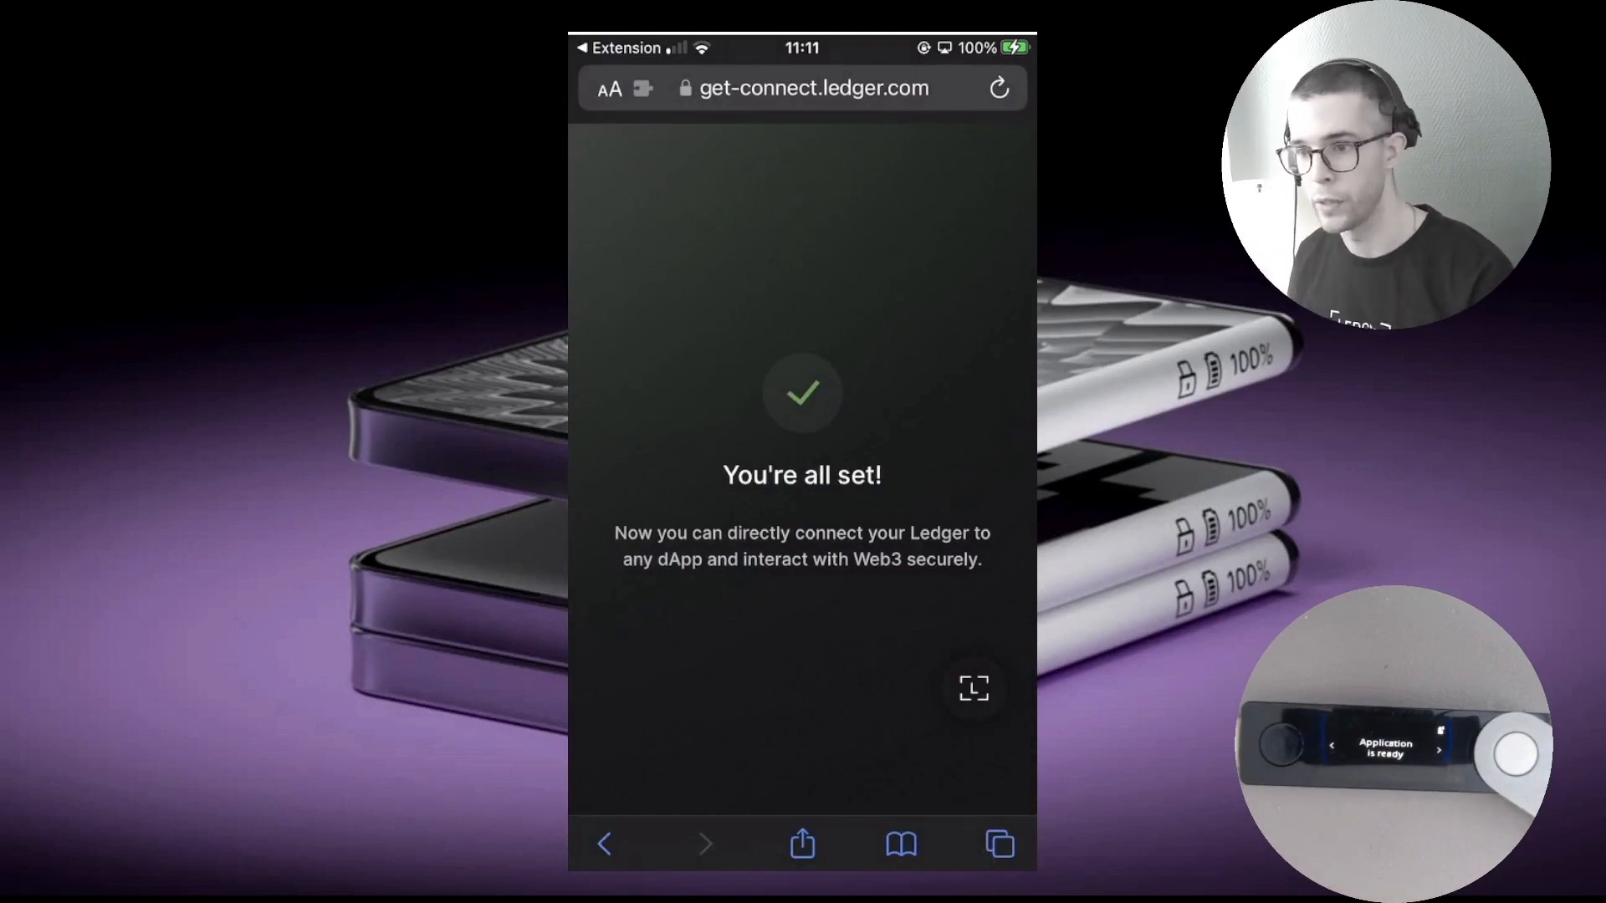
Switch to the OpenSea tab and connect Account 1 through the Ledger wallet option
click(999, 843)
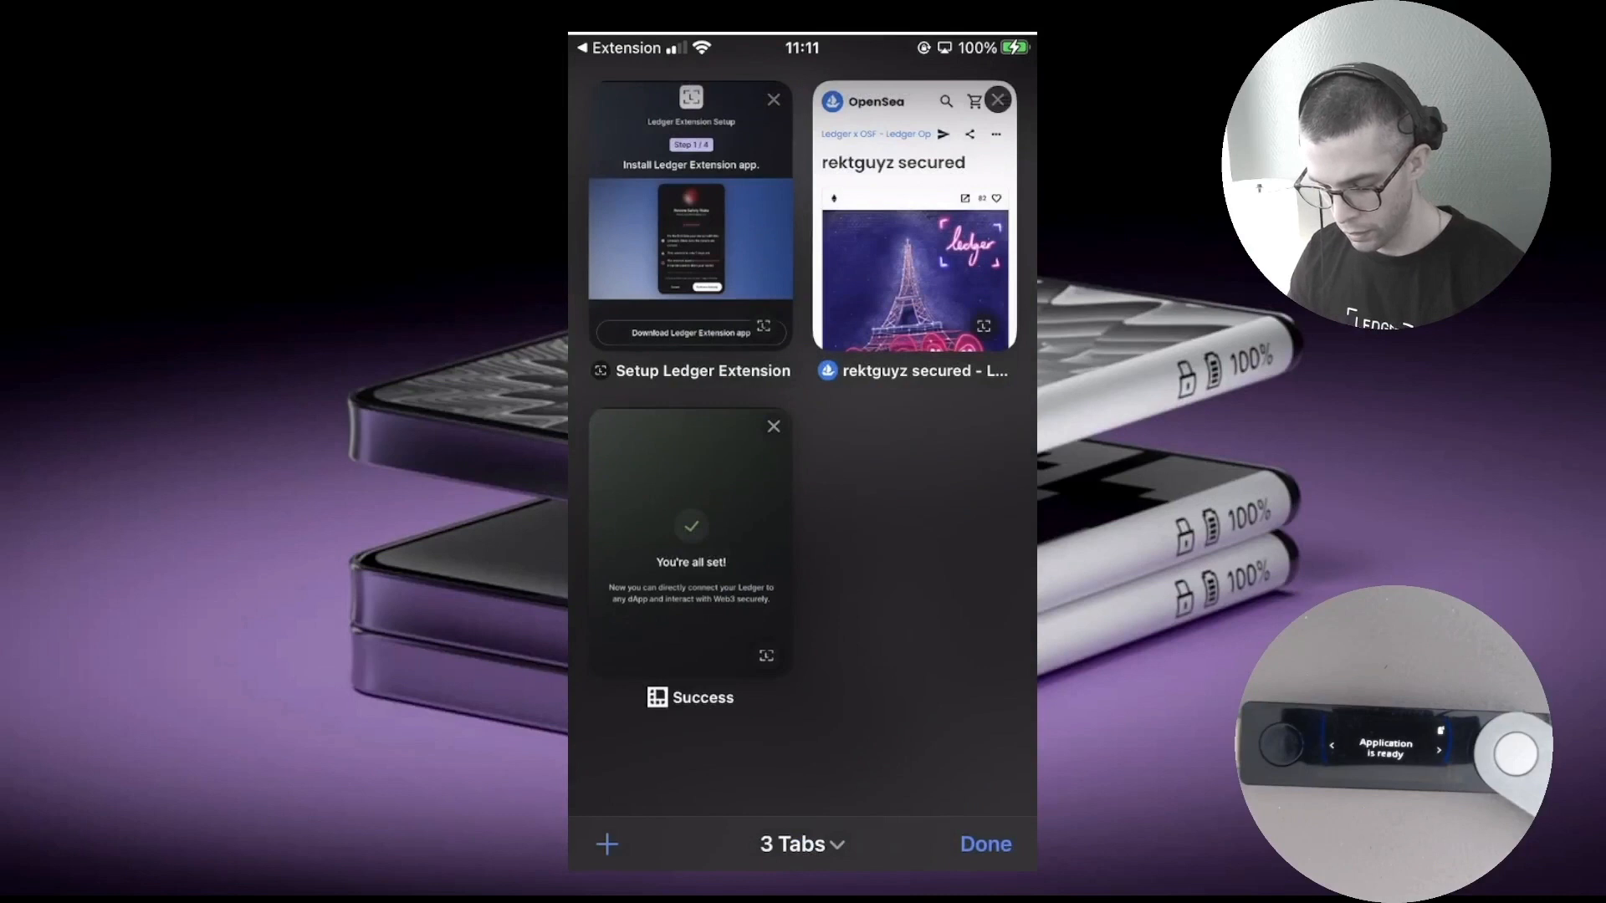
click(910, 276)
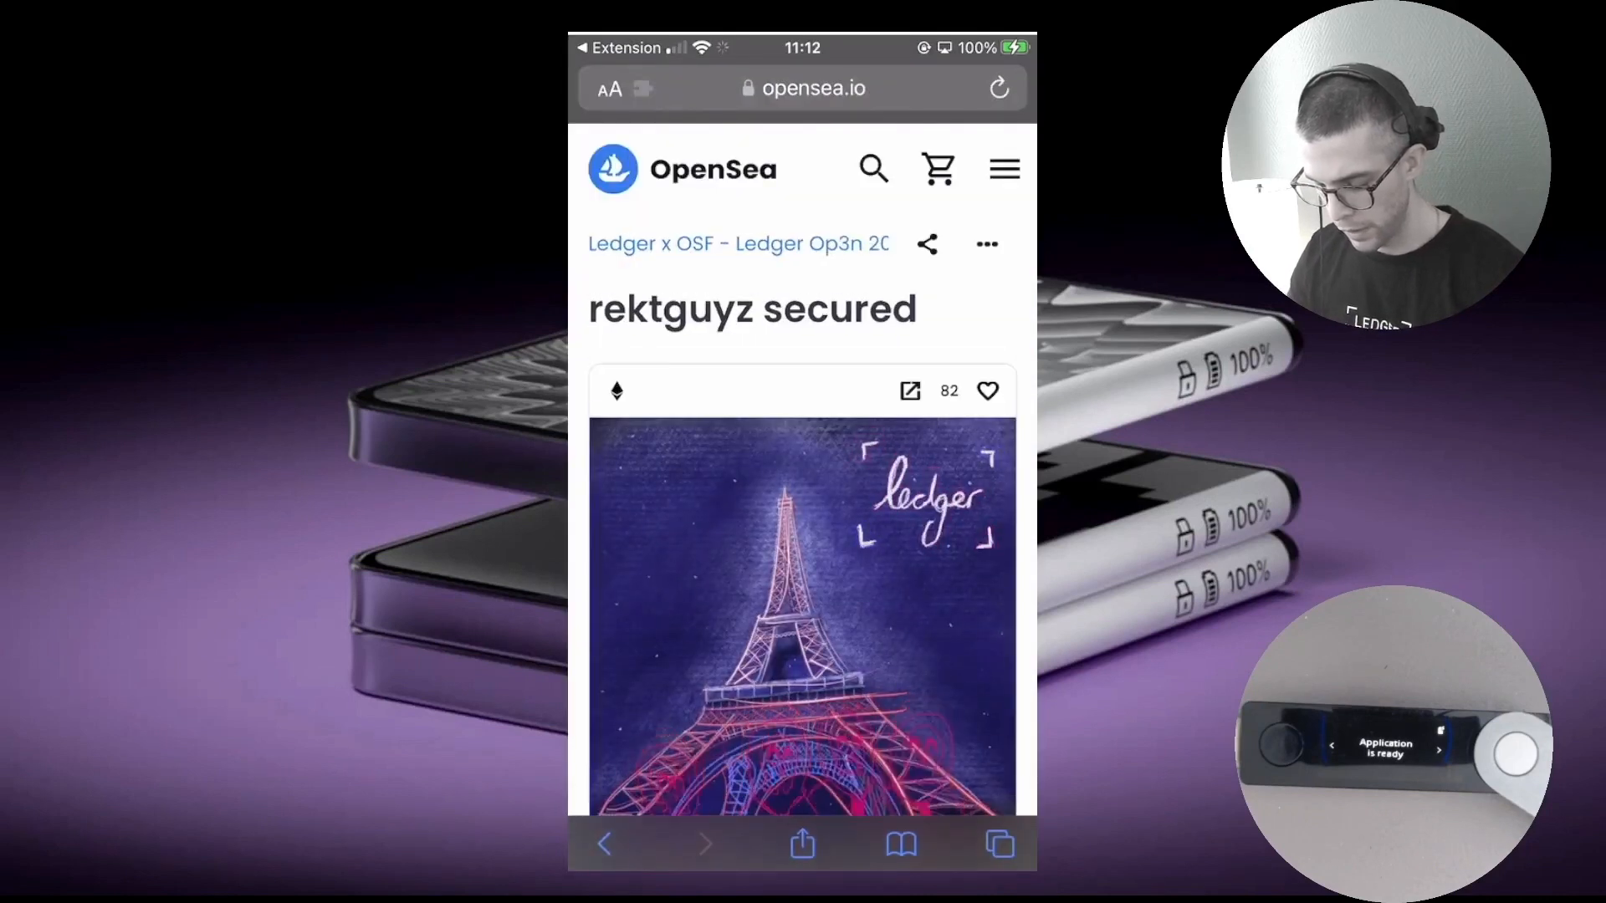
click(1004, 168)
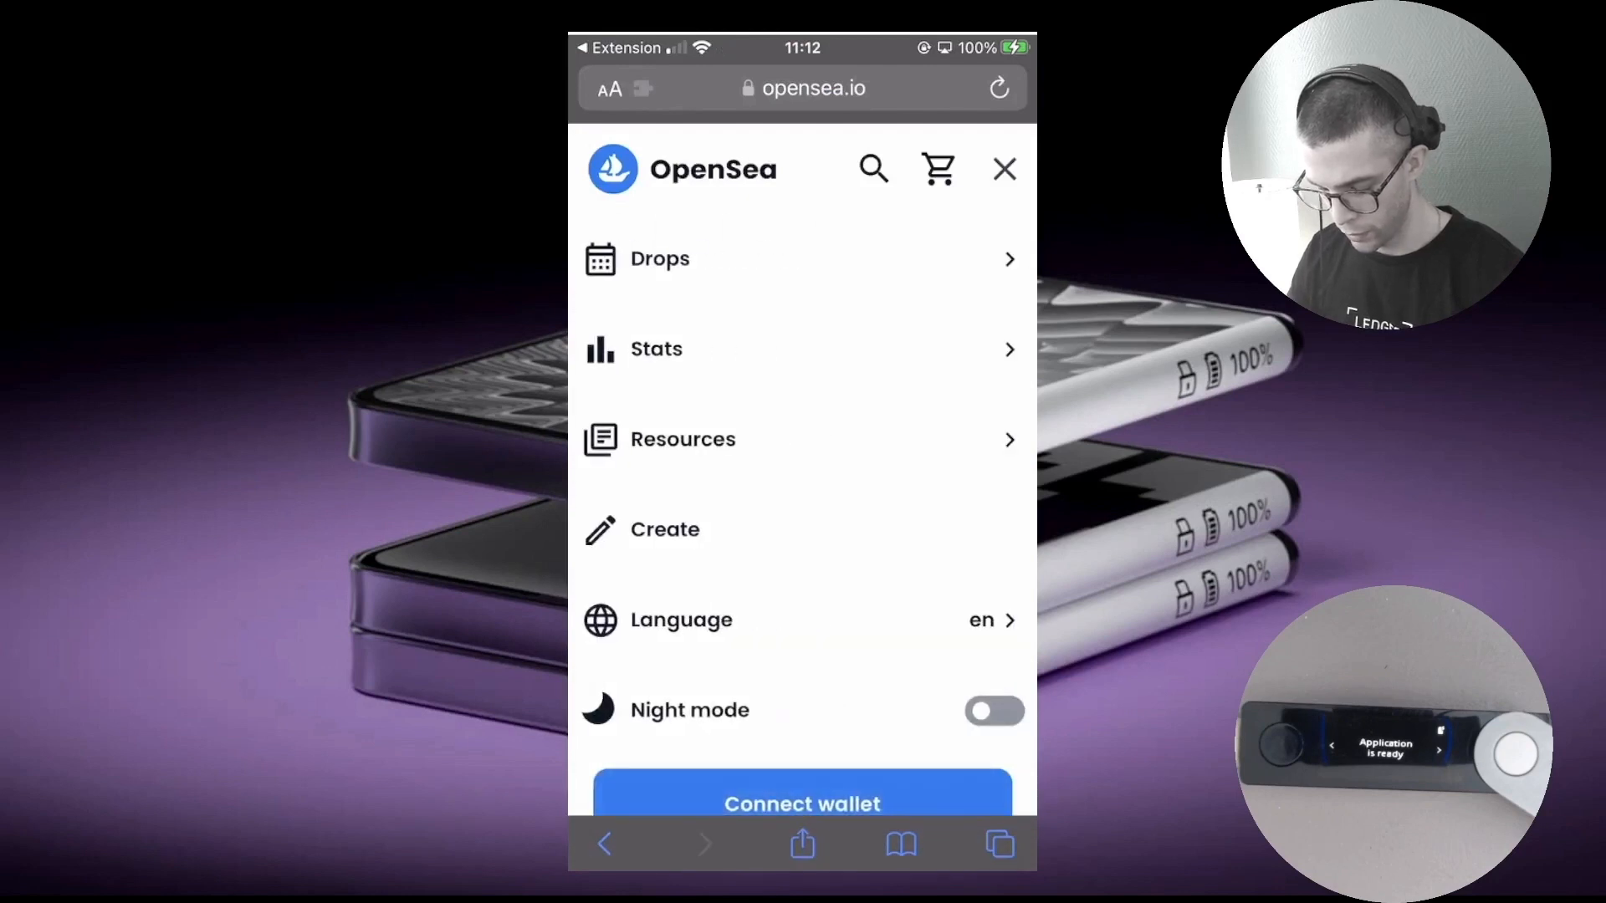
click(802, 803)
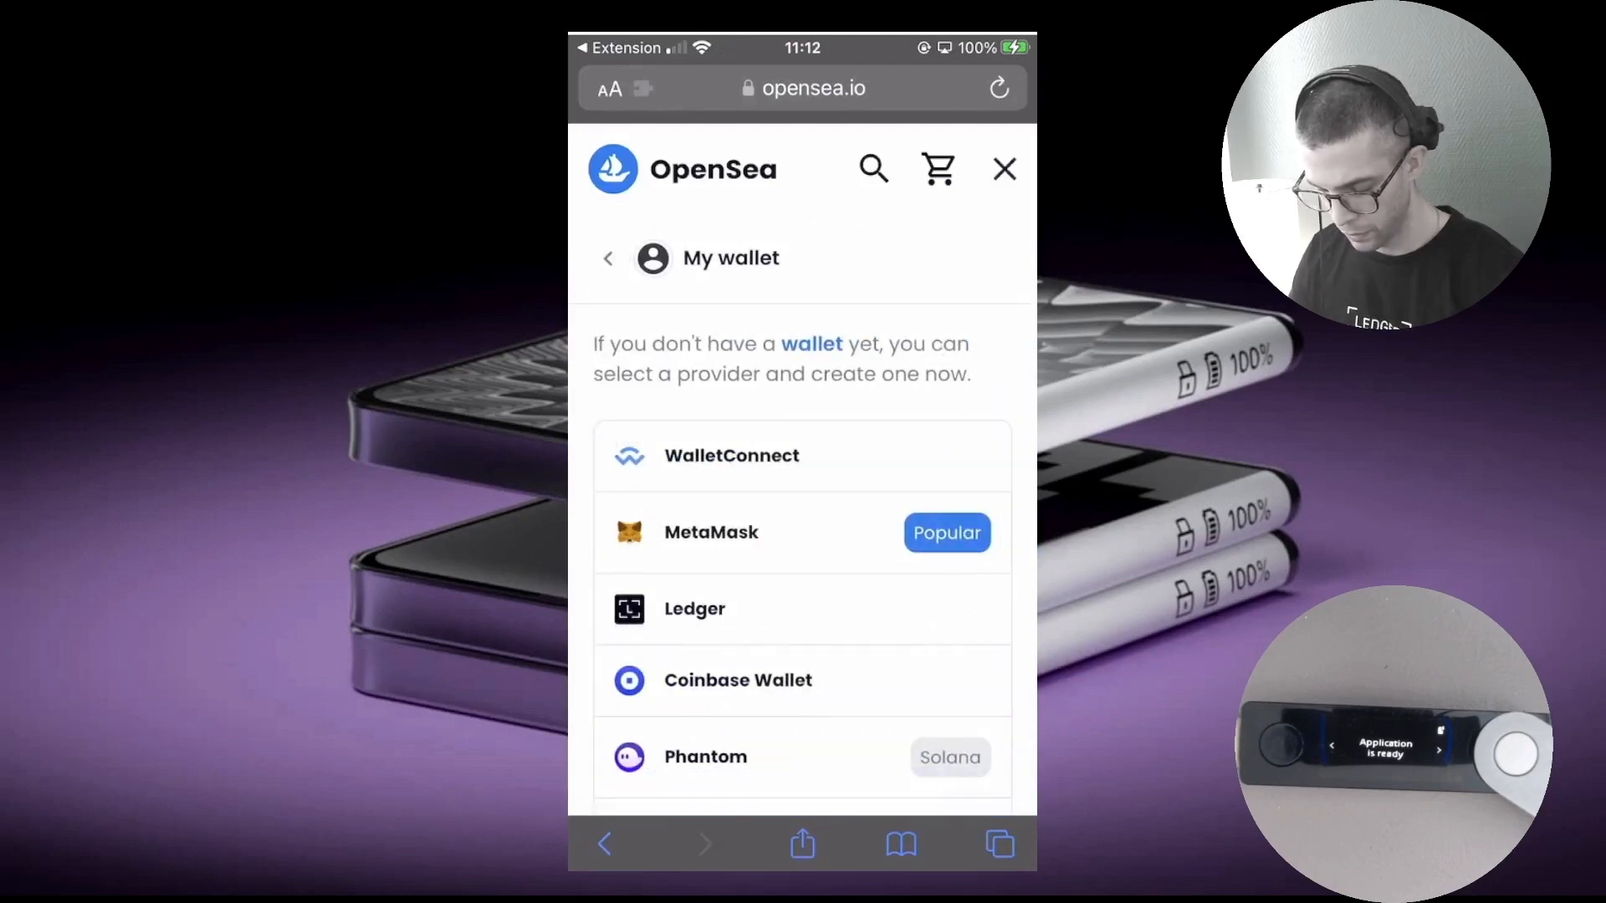
click(694, 609)
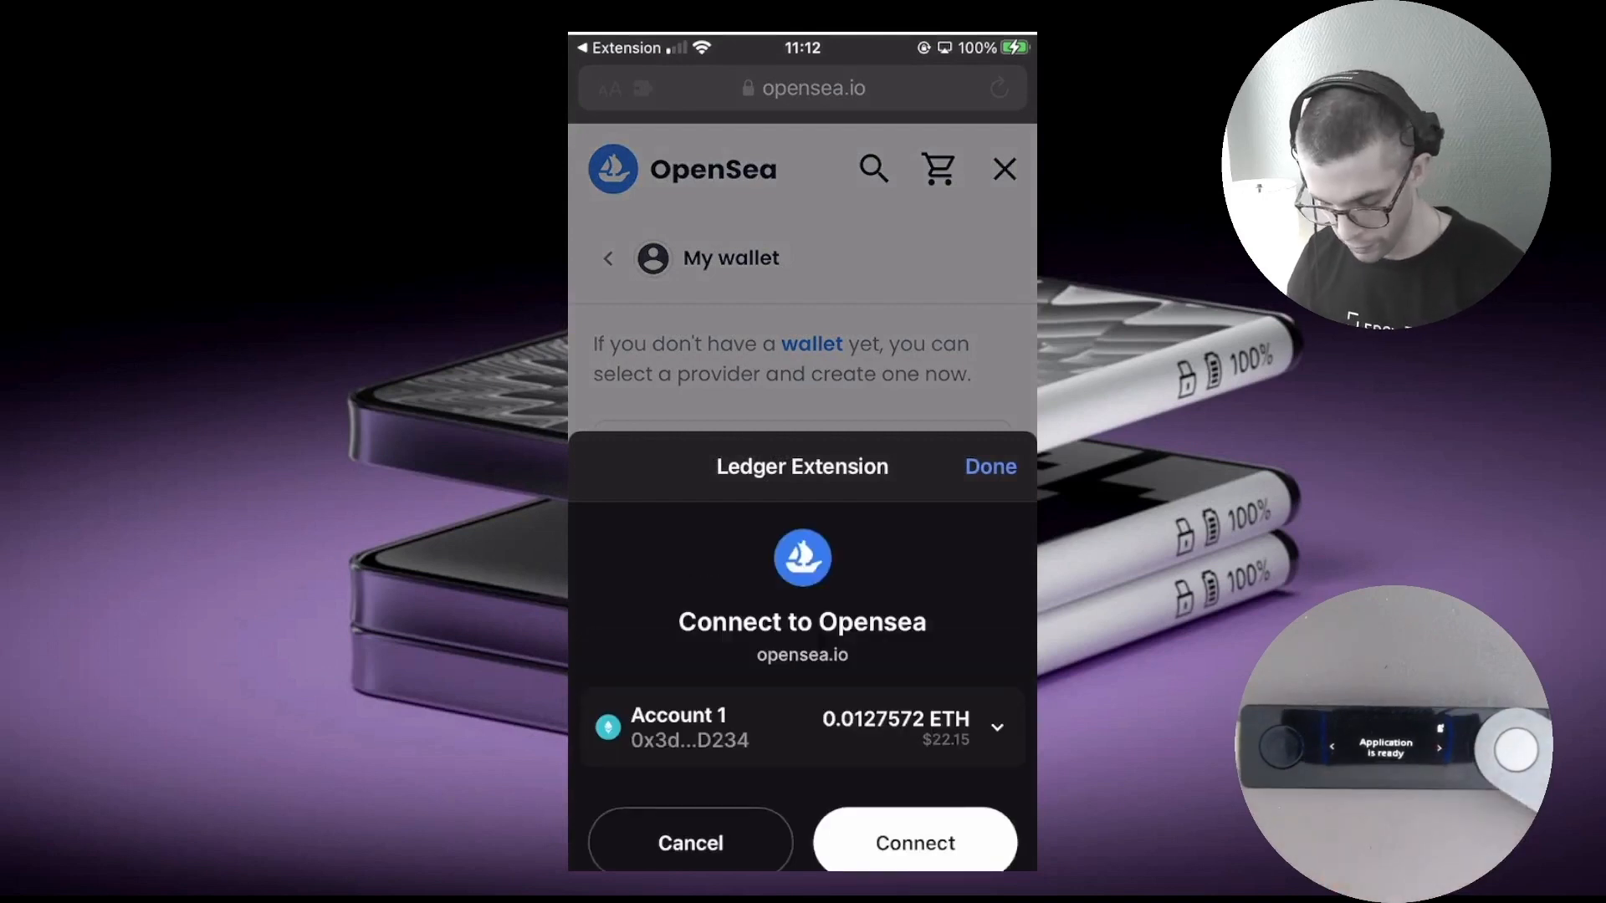
click(912, 843)
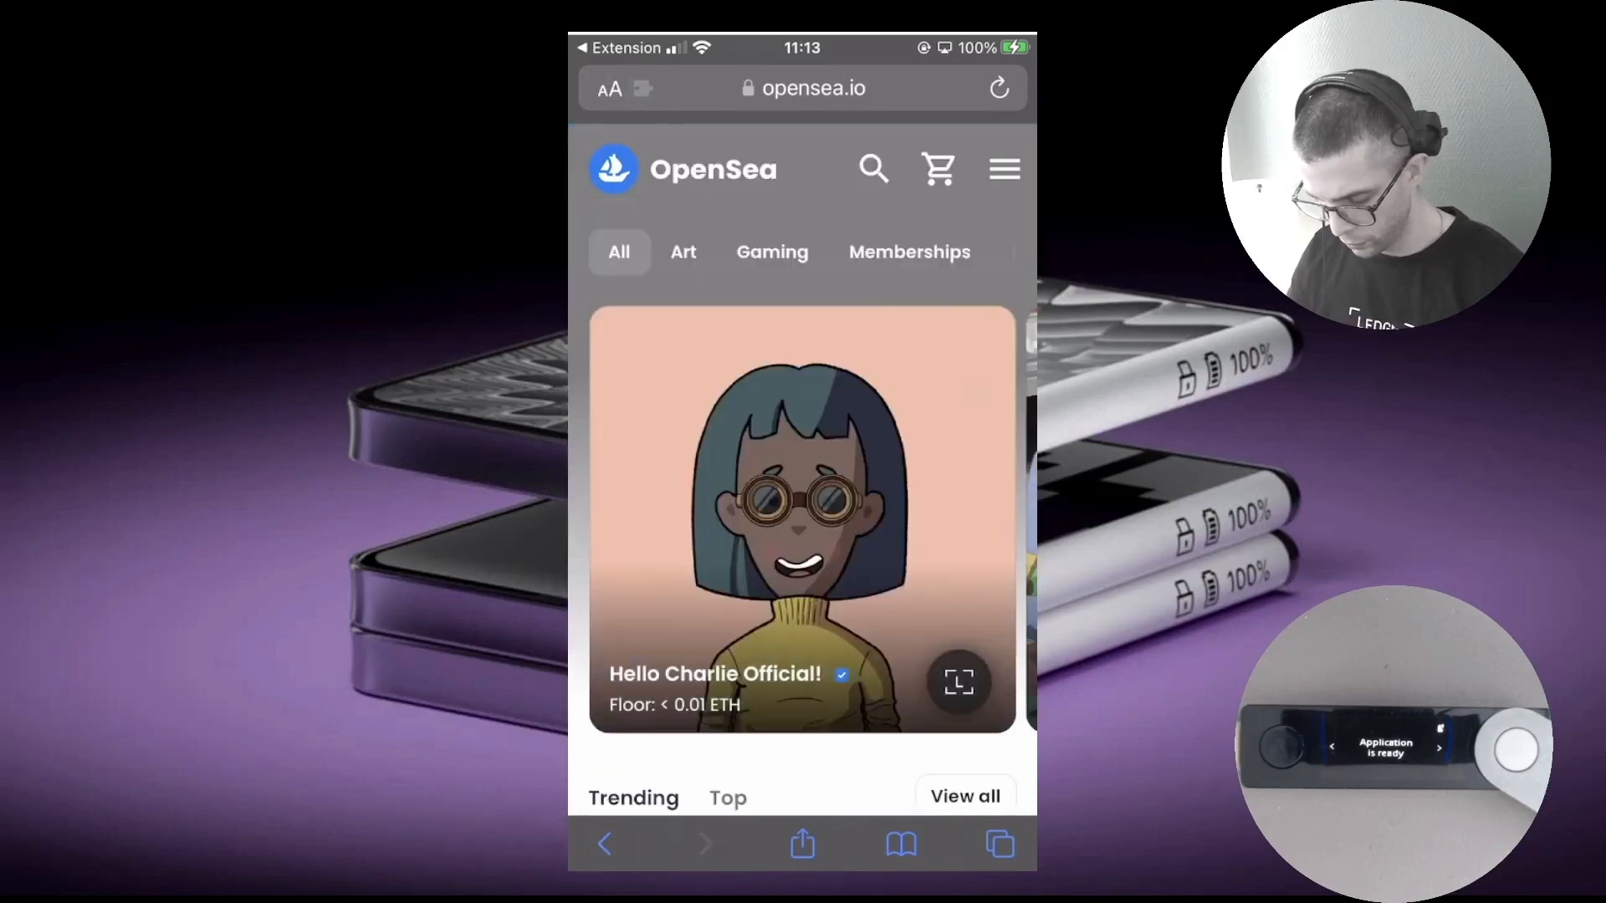
List the Ledger Market pass from Collected for sale at 1 ETH
click(1004, 169)
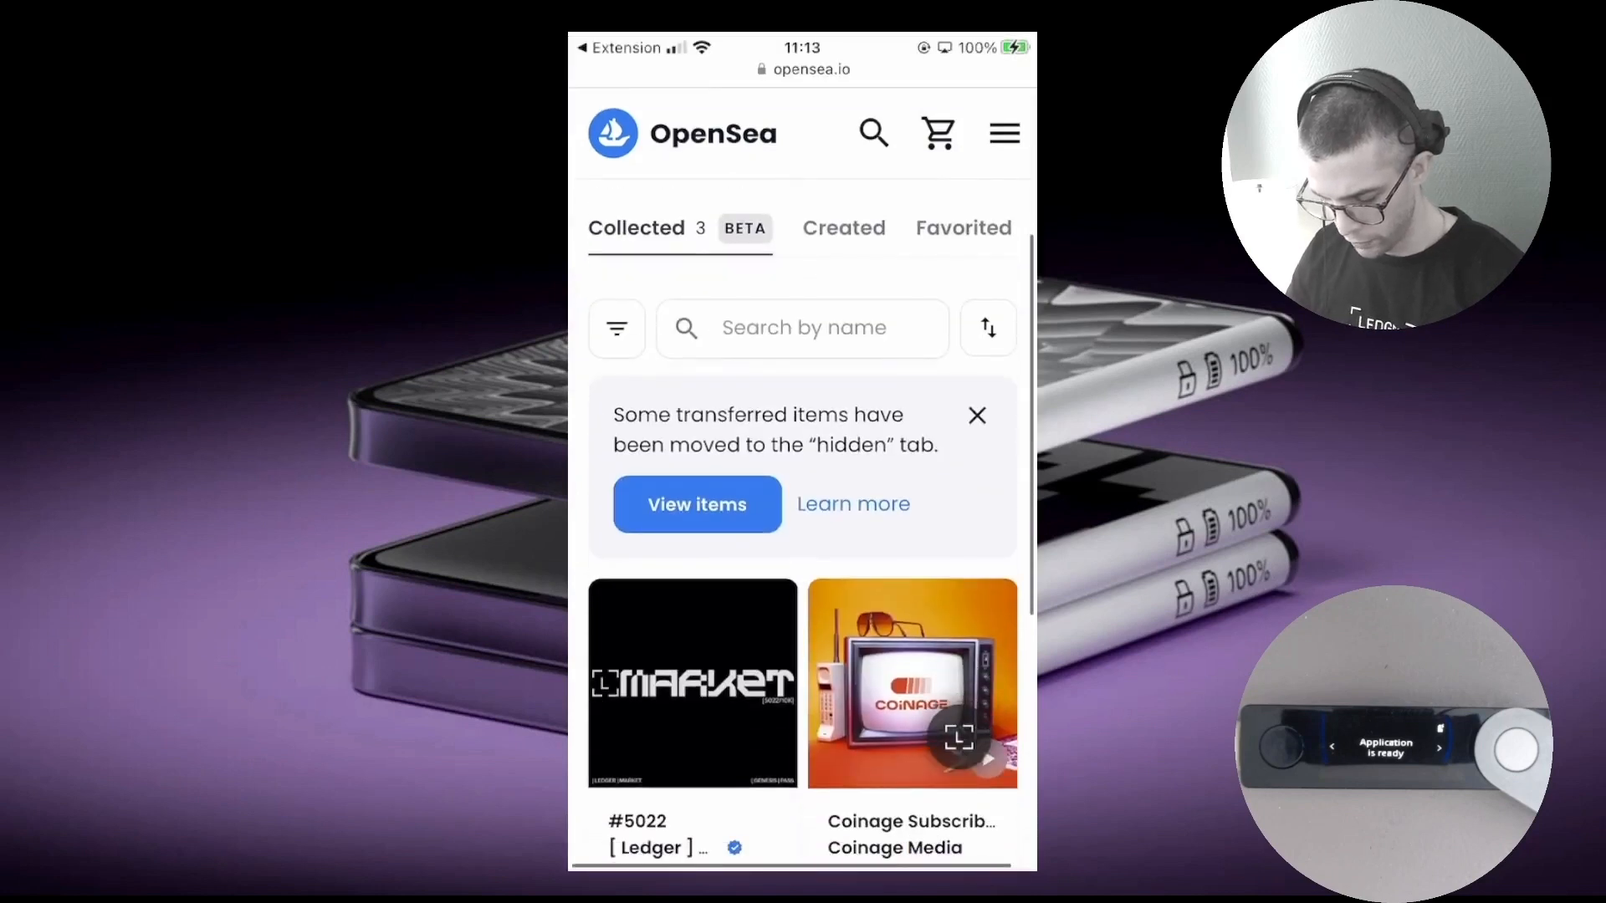
click(691, 683)
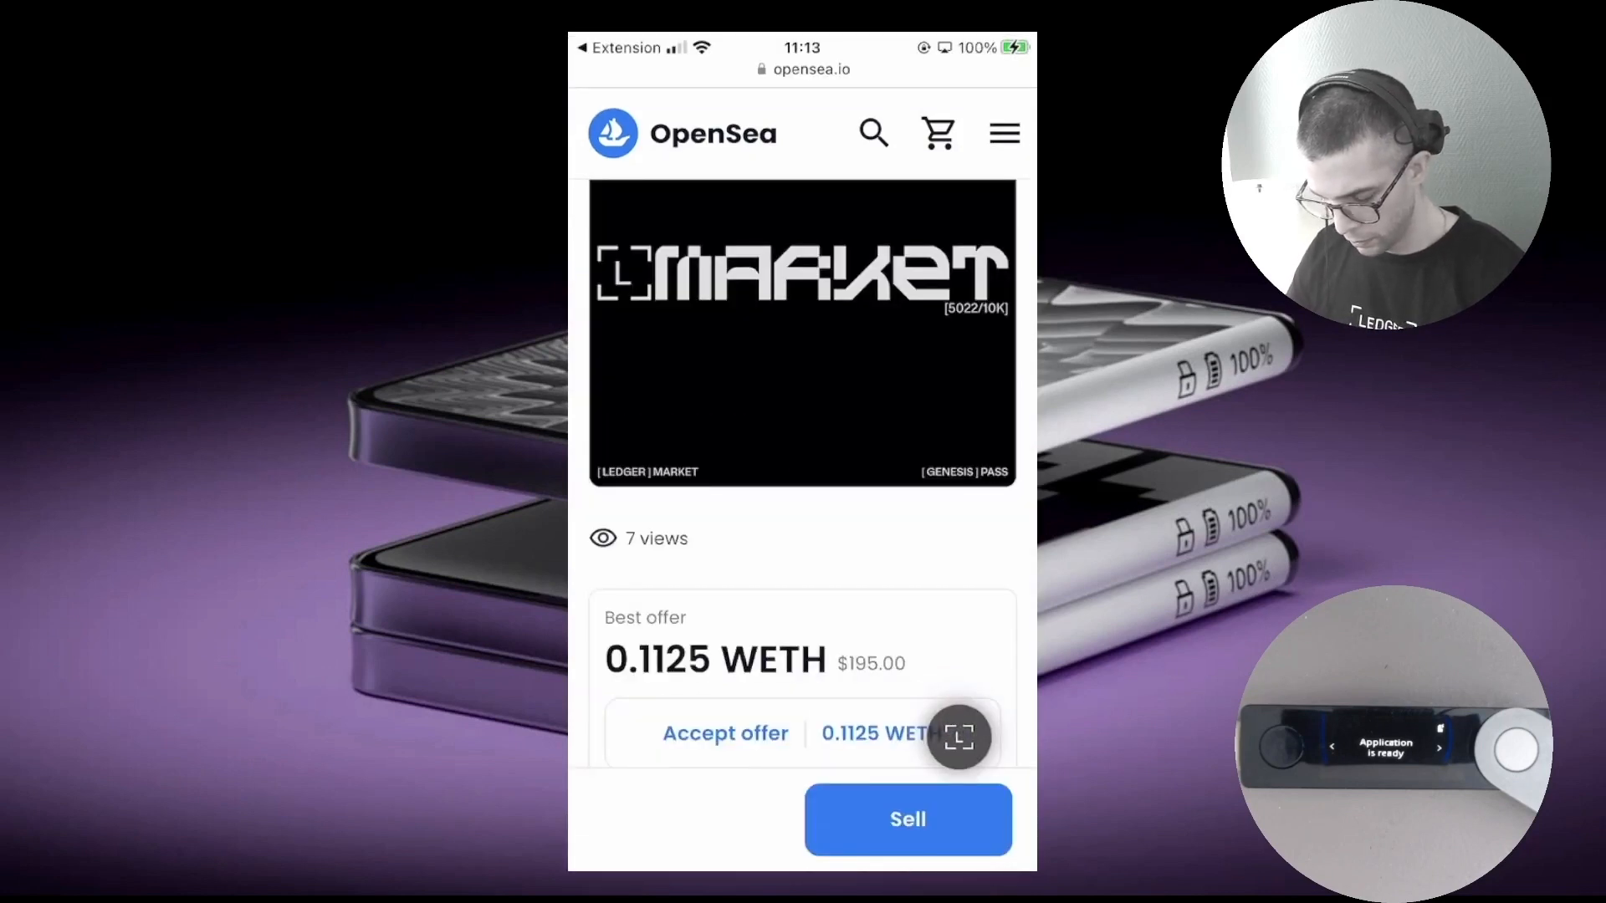
click(907, 818)
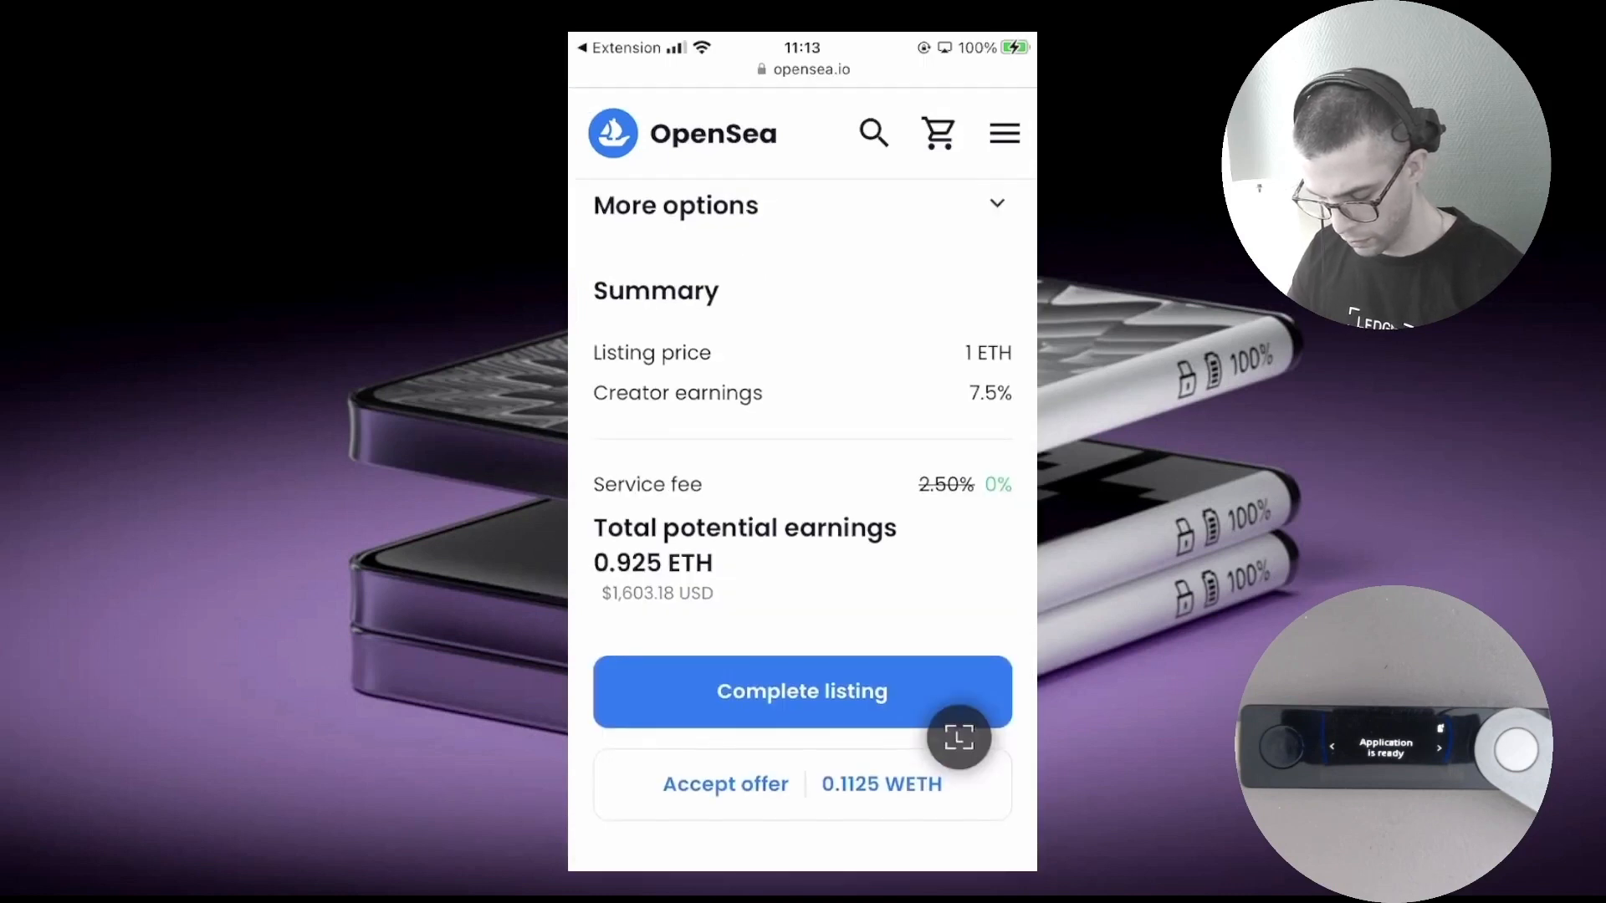
click(802, 691)
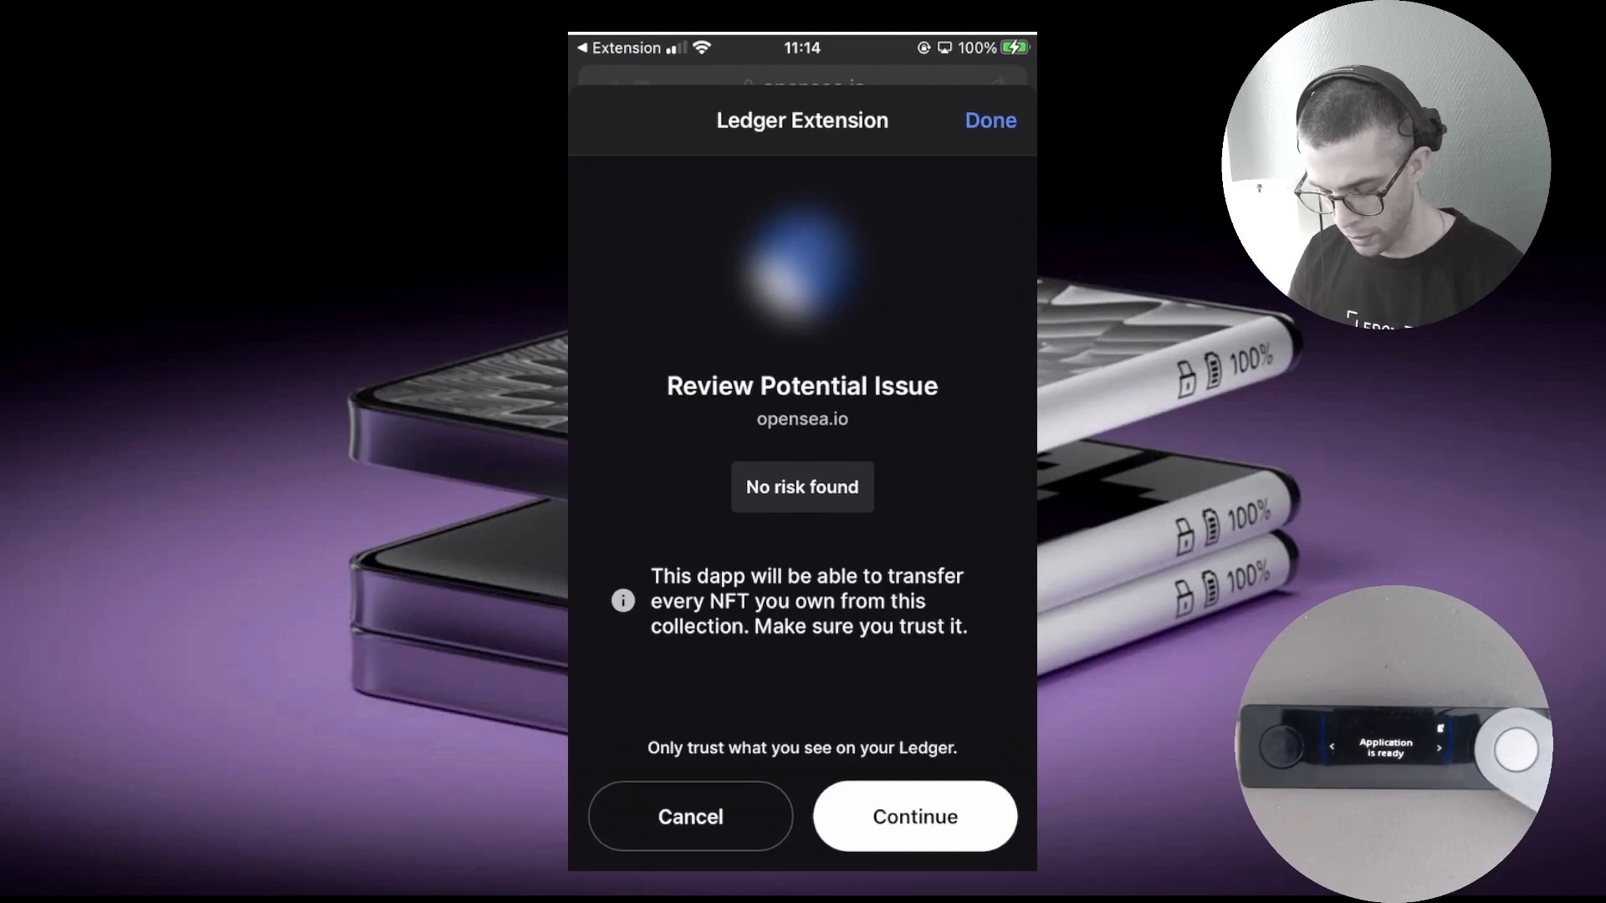
Pass the No-risk review, approve OpenSea's collection access and accept the Fast network fee
click(913, 816)
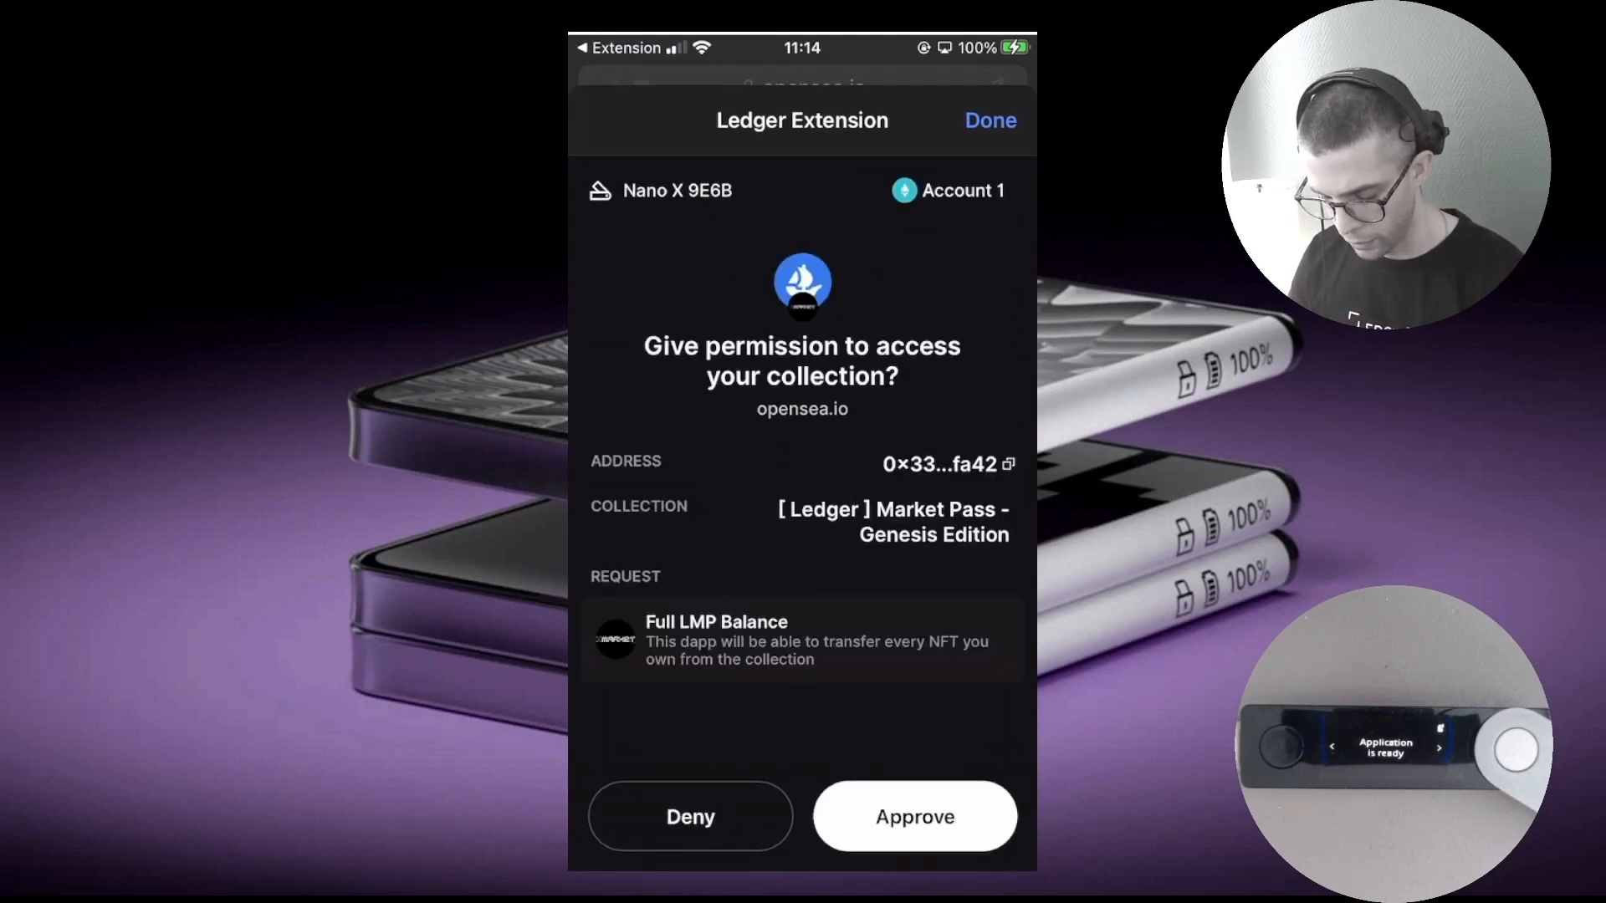
click(914, 816)
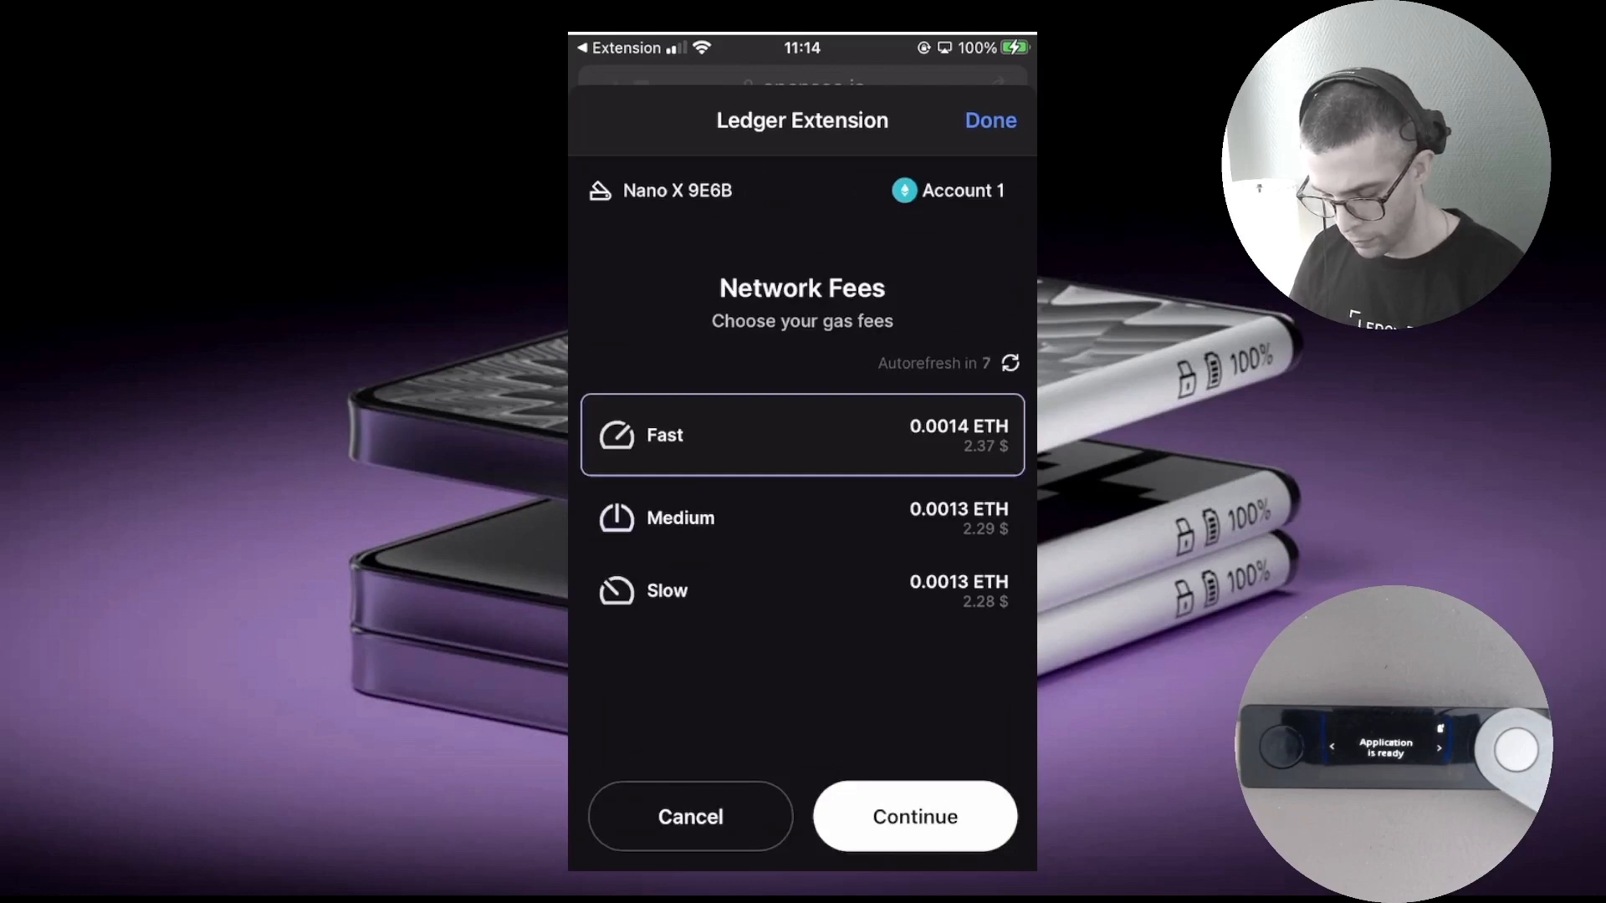
click(914, 816)
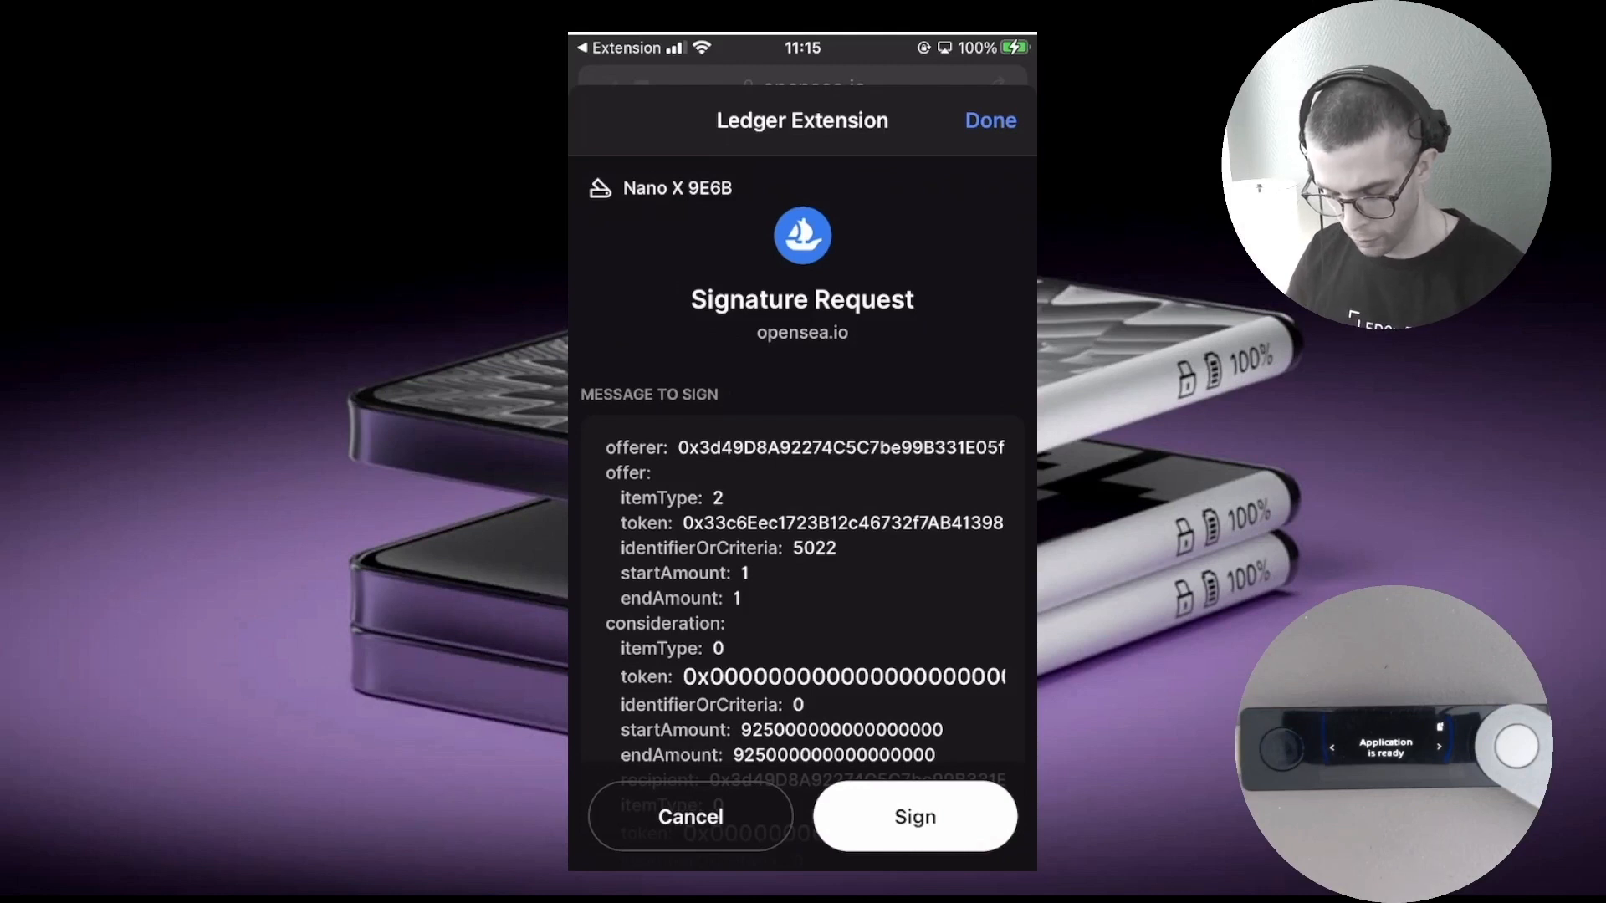
Sign the OpenSea listing signature request in the Ledger Extension
click(911, 817)
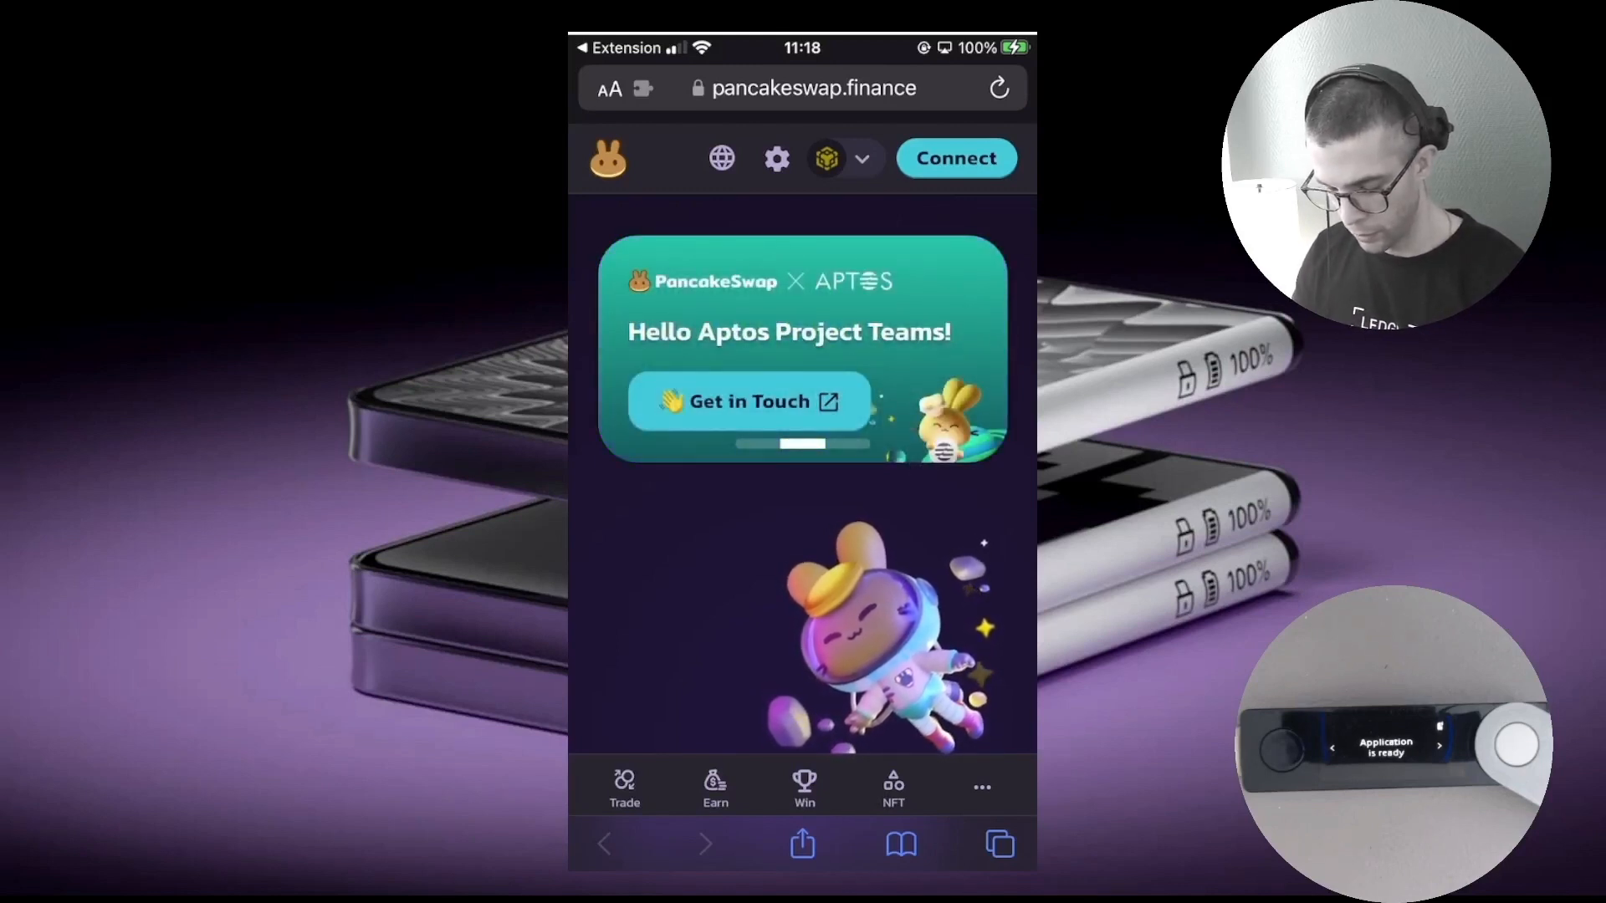
Connect Account 1 to PancakeSwap via Ledger and fill a swap of about 0.00096 ETH for 1.6586 USDT
click(956, 158)
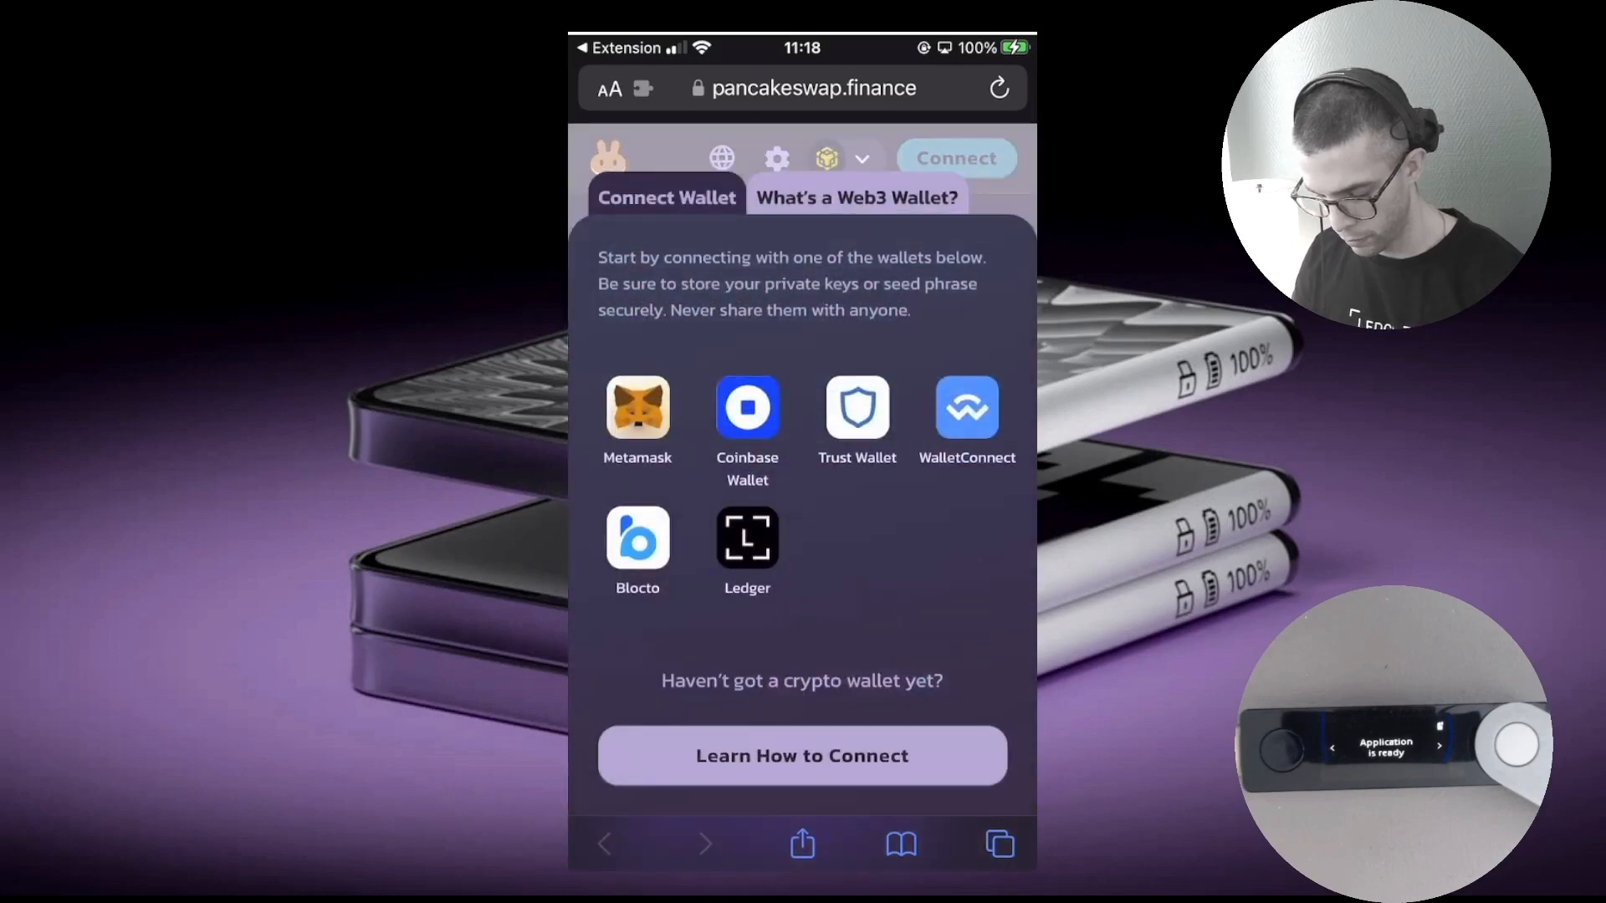
click(746, 537)
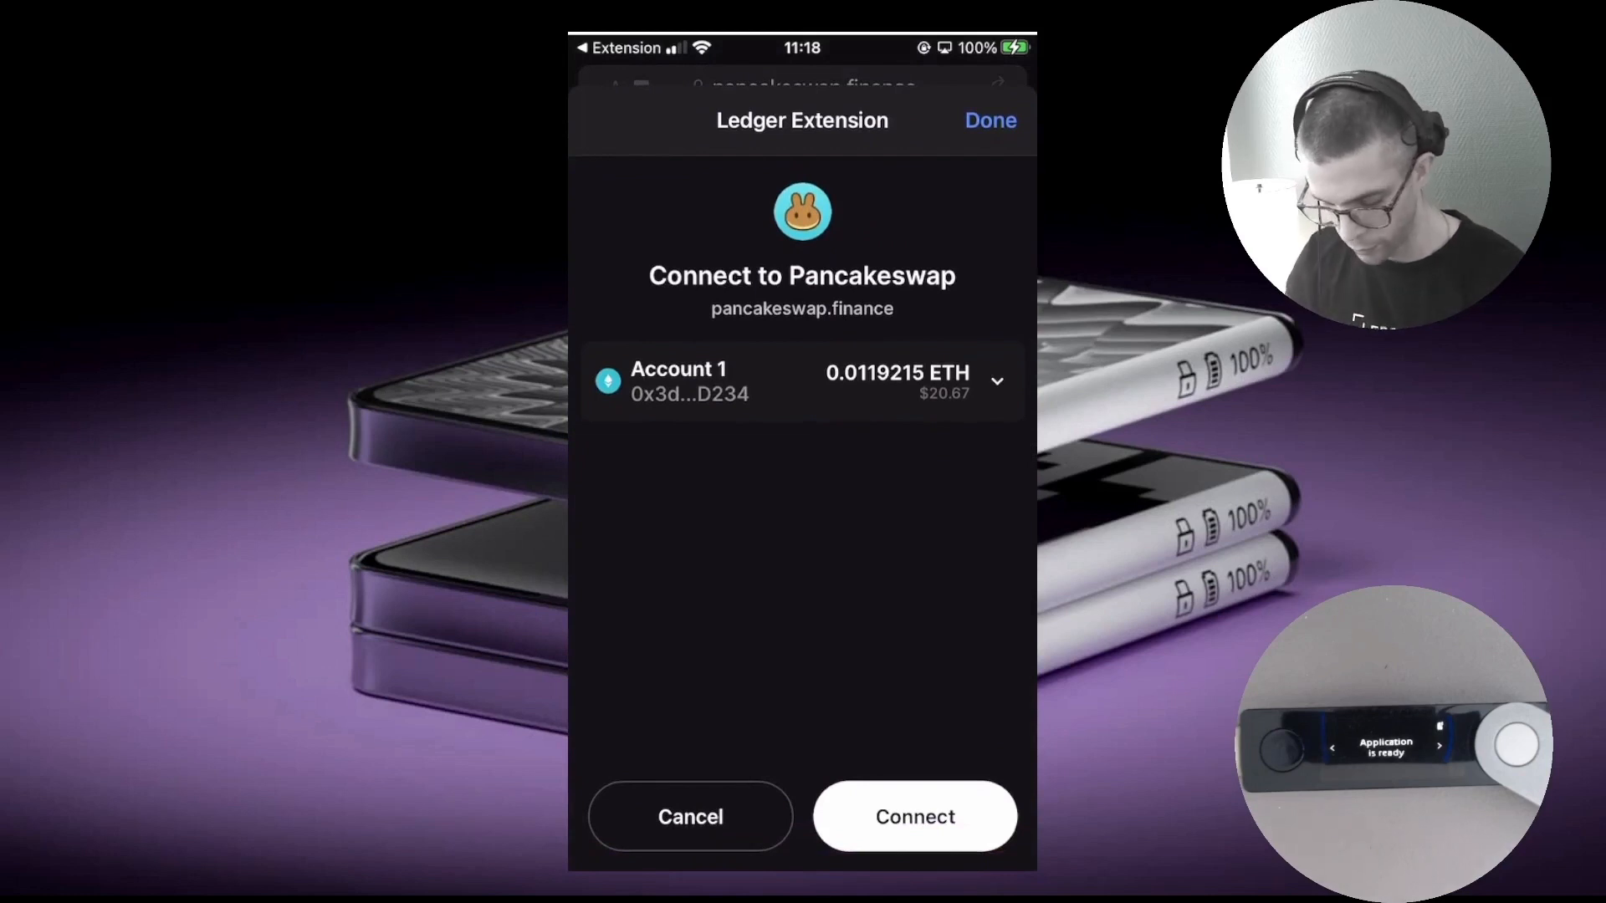
click(913, 817)
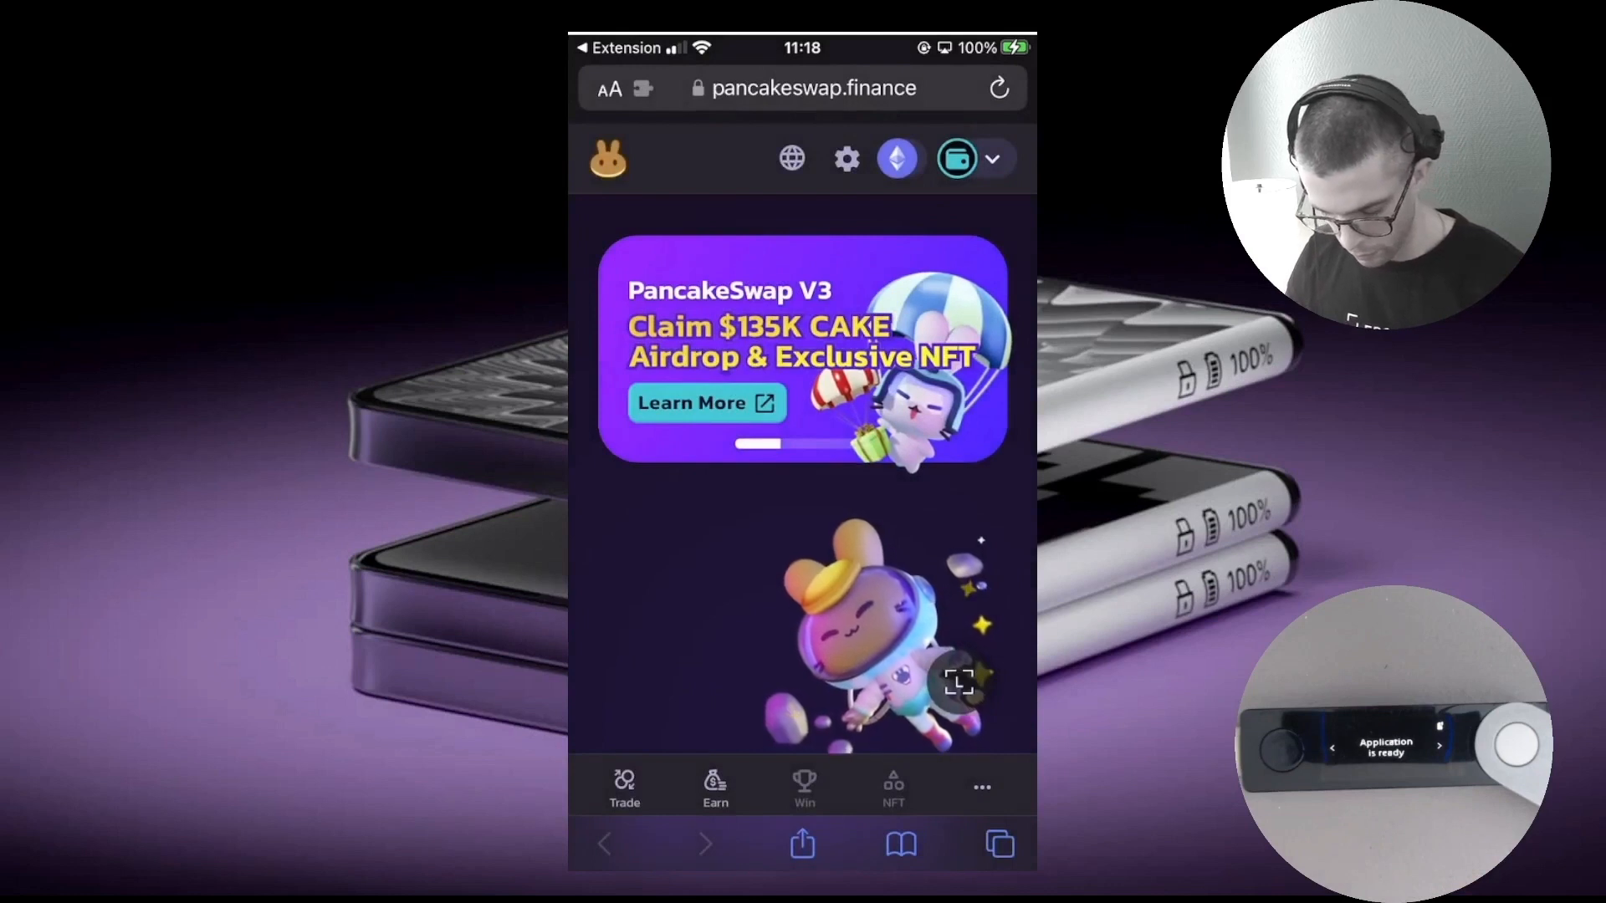
scroll(down, 3)
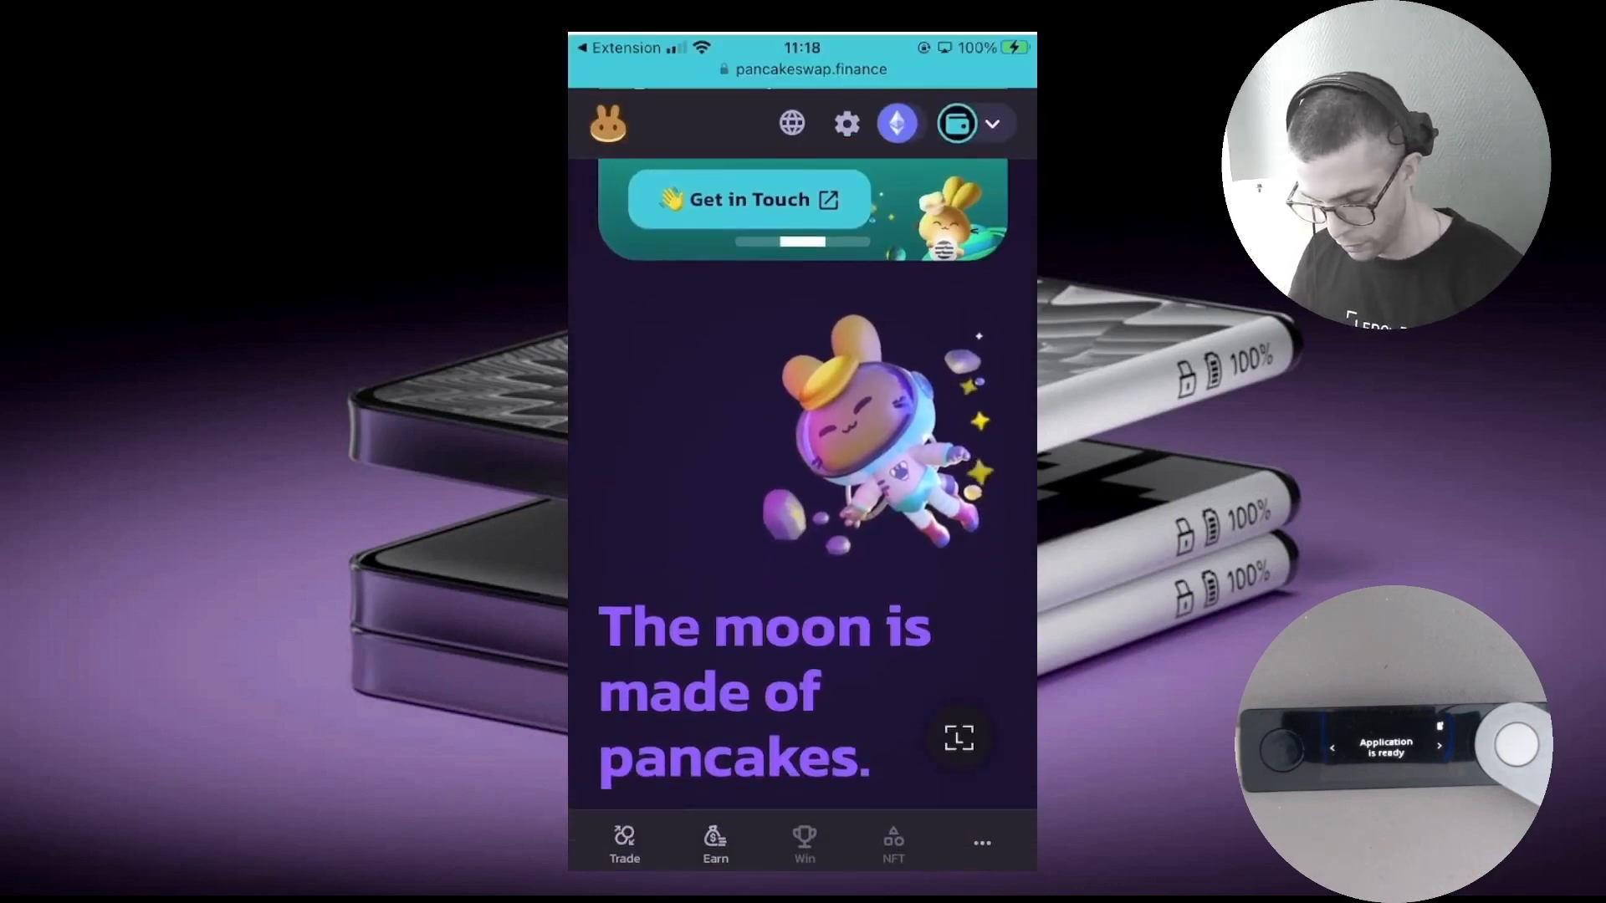
scroll(down, 3)
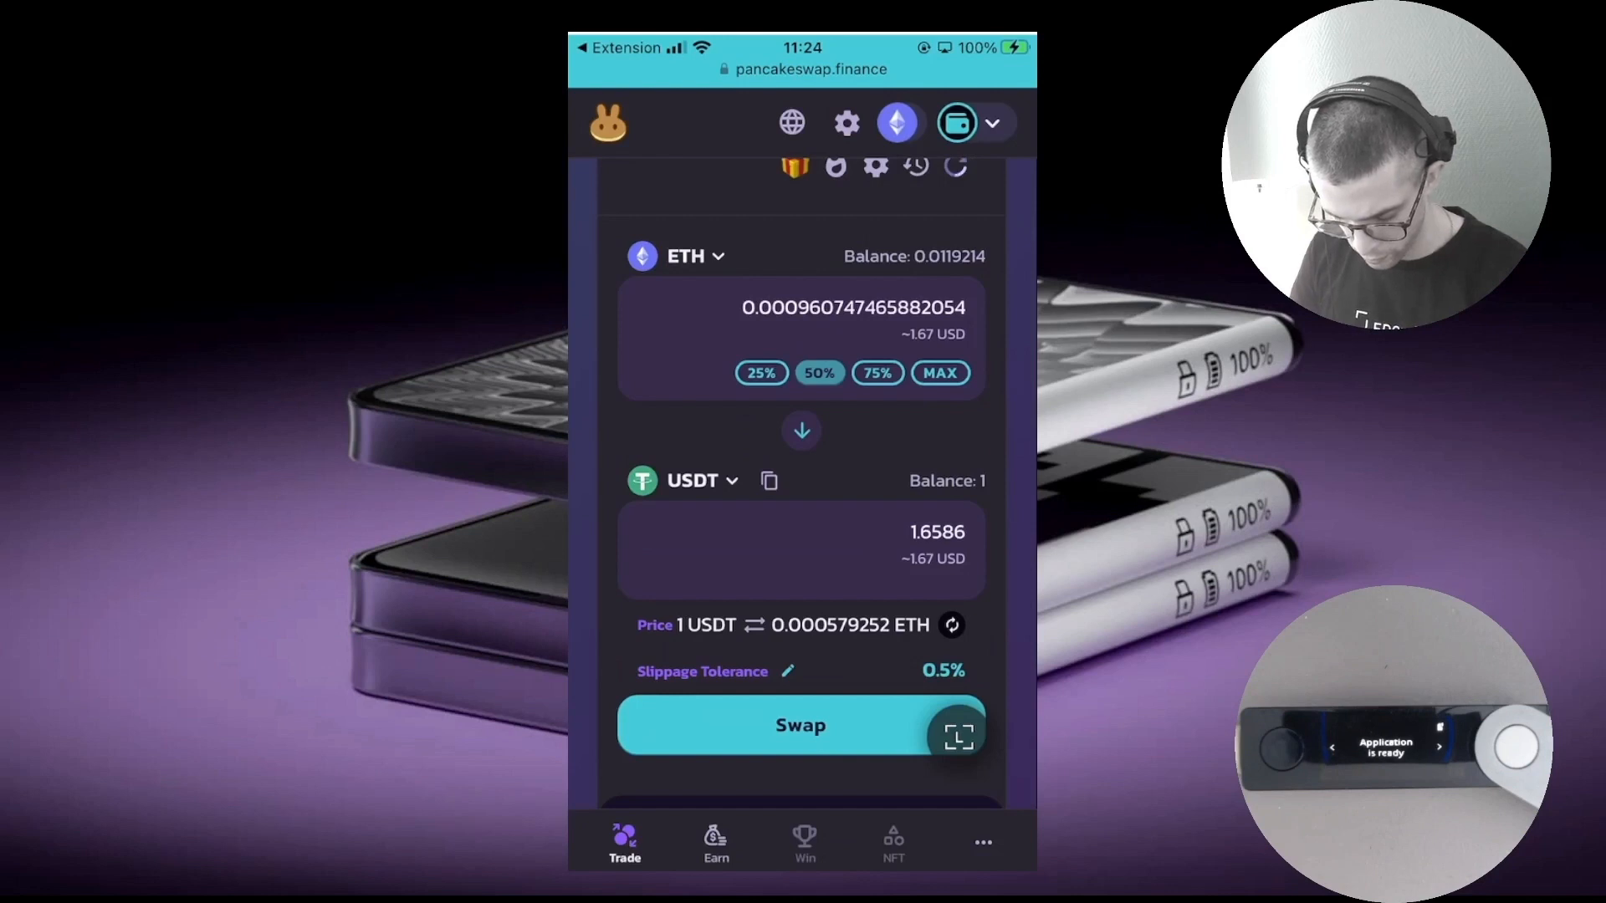
Submit the ETH→USDT swap, accepting the wallet preview and fast gas fee, and dismiss the submitted notice
click(800, 725)
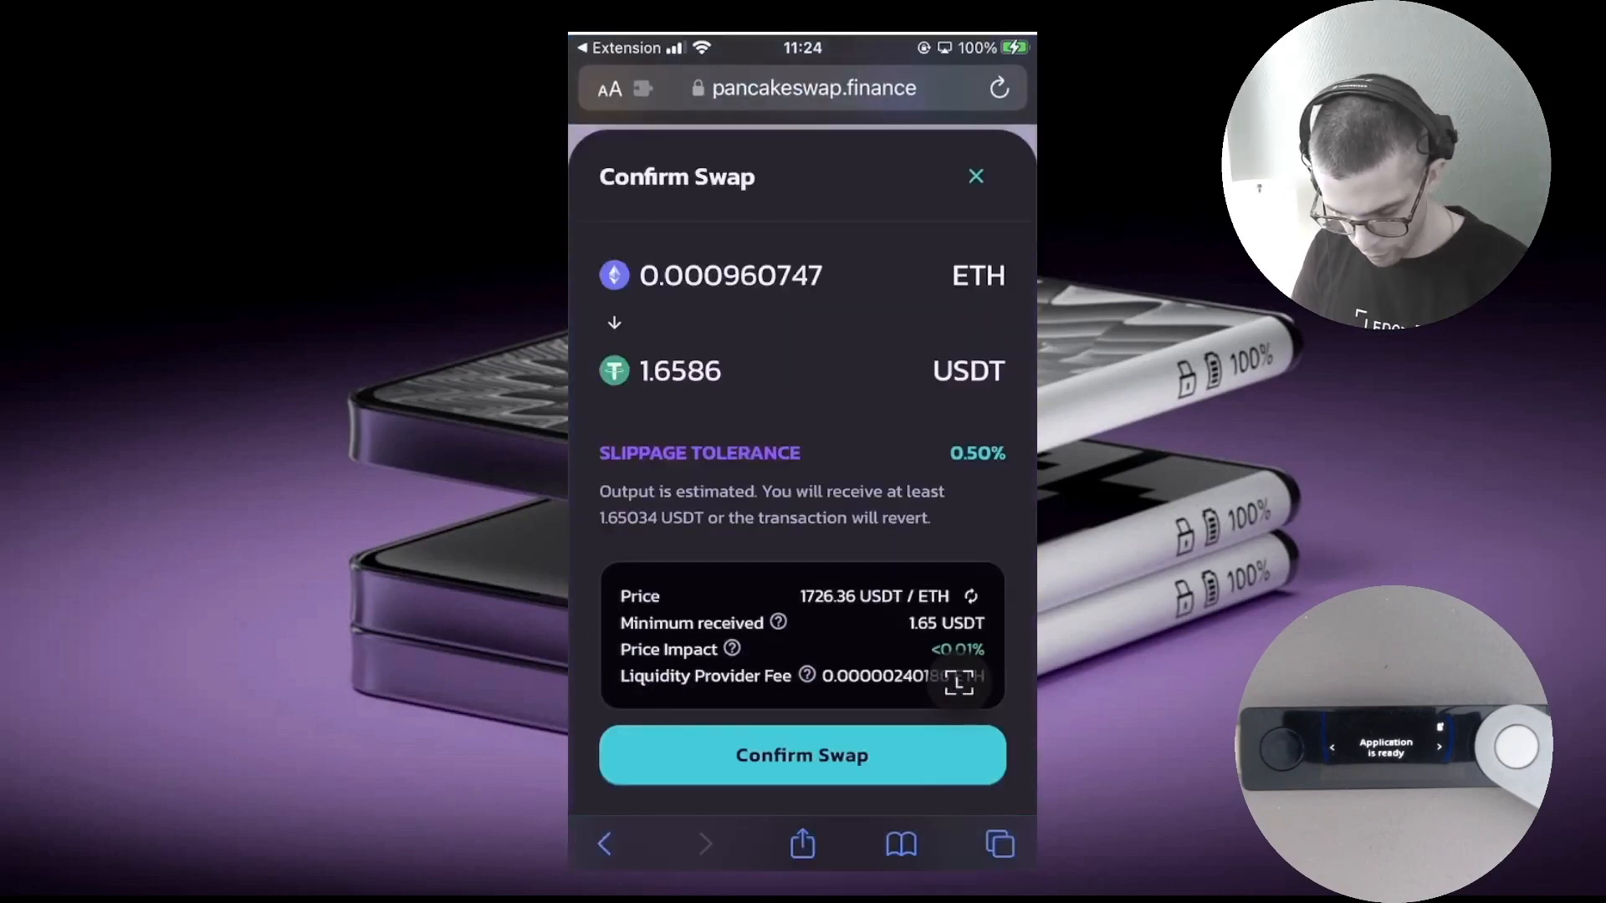
click(801, 754)
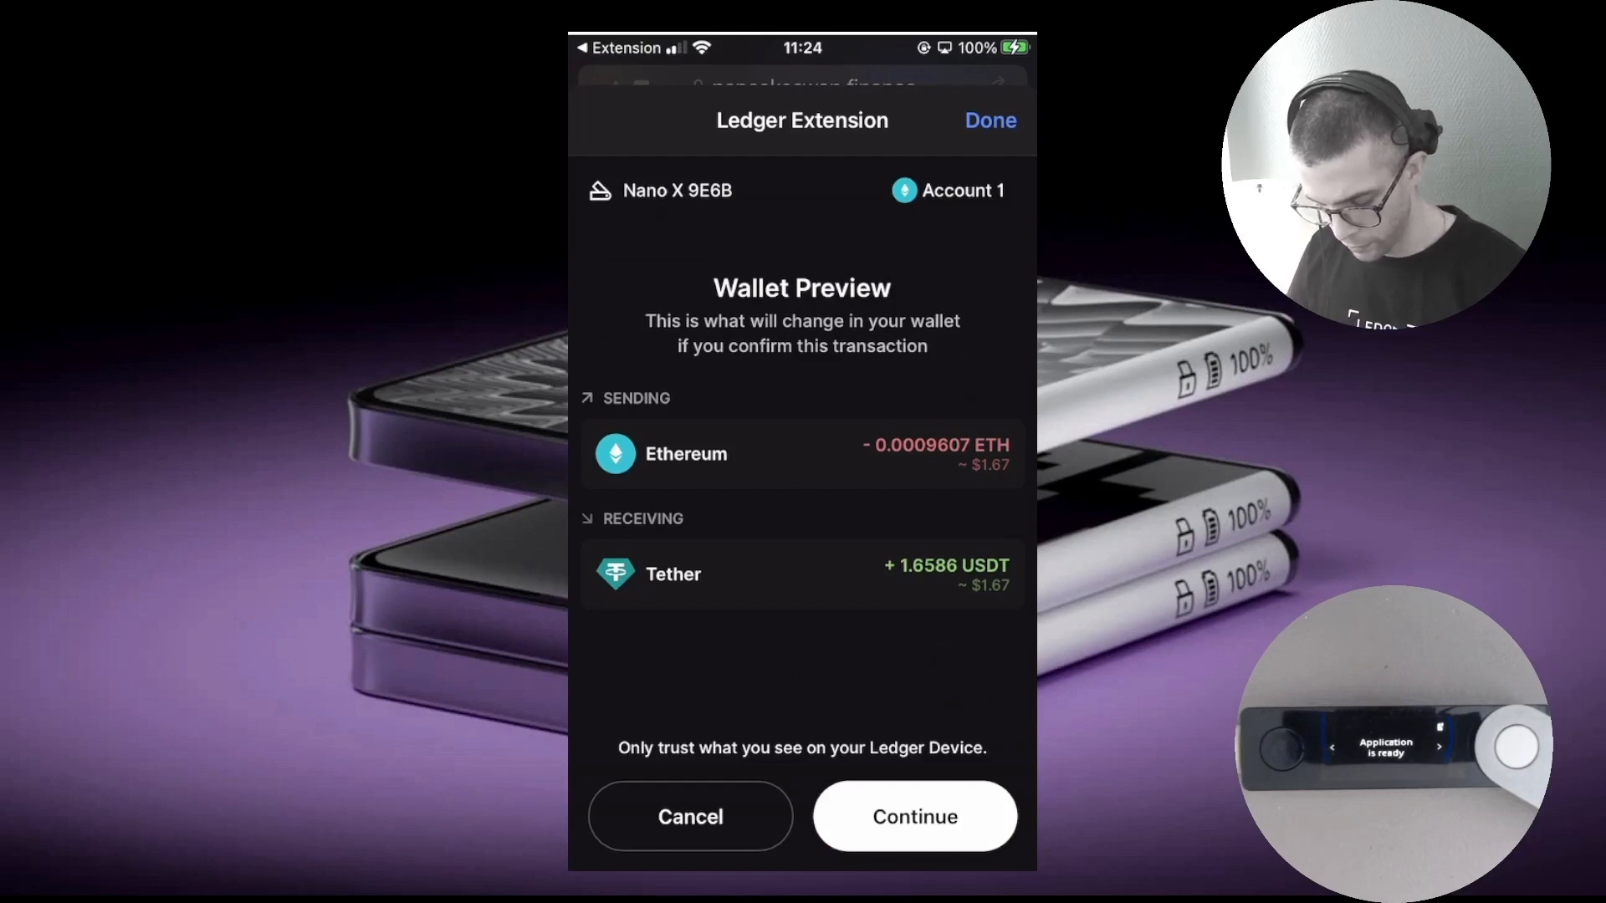
click(914, 816)
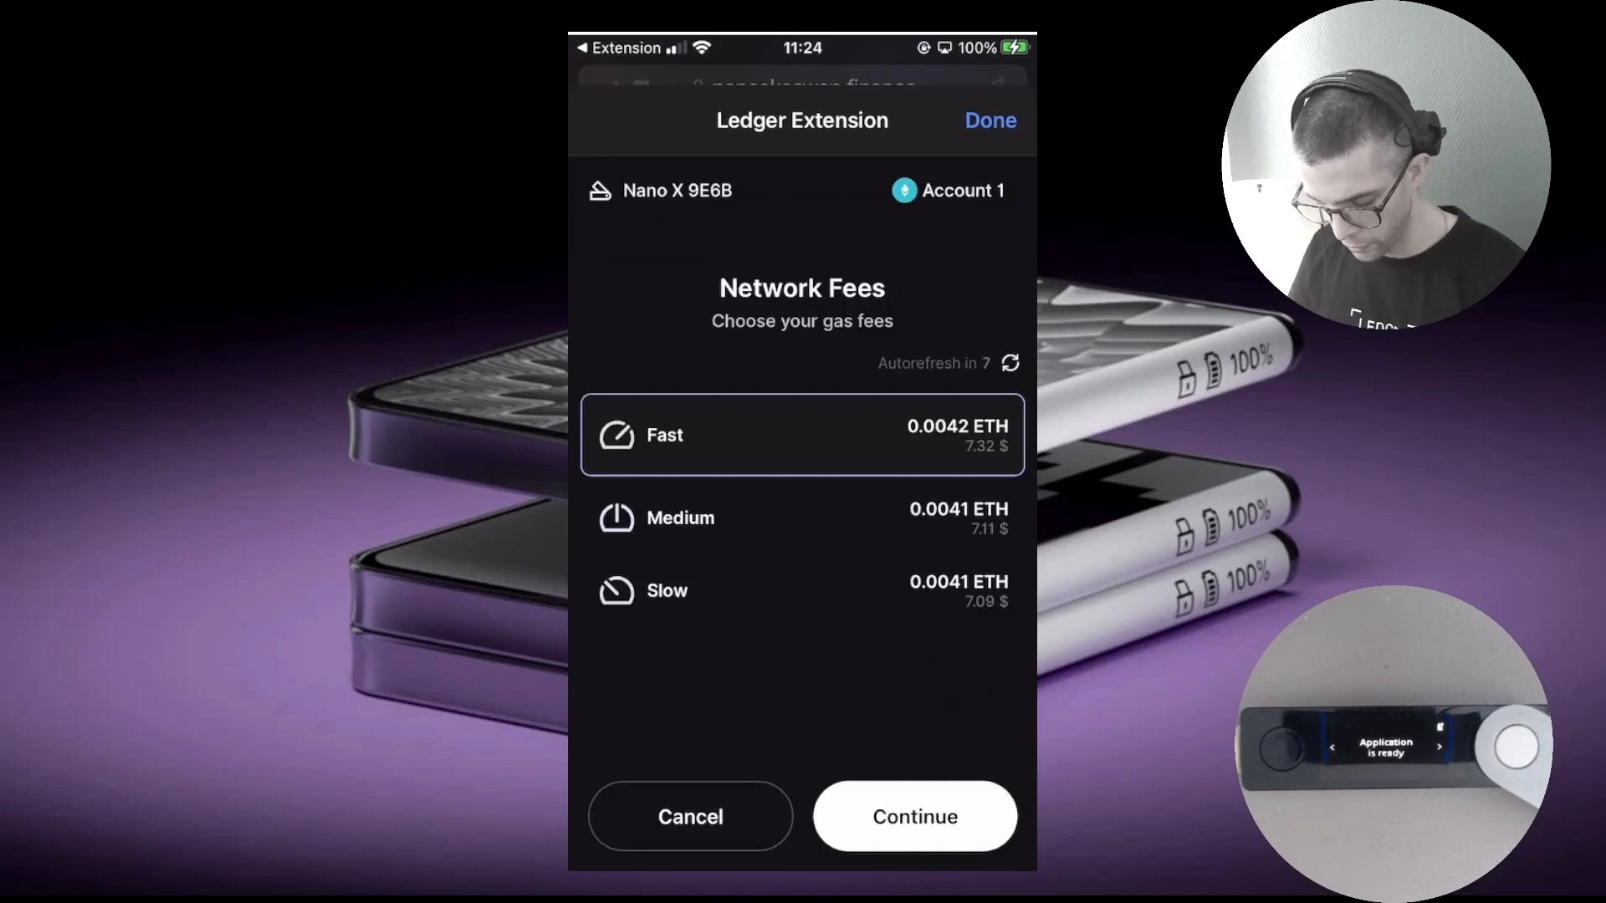
click(914, 816)
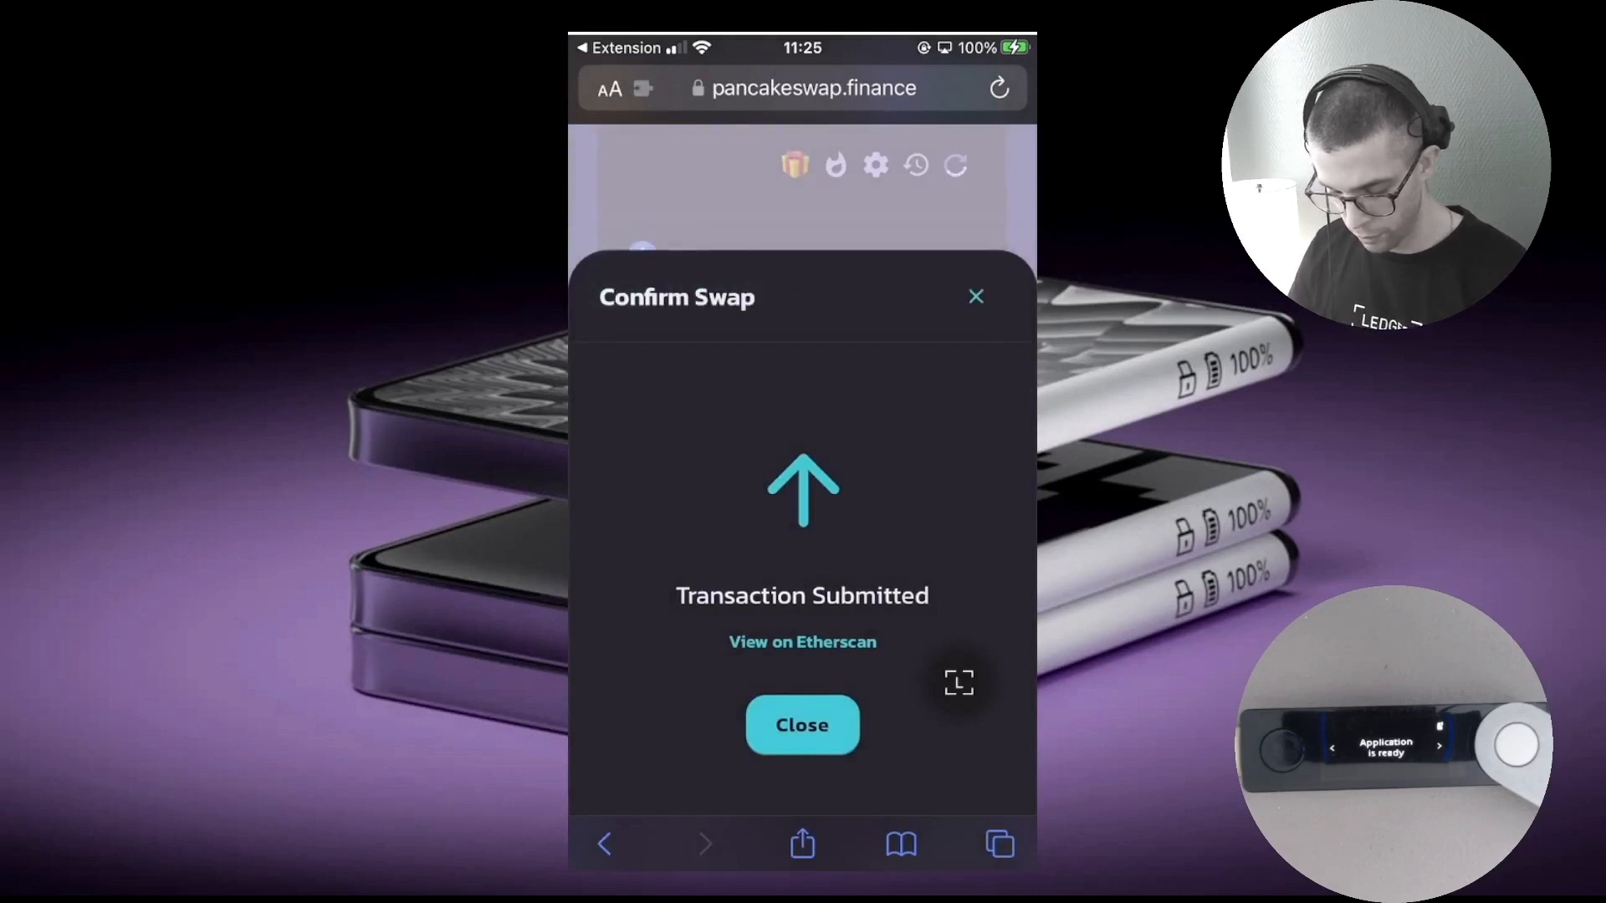
click(801, 725)
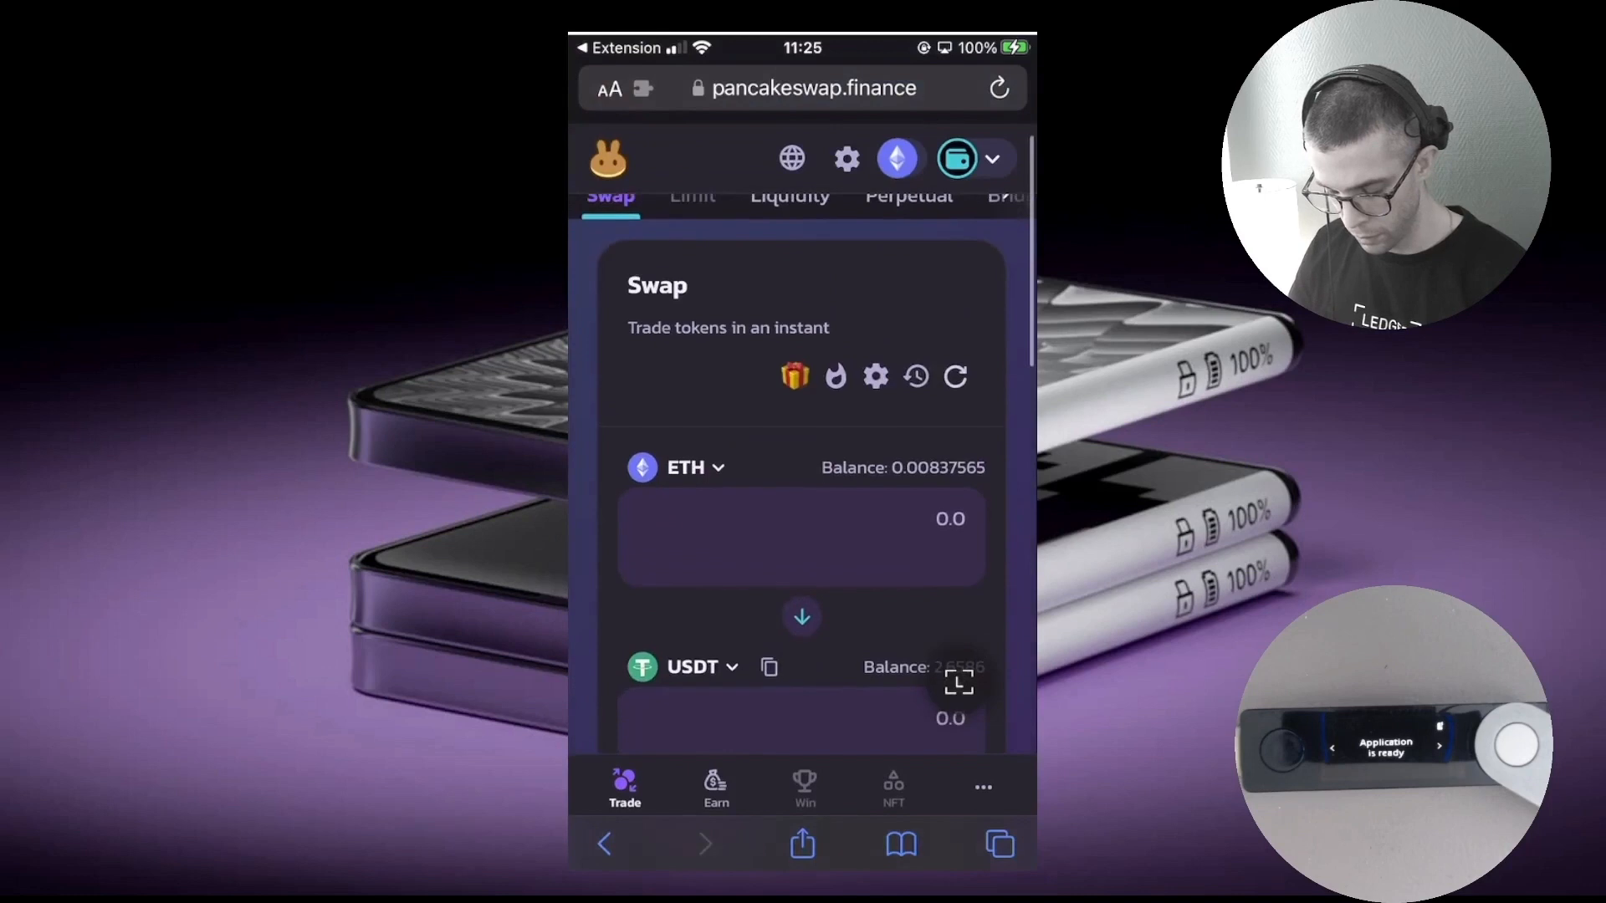